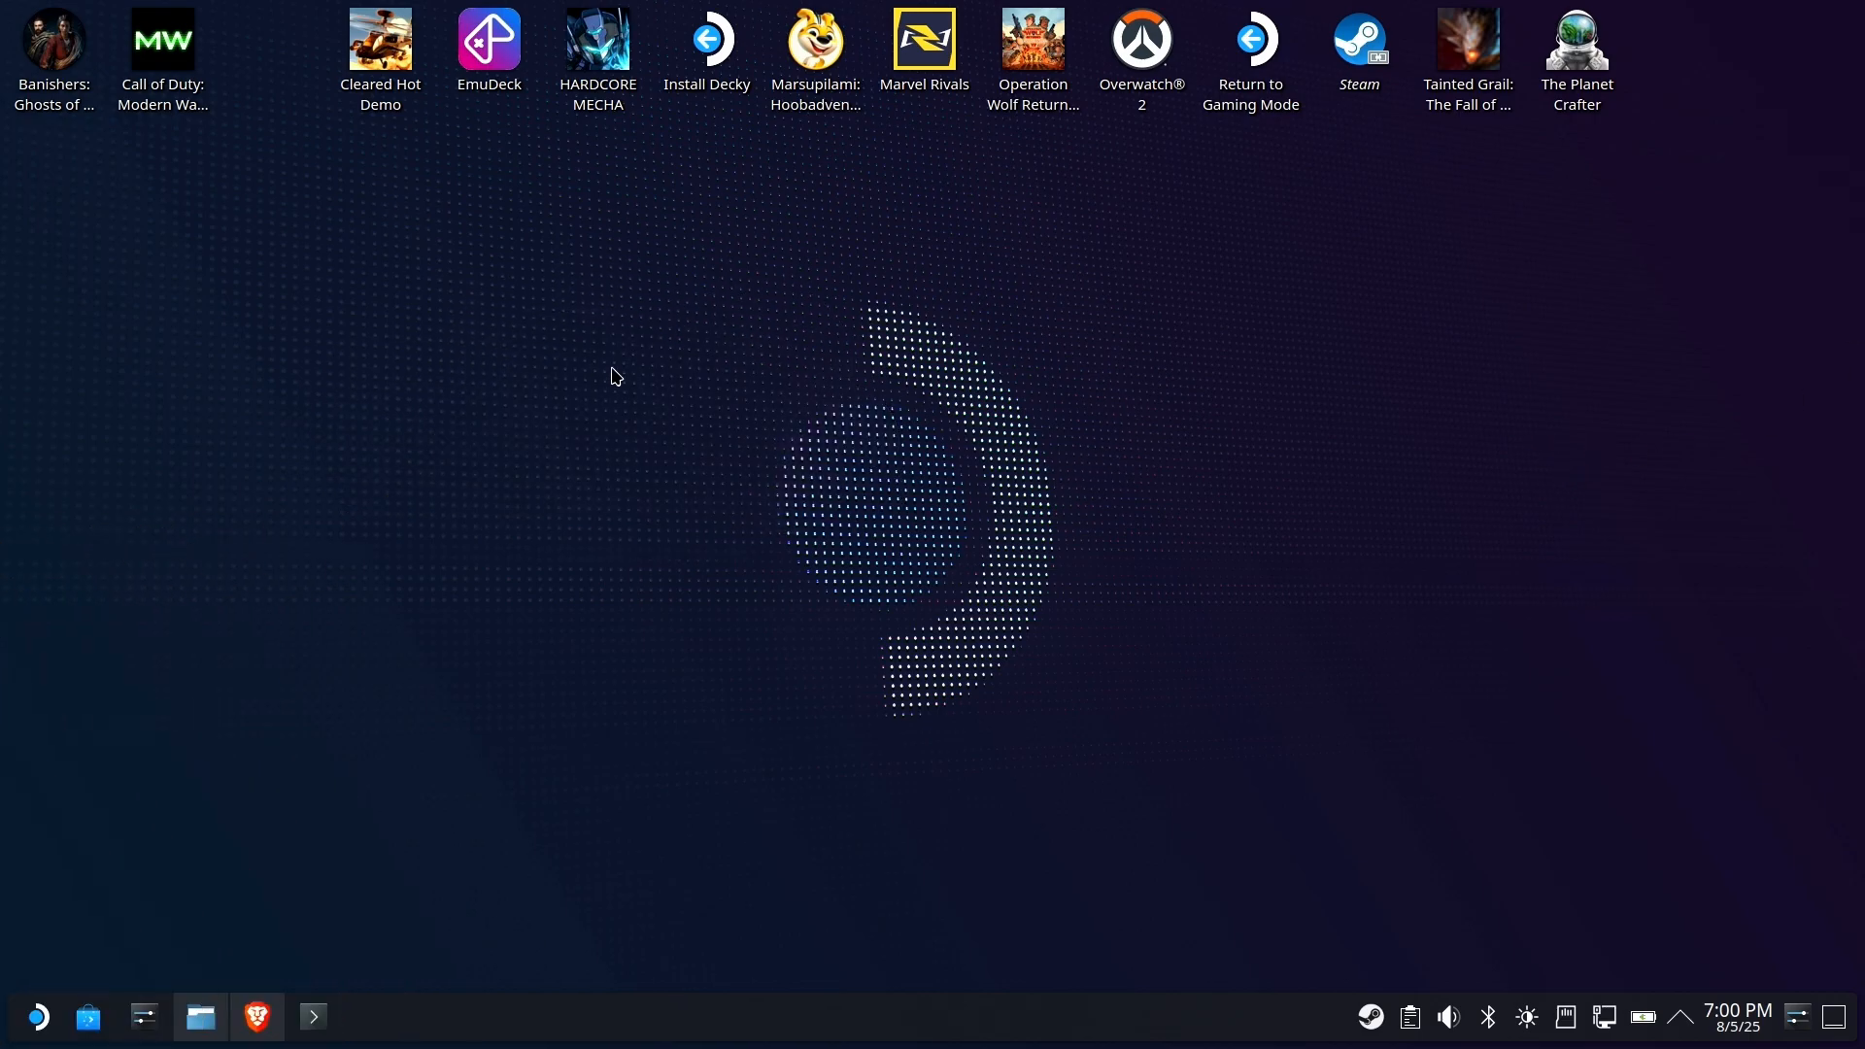
pyautogui.moveTo(247, 934)
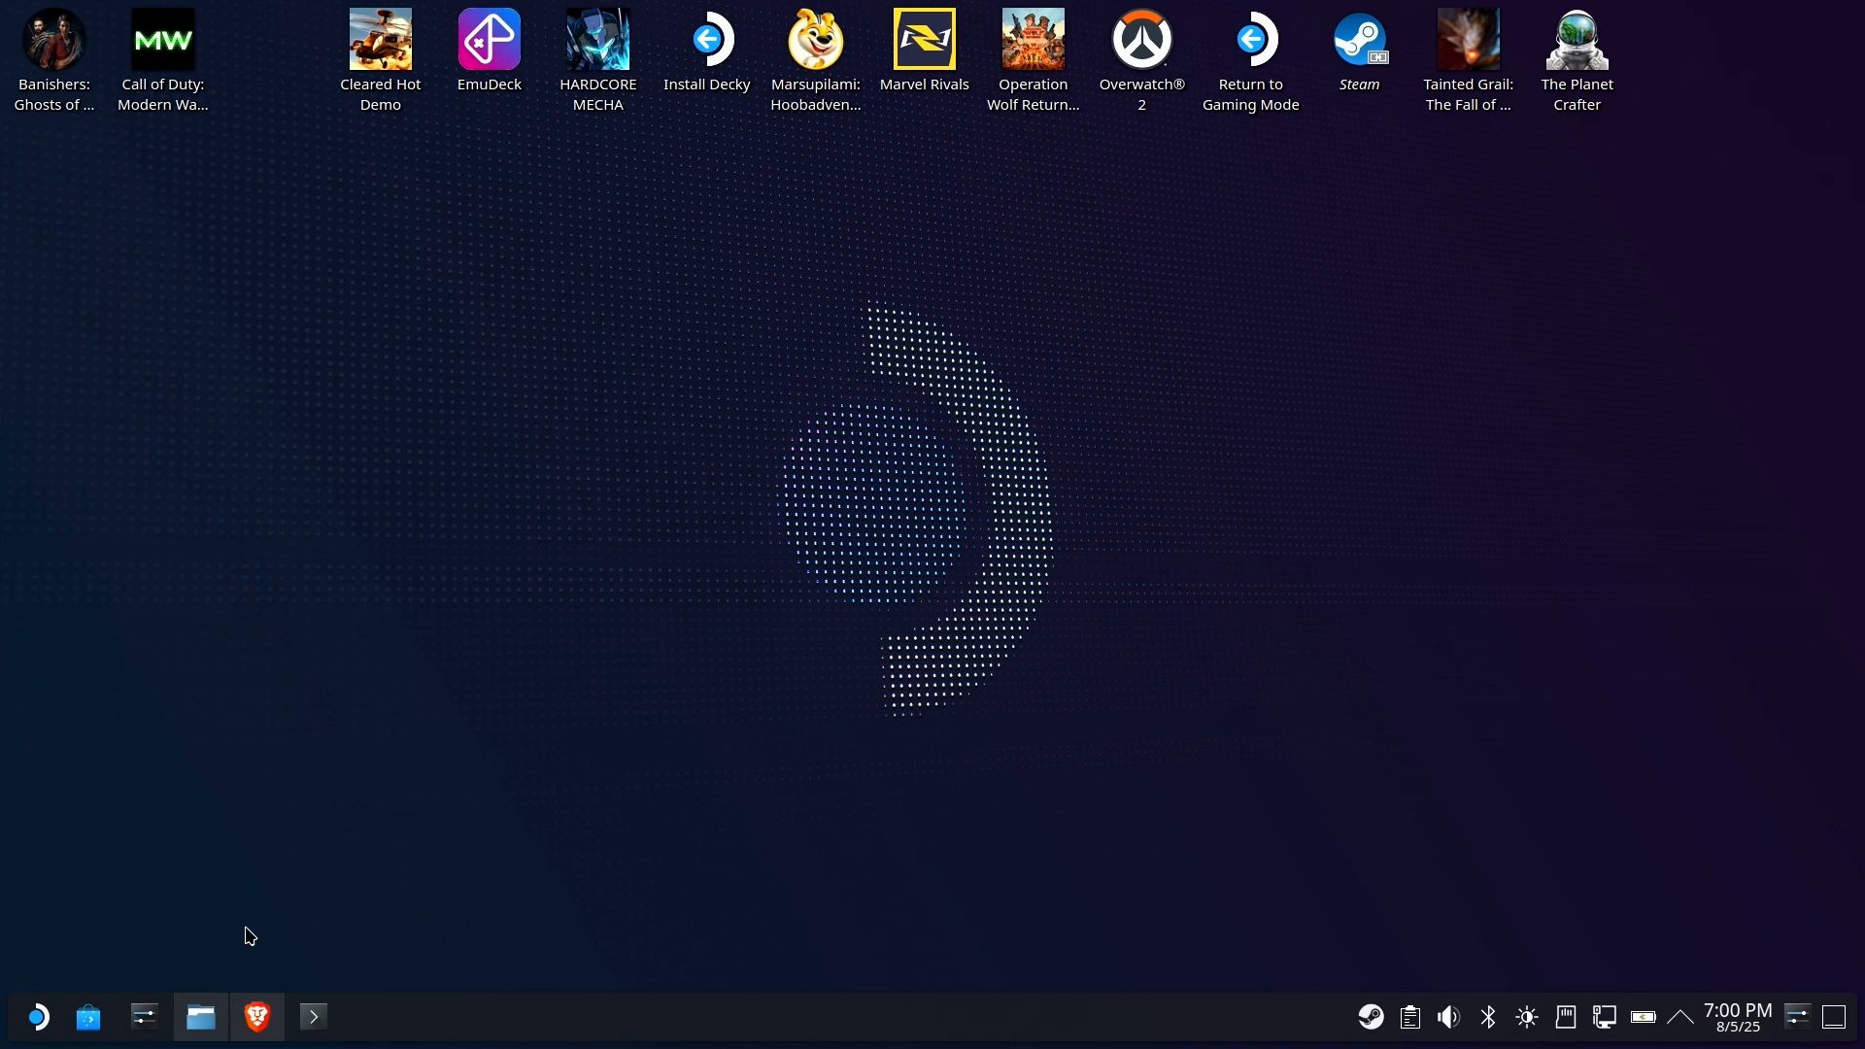
pyautogui.moveTo(398, 857)
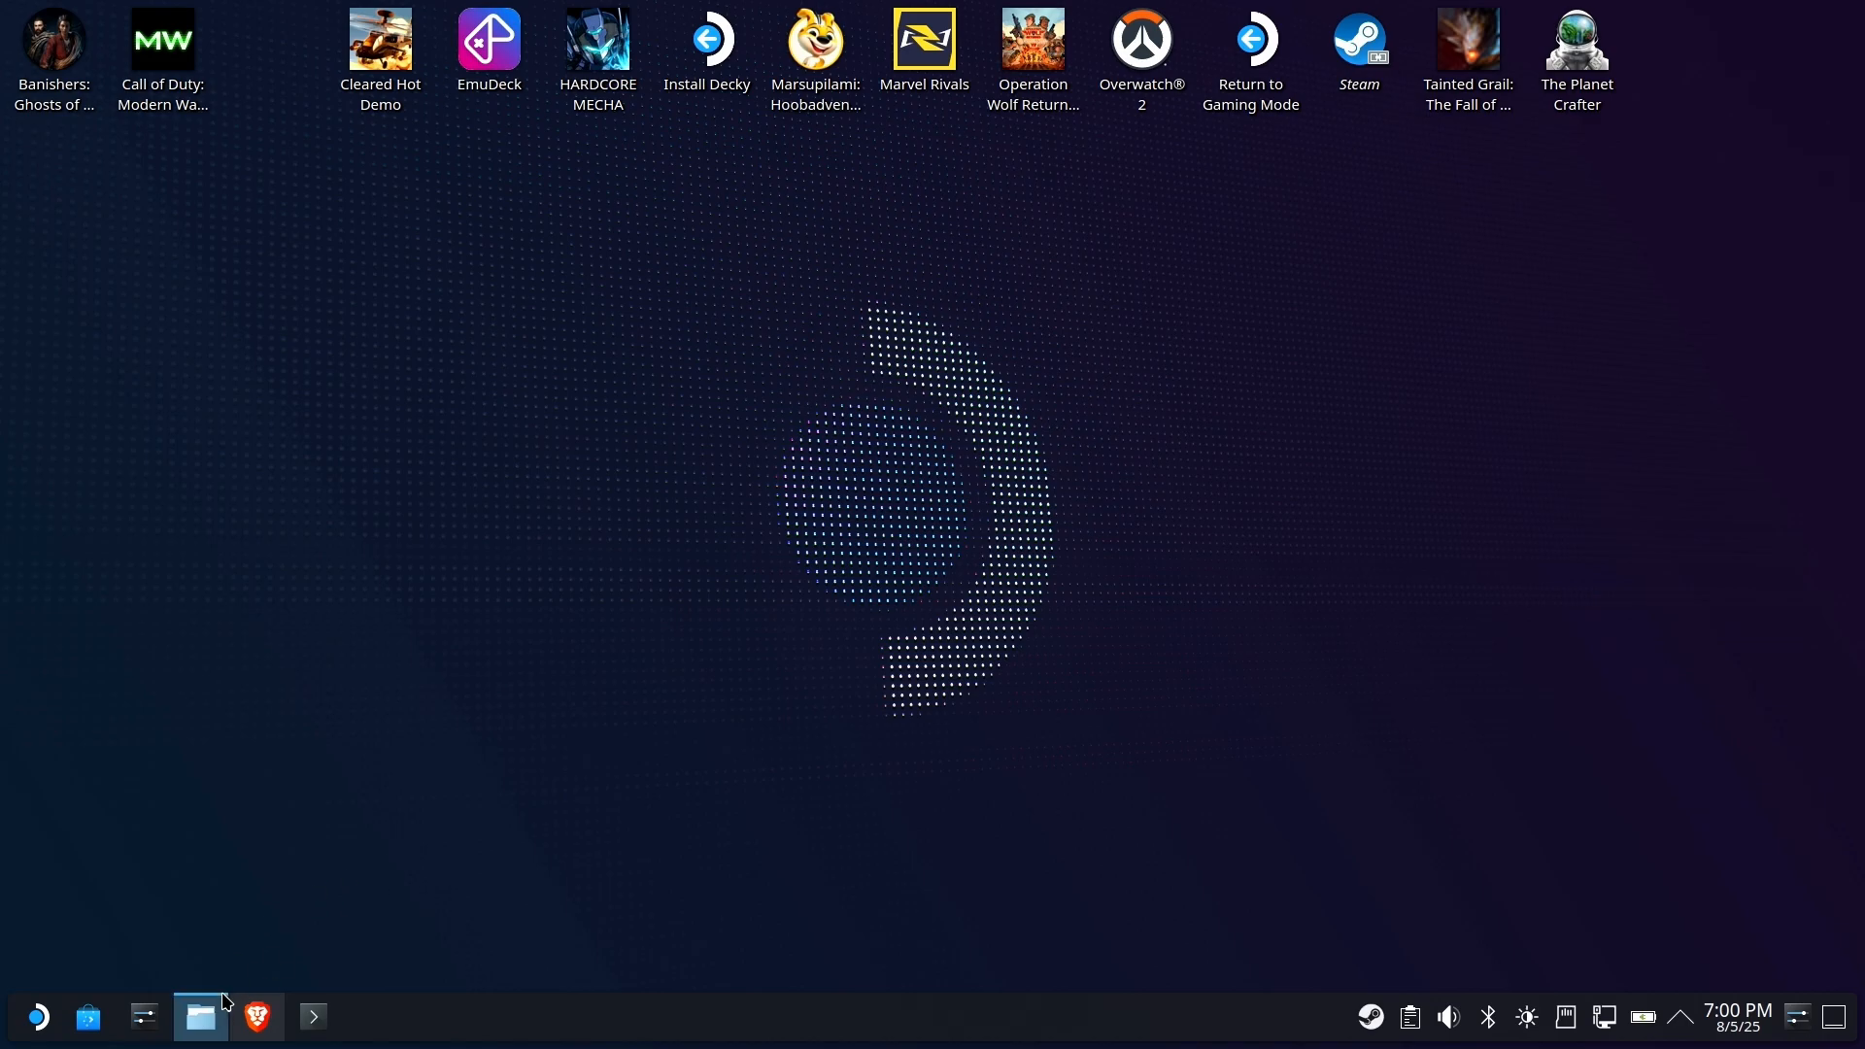
# - Check that copyparty.py and copyparty.config are present in the home folder
pyautogui.click(198, 1015)
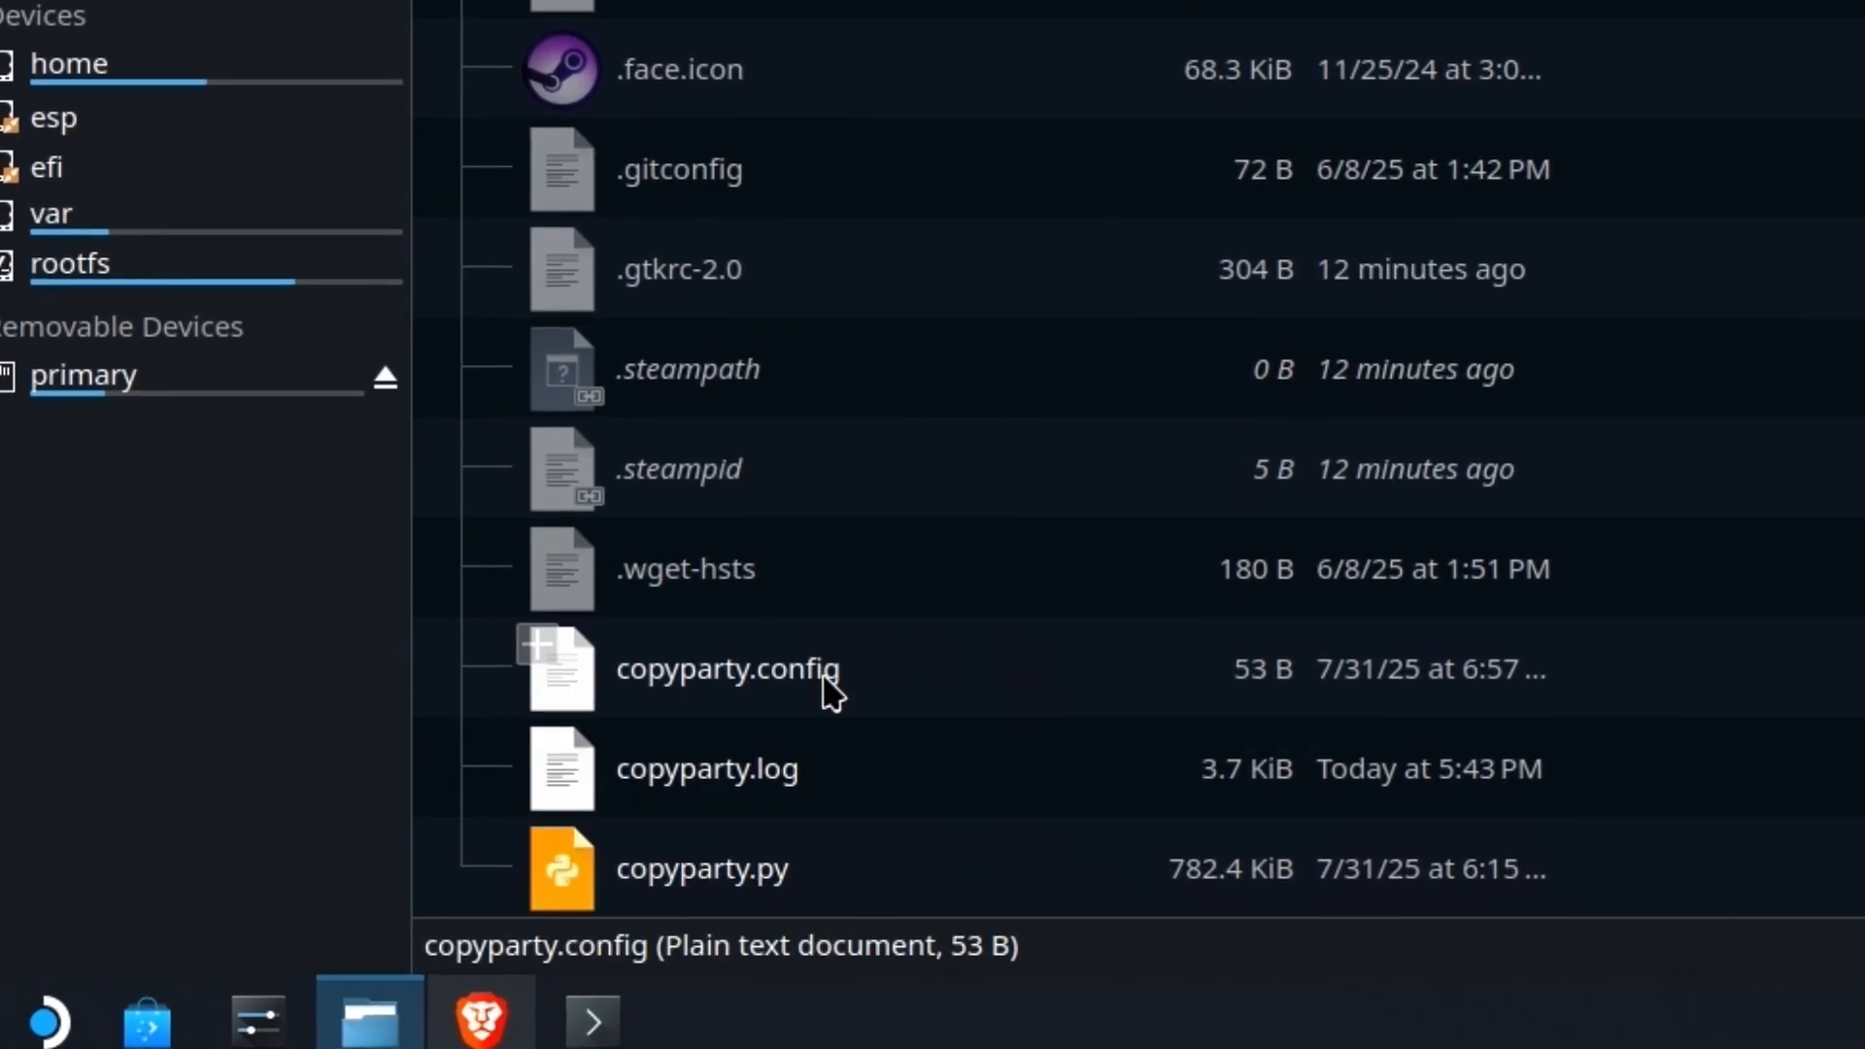
pyautogui.click(701, 868)
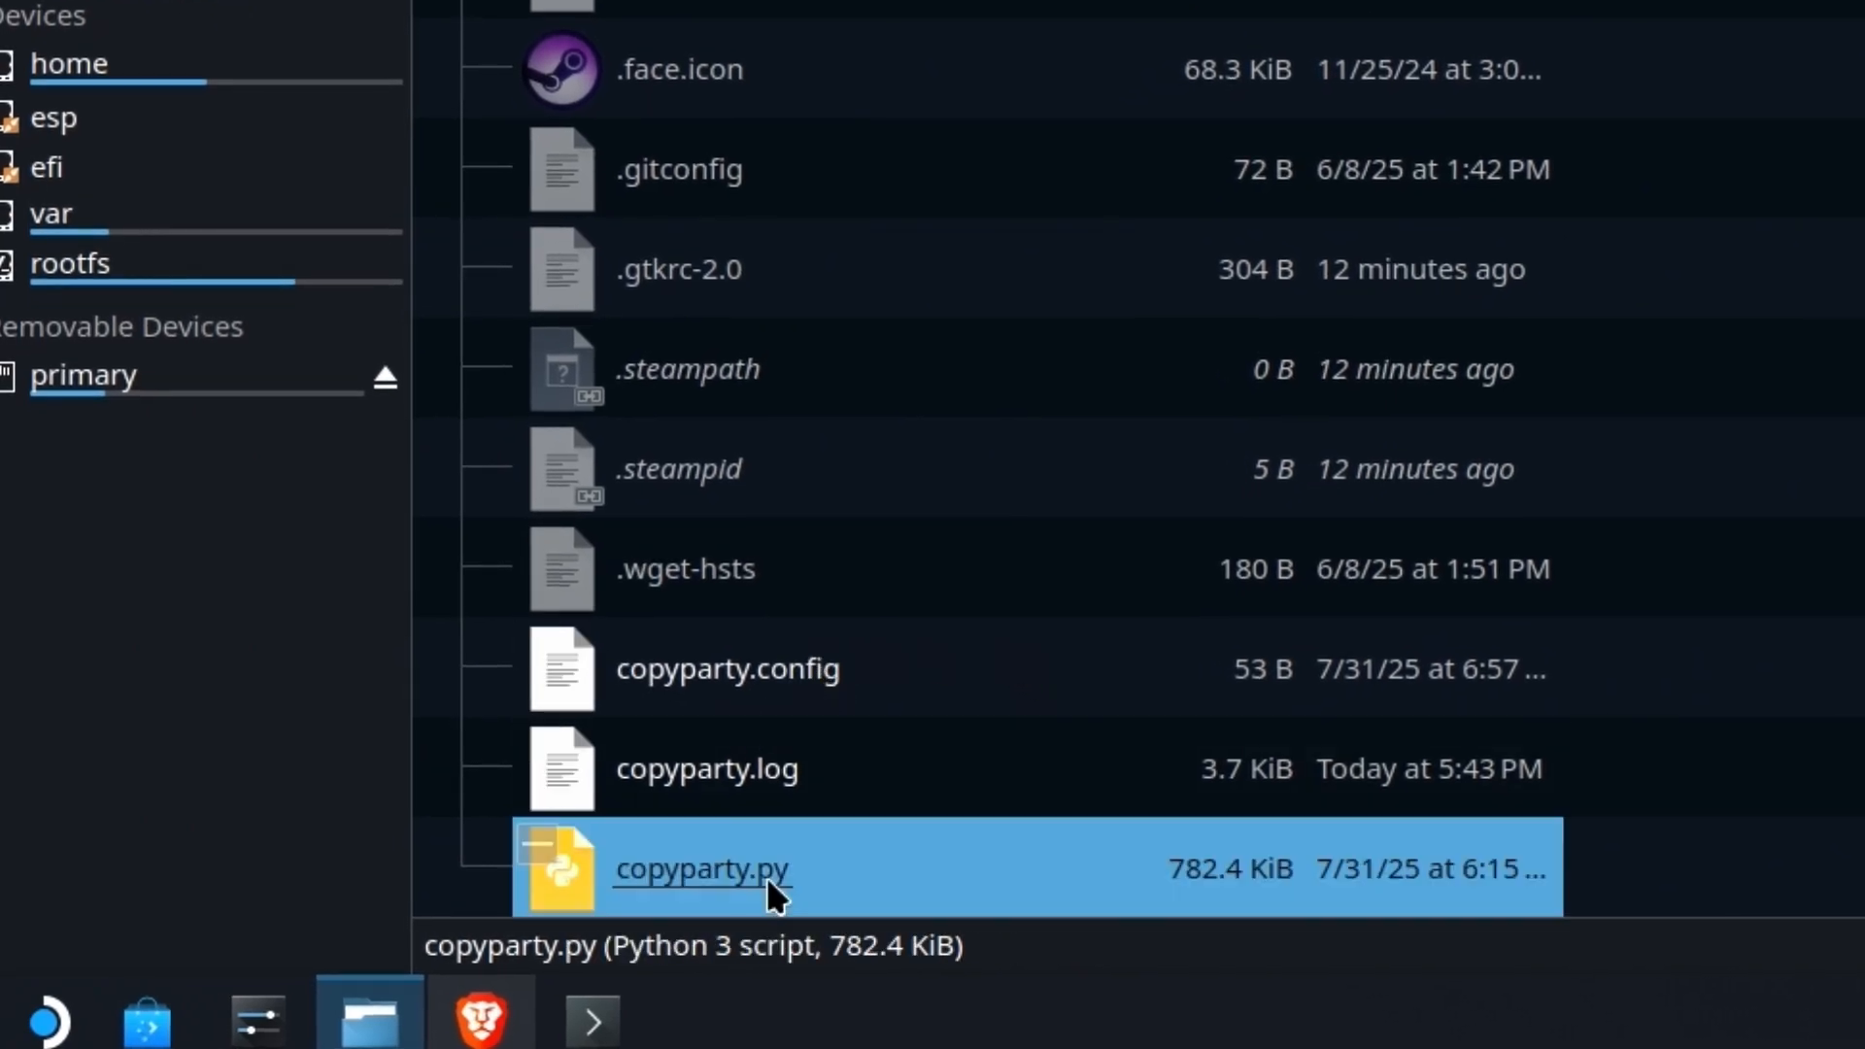
pyautogui.click(726, 666)
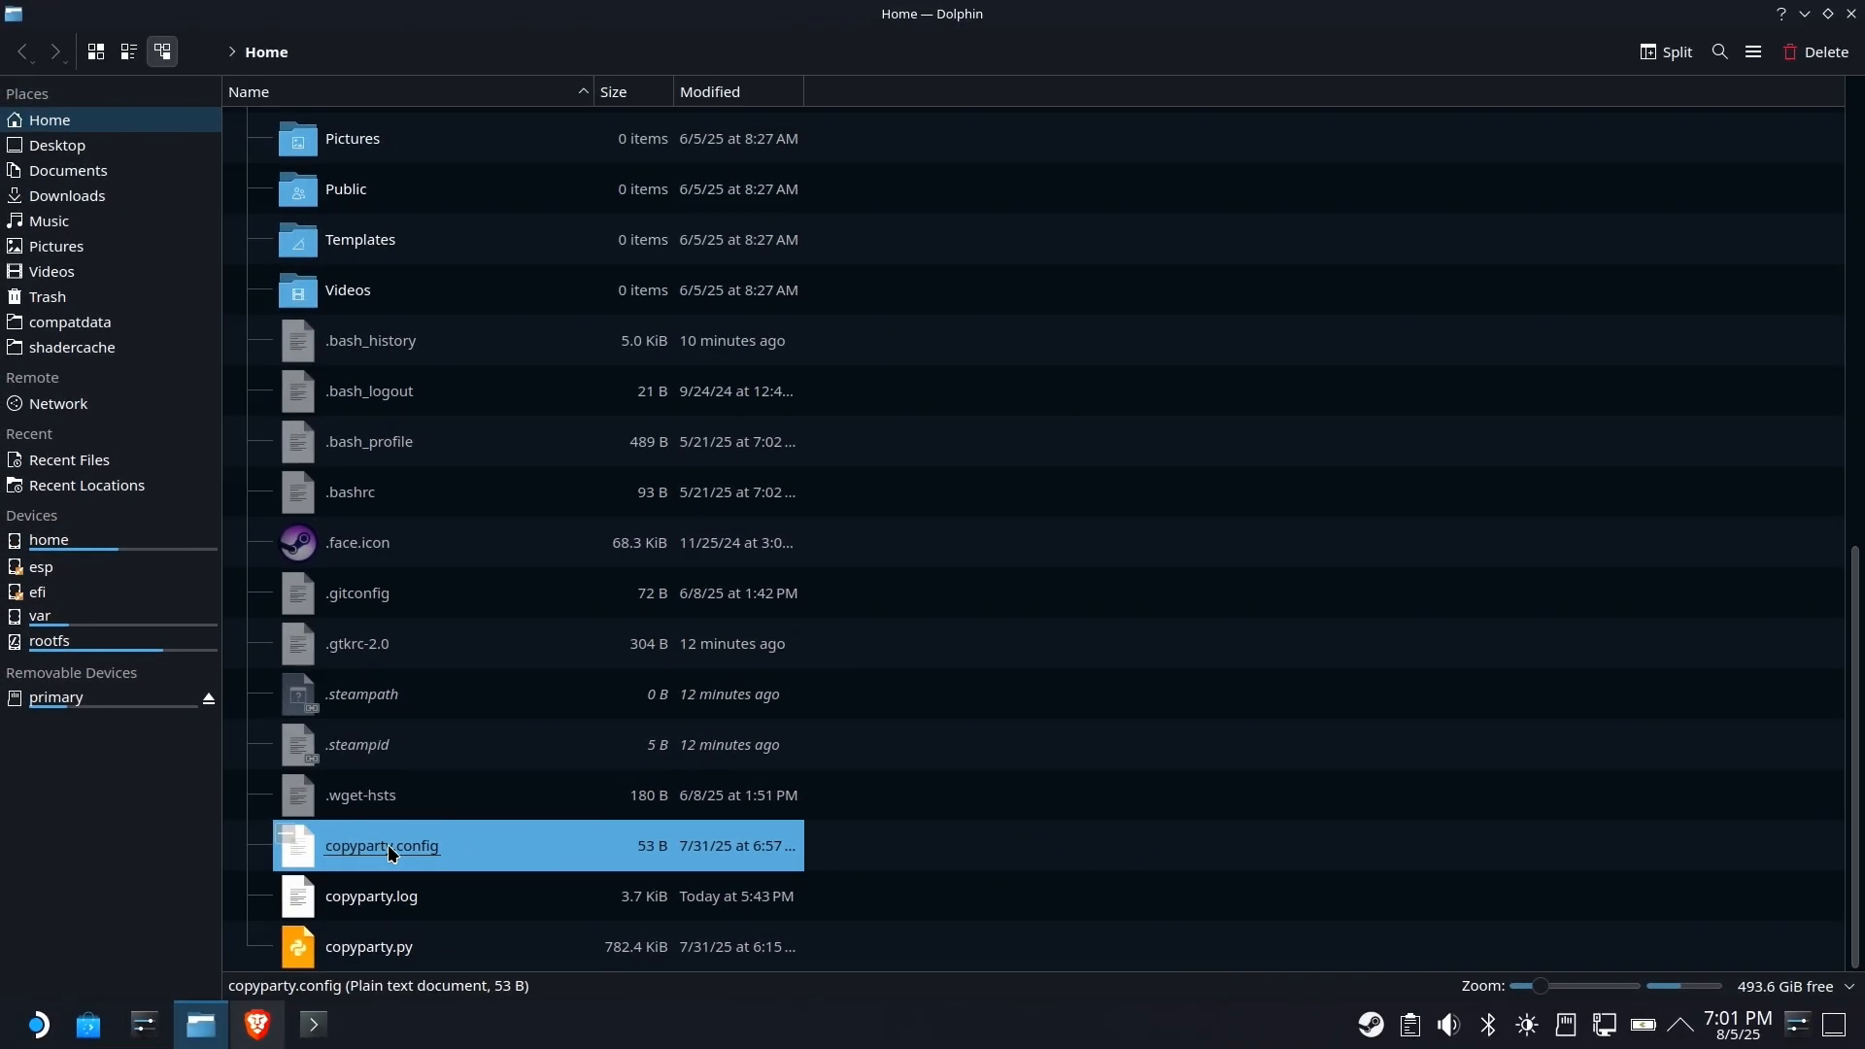
pyautogui.moveTo(1268, 598)
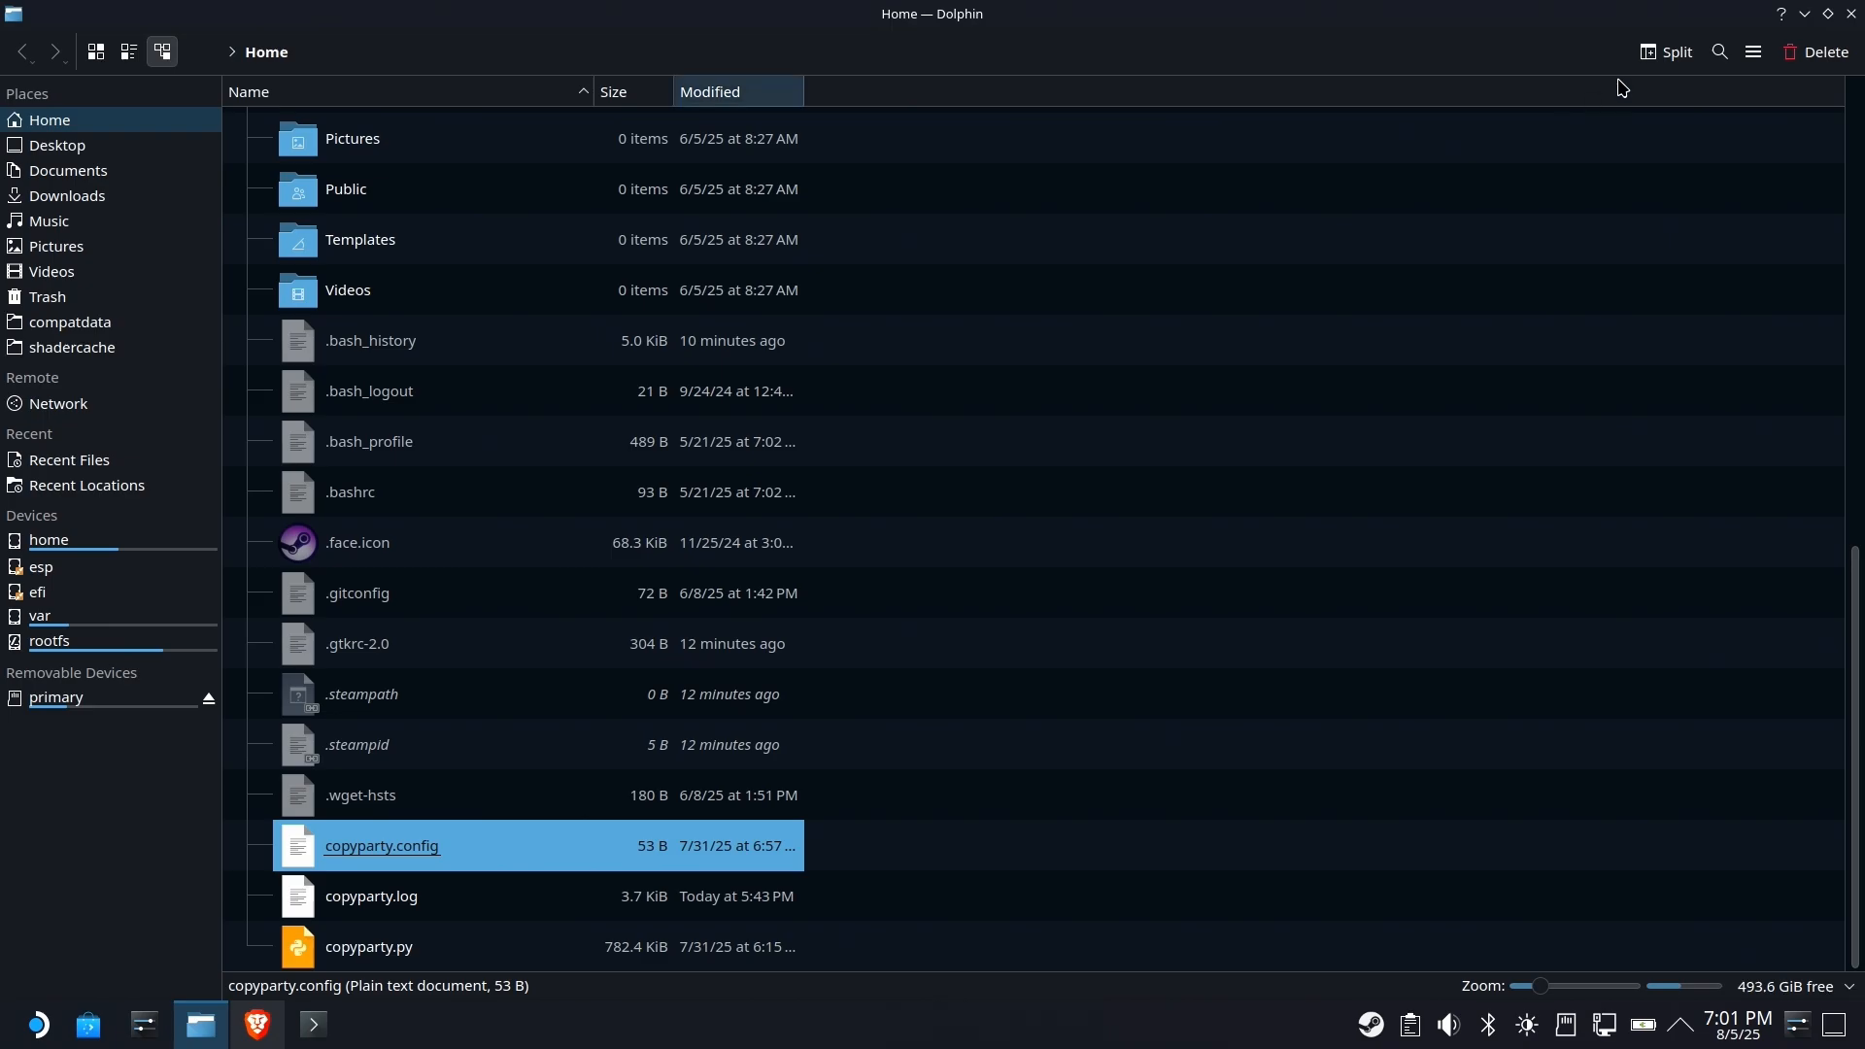
pyautogui.click(198, 1021)
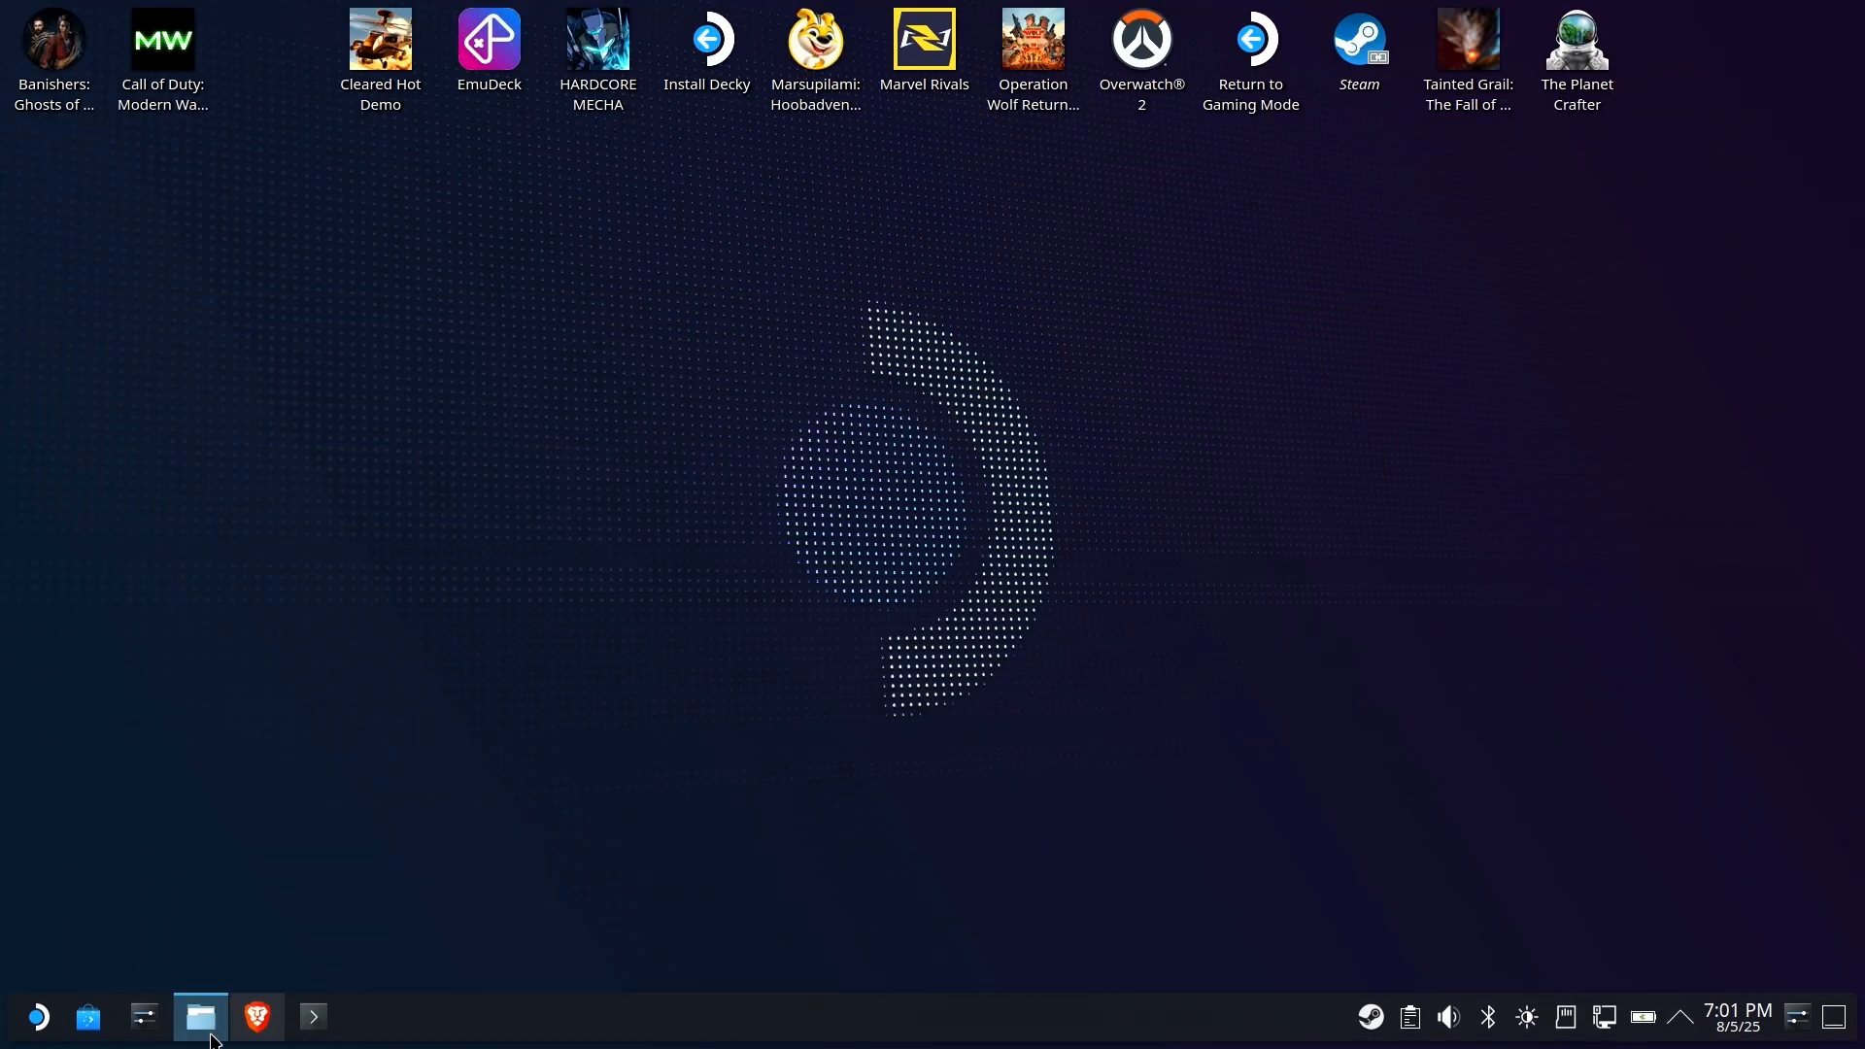
# - Download cphelper.zip from the Internet Archive page into Downloads
pyautogui.click(256, 1016)
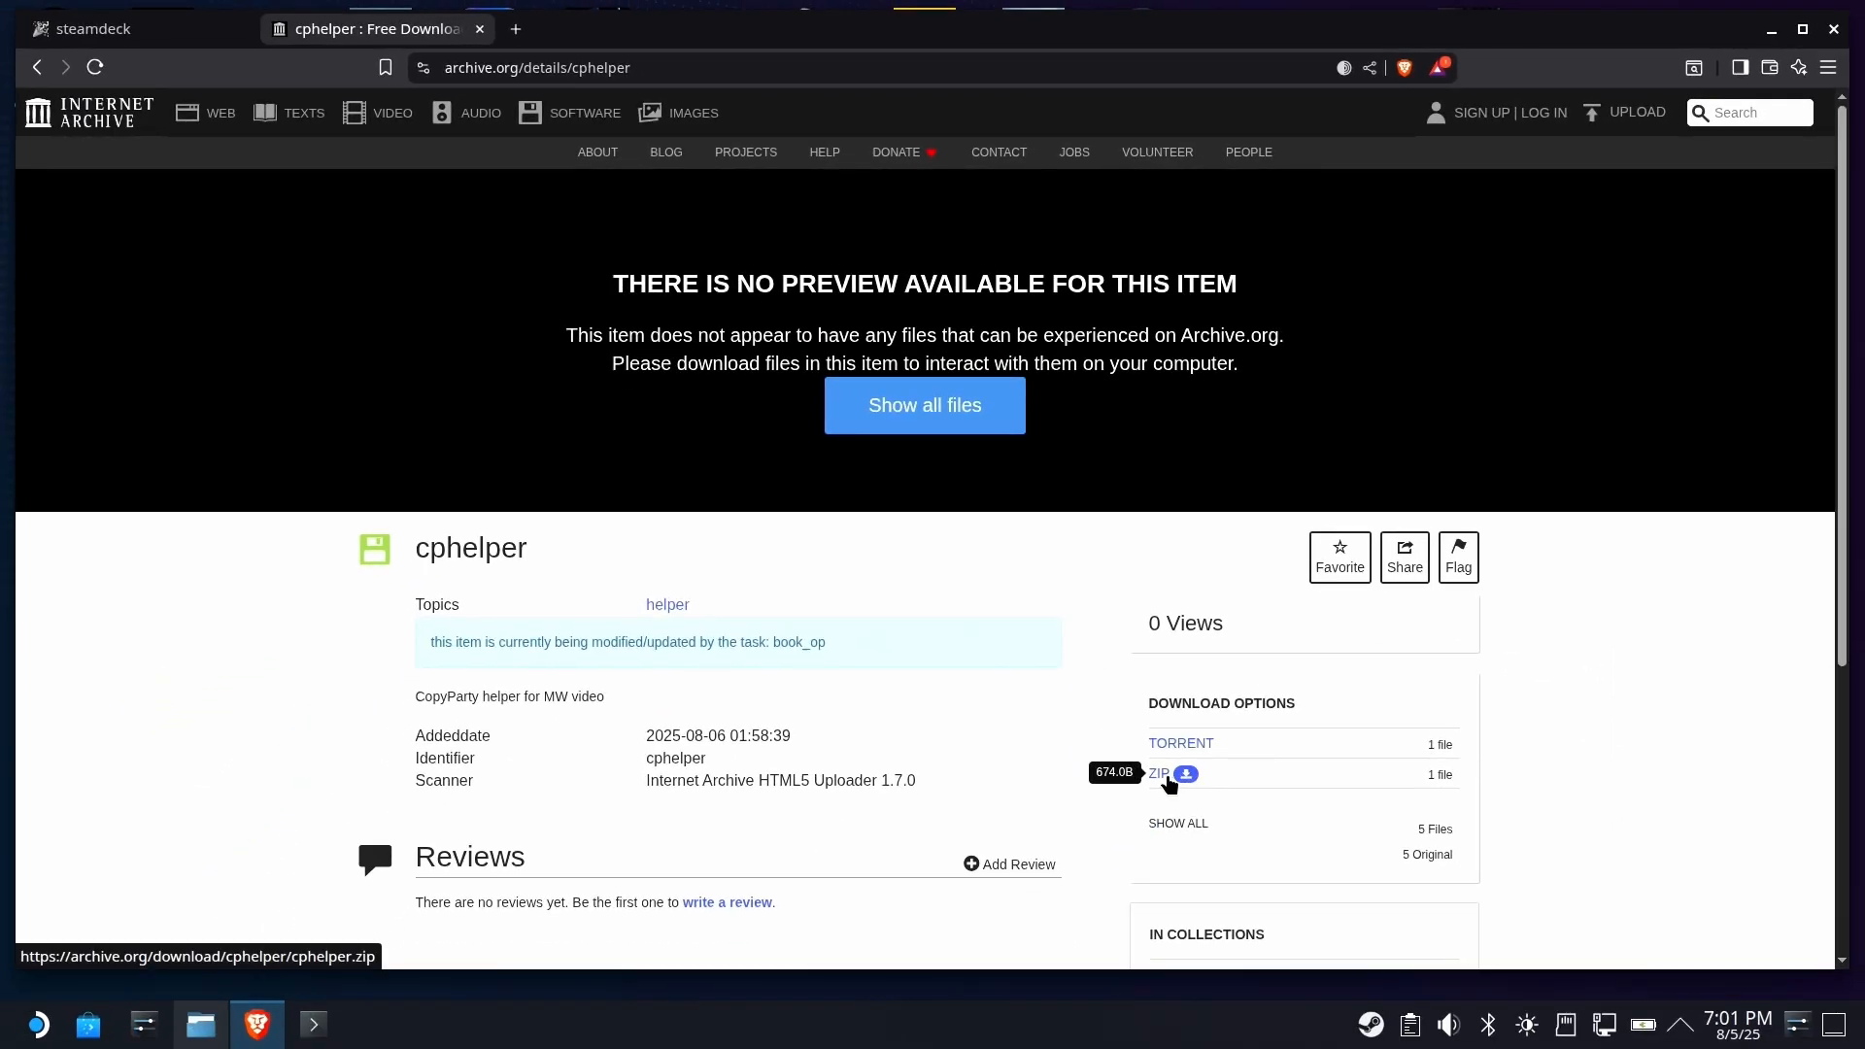
pyautogui.click(1185, 775)
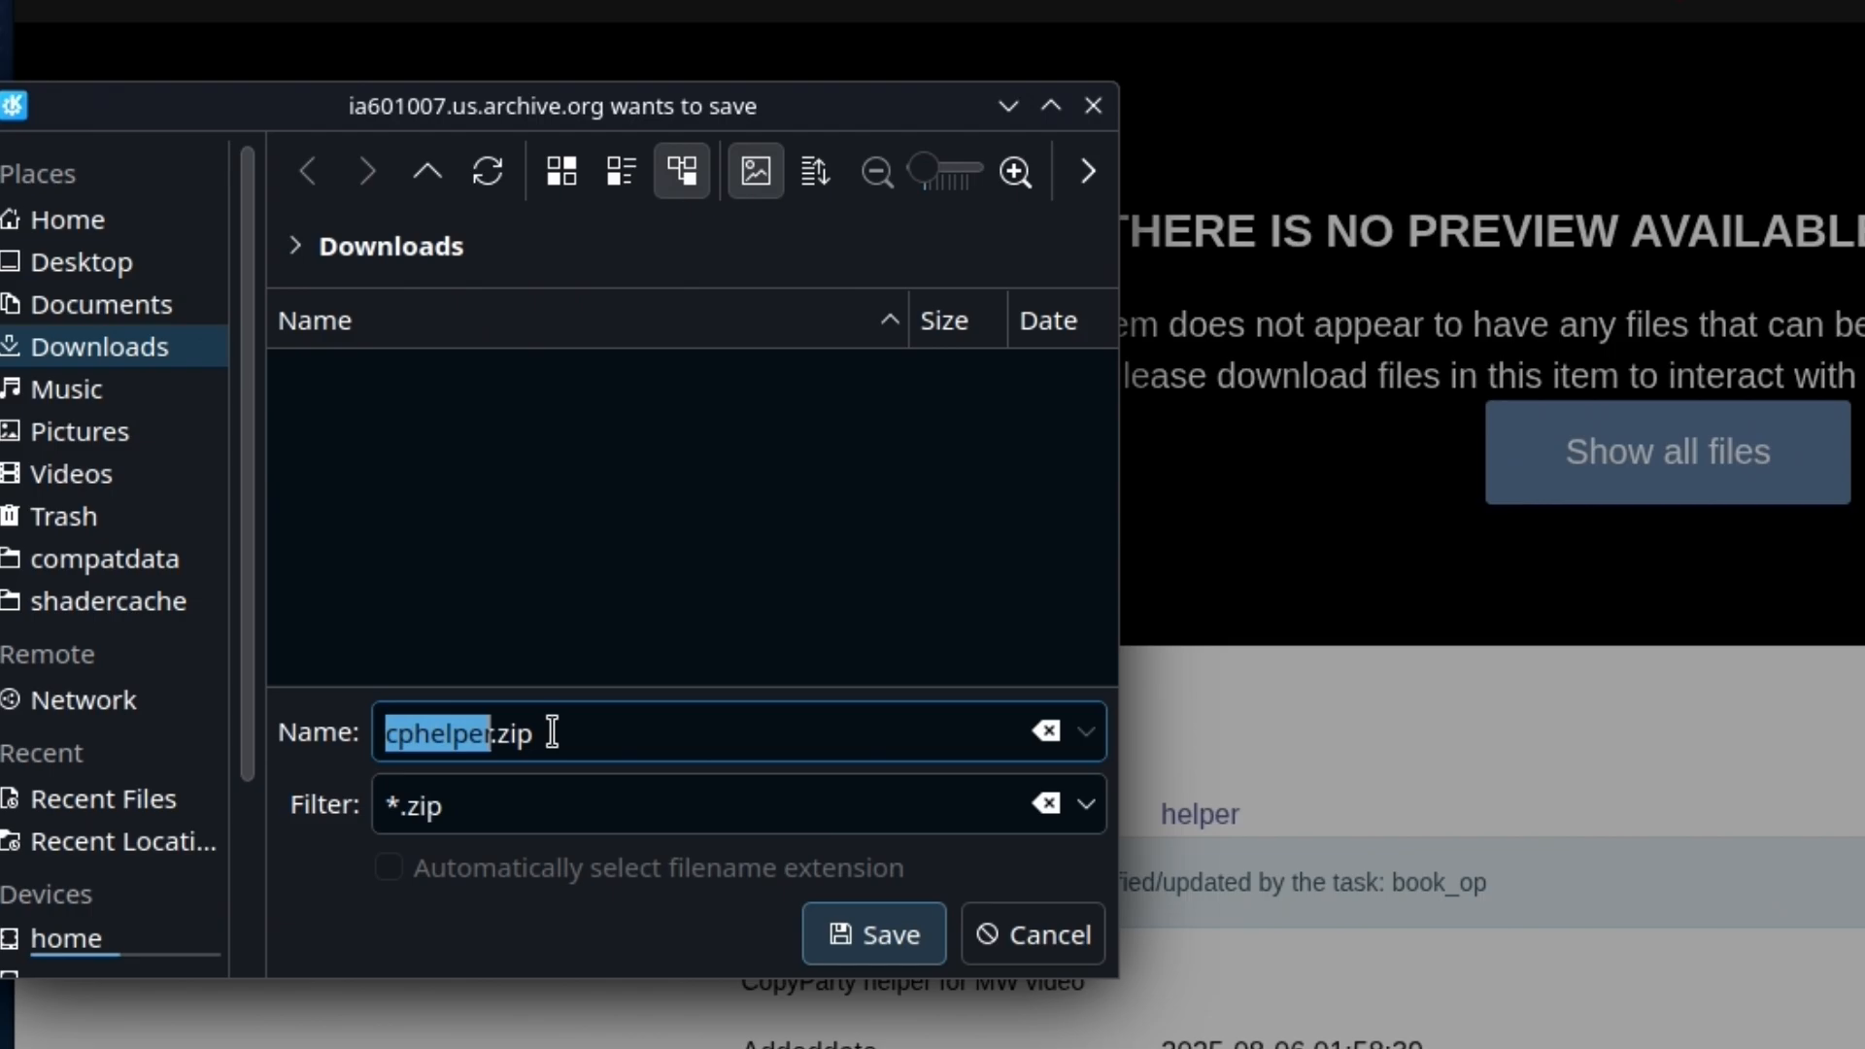
pyautogui.click(872, 932)
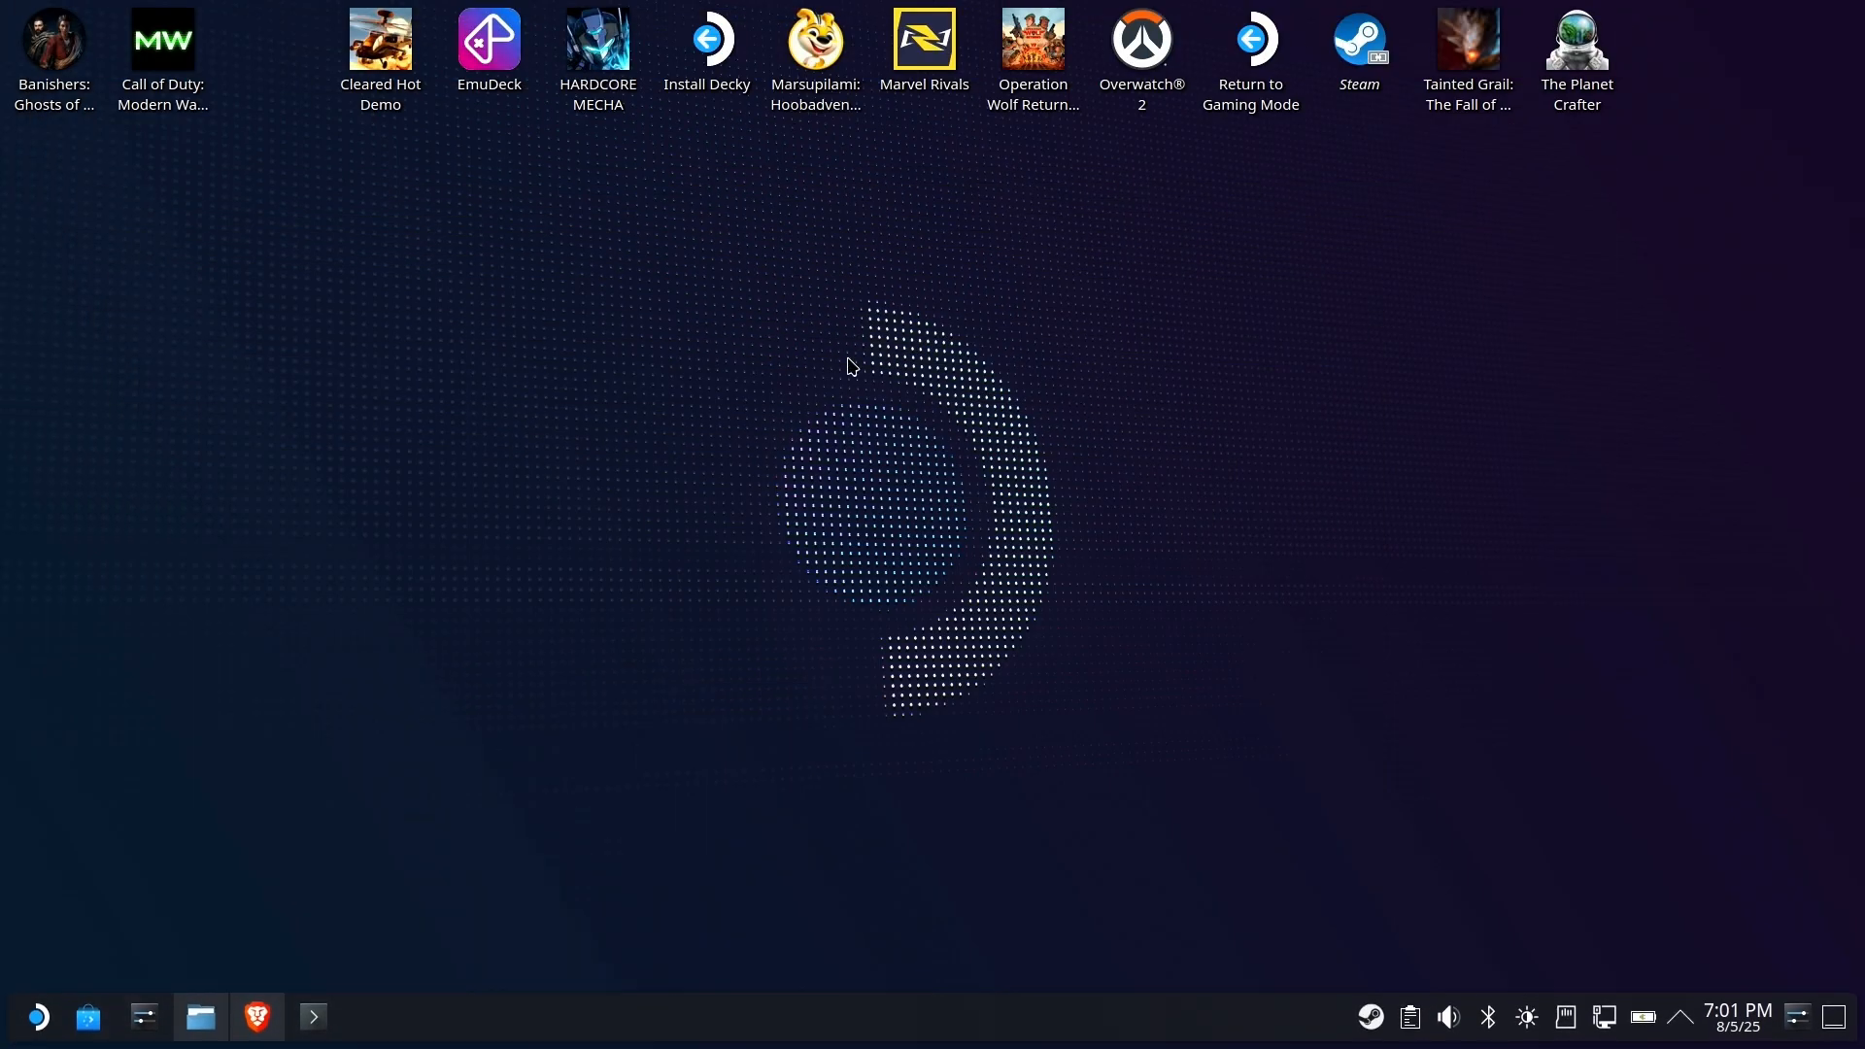
# - Split the Dolphin view into two panes and show the Downloads folder
pyautogui.click(198, 1019)
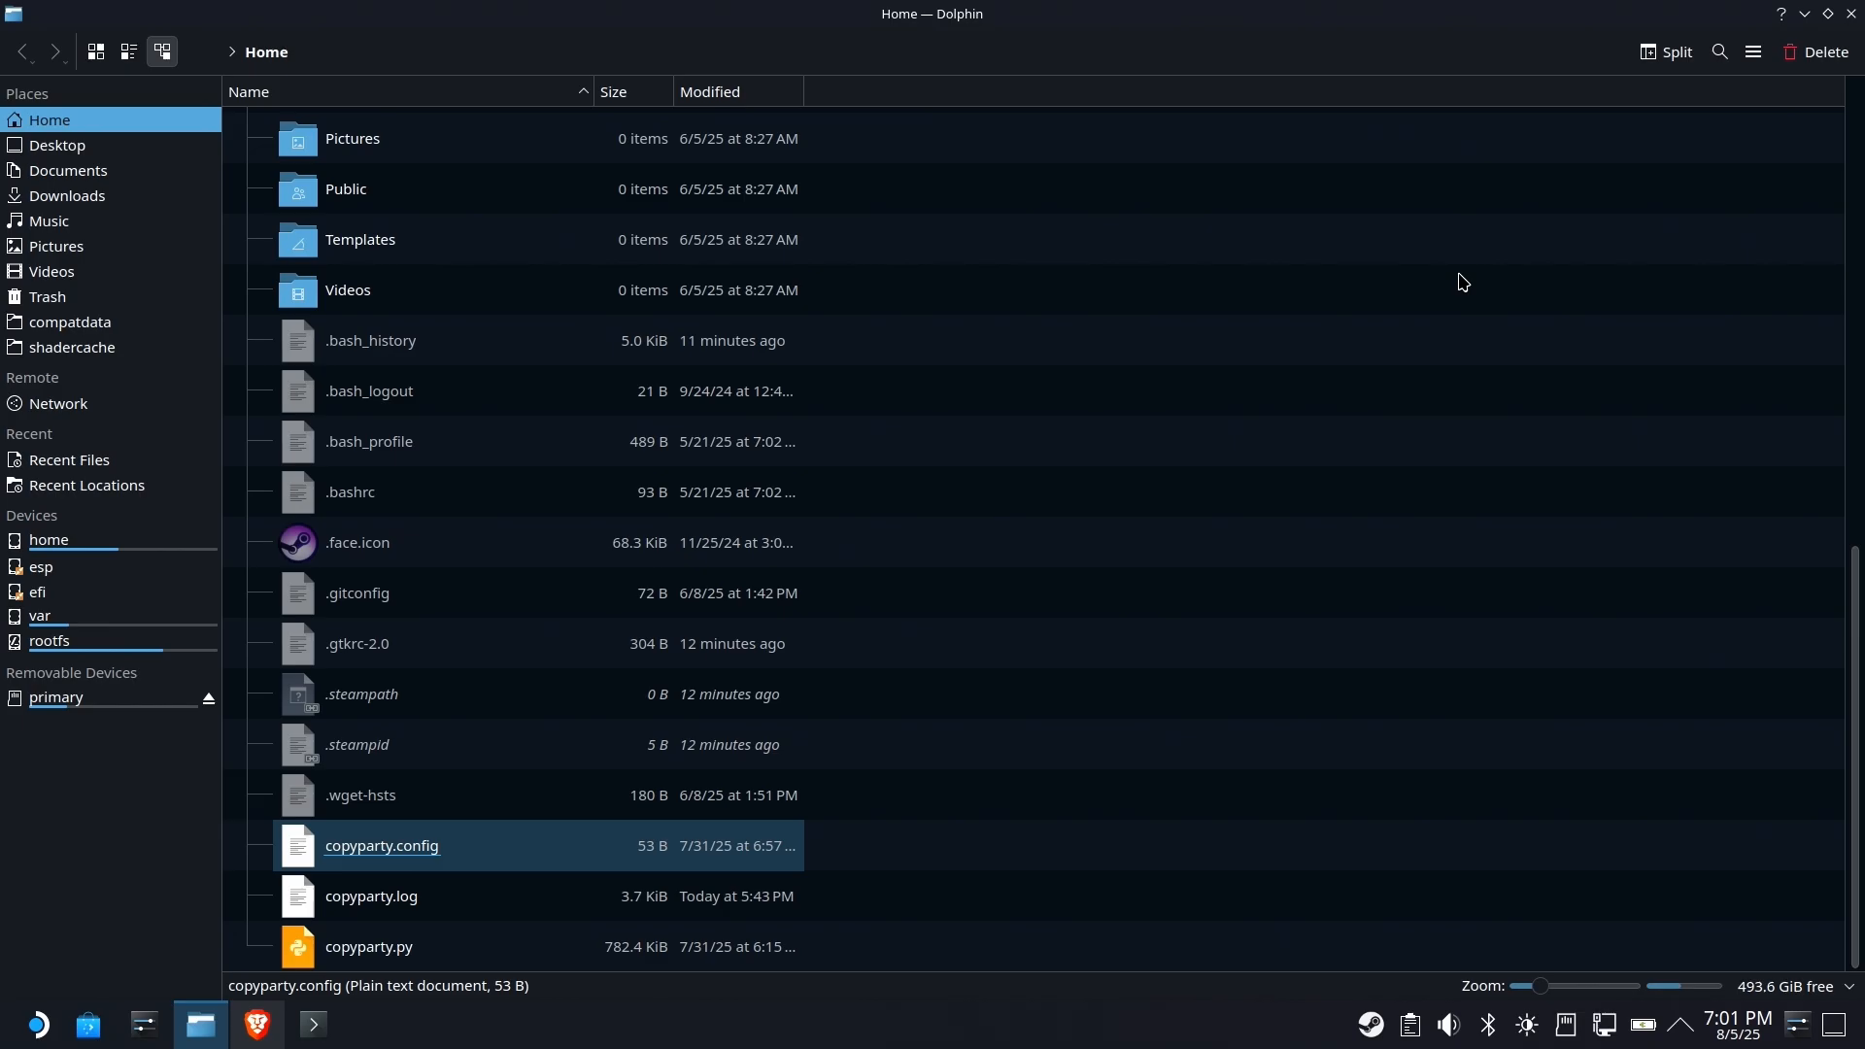
pyautogui.click(1664, 50)
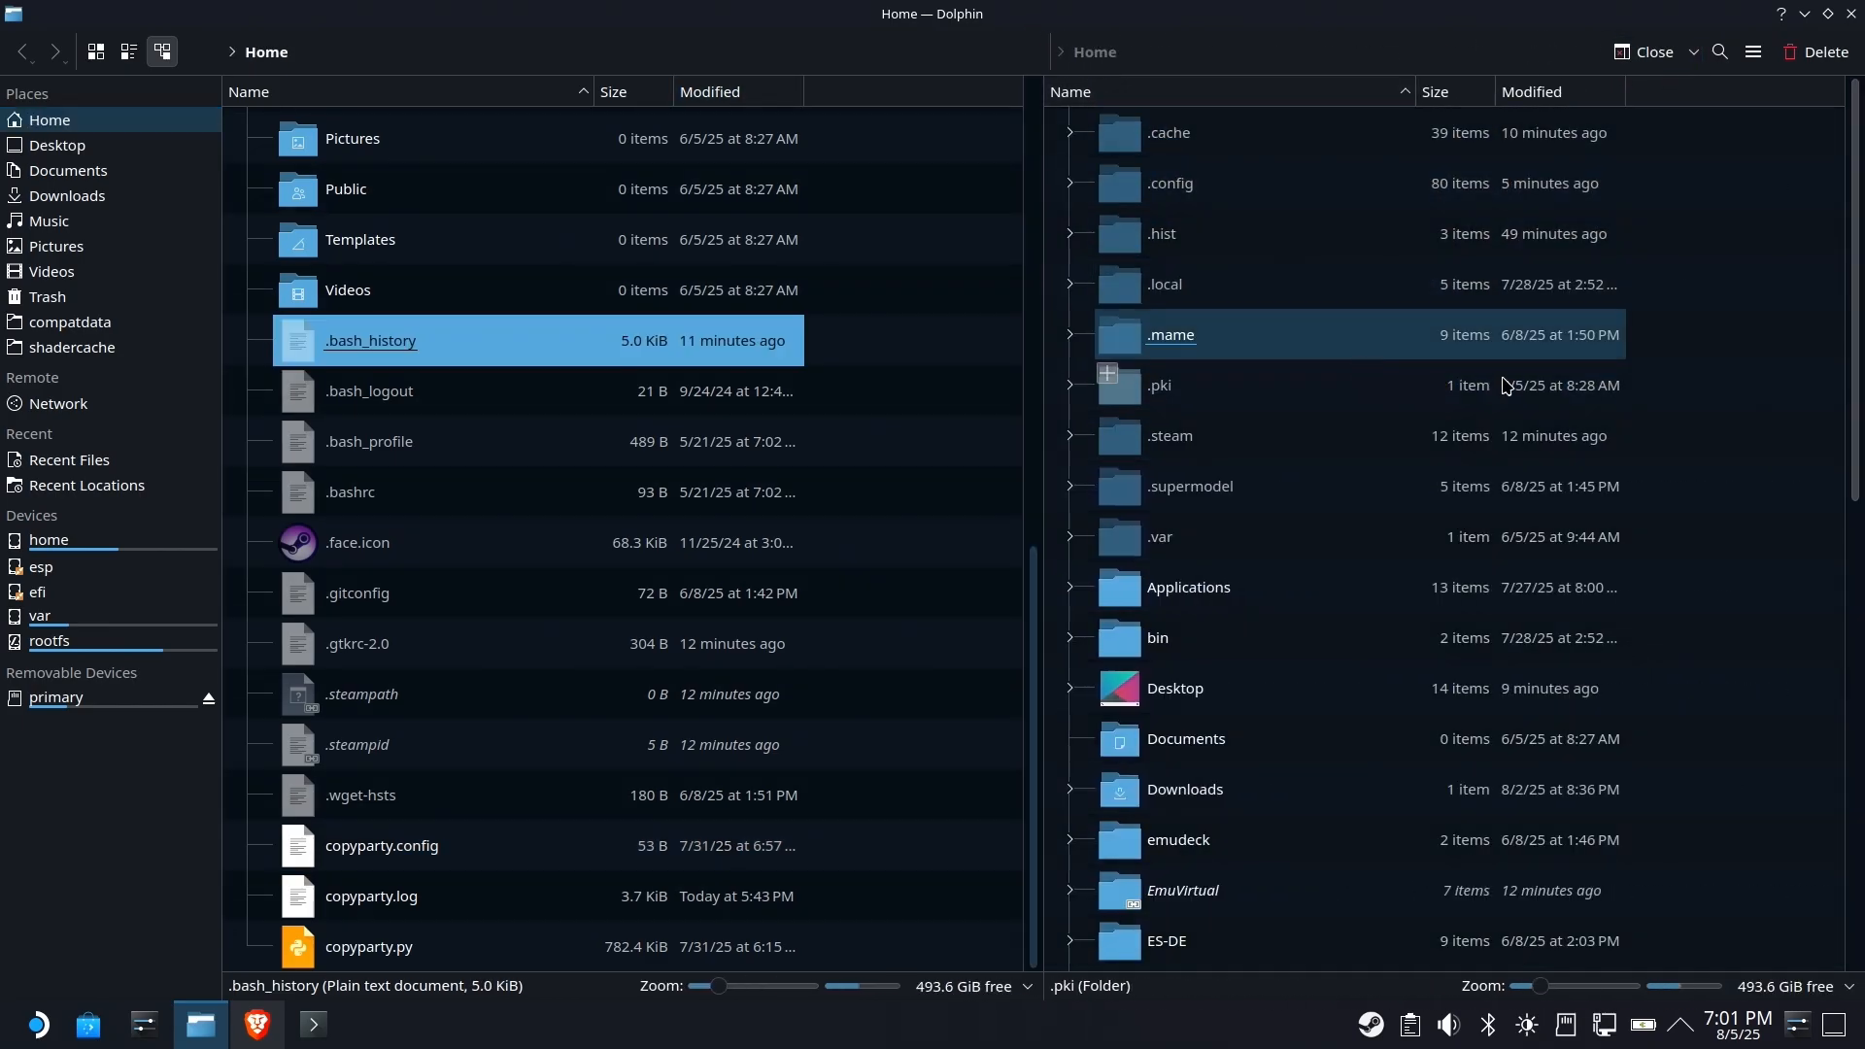
pyautogui.click(66, 194)
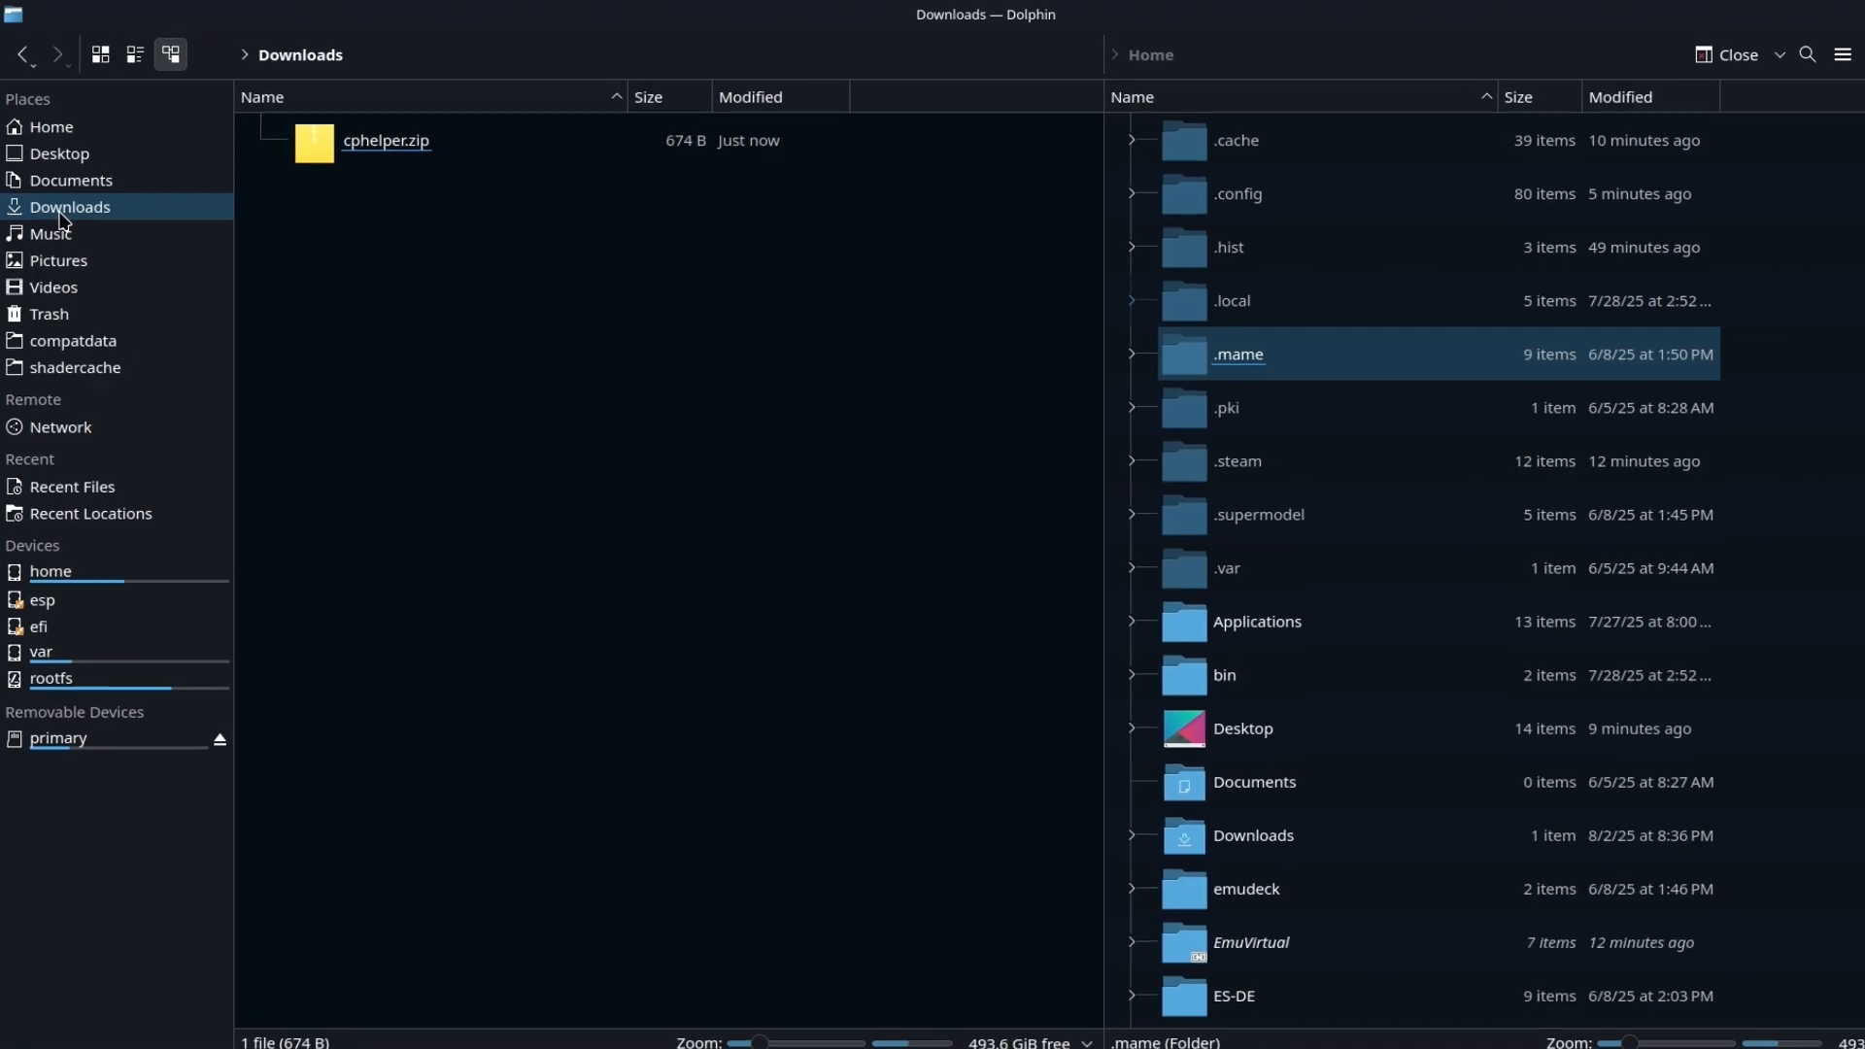
# - Extract cphelper.zip here, deleting the archive, and enter the cphelper folder
pyautogui.rightClick(386, 140)
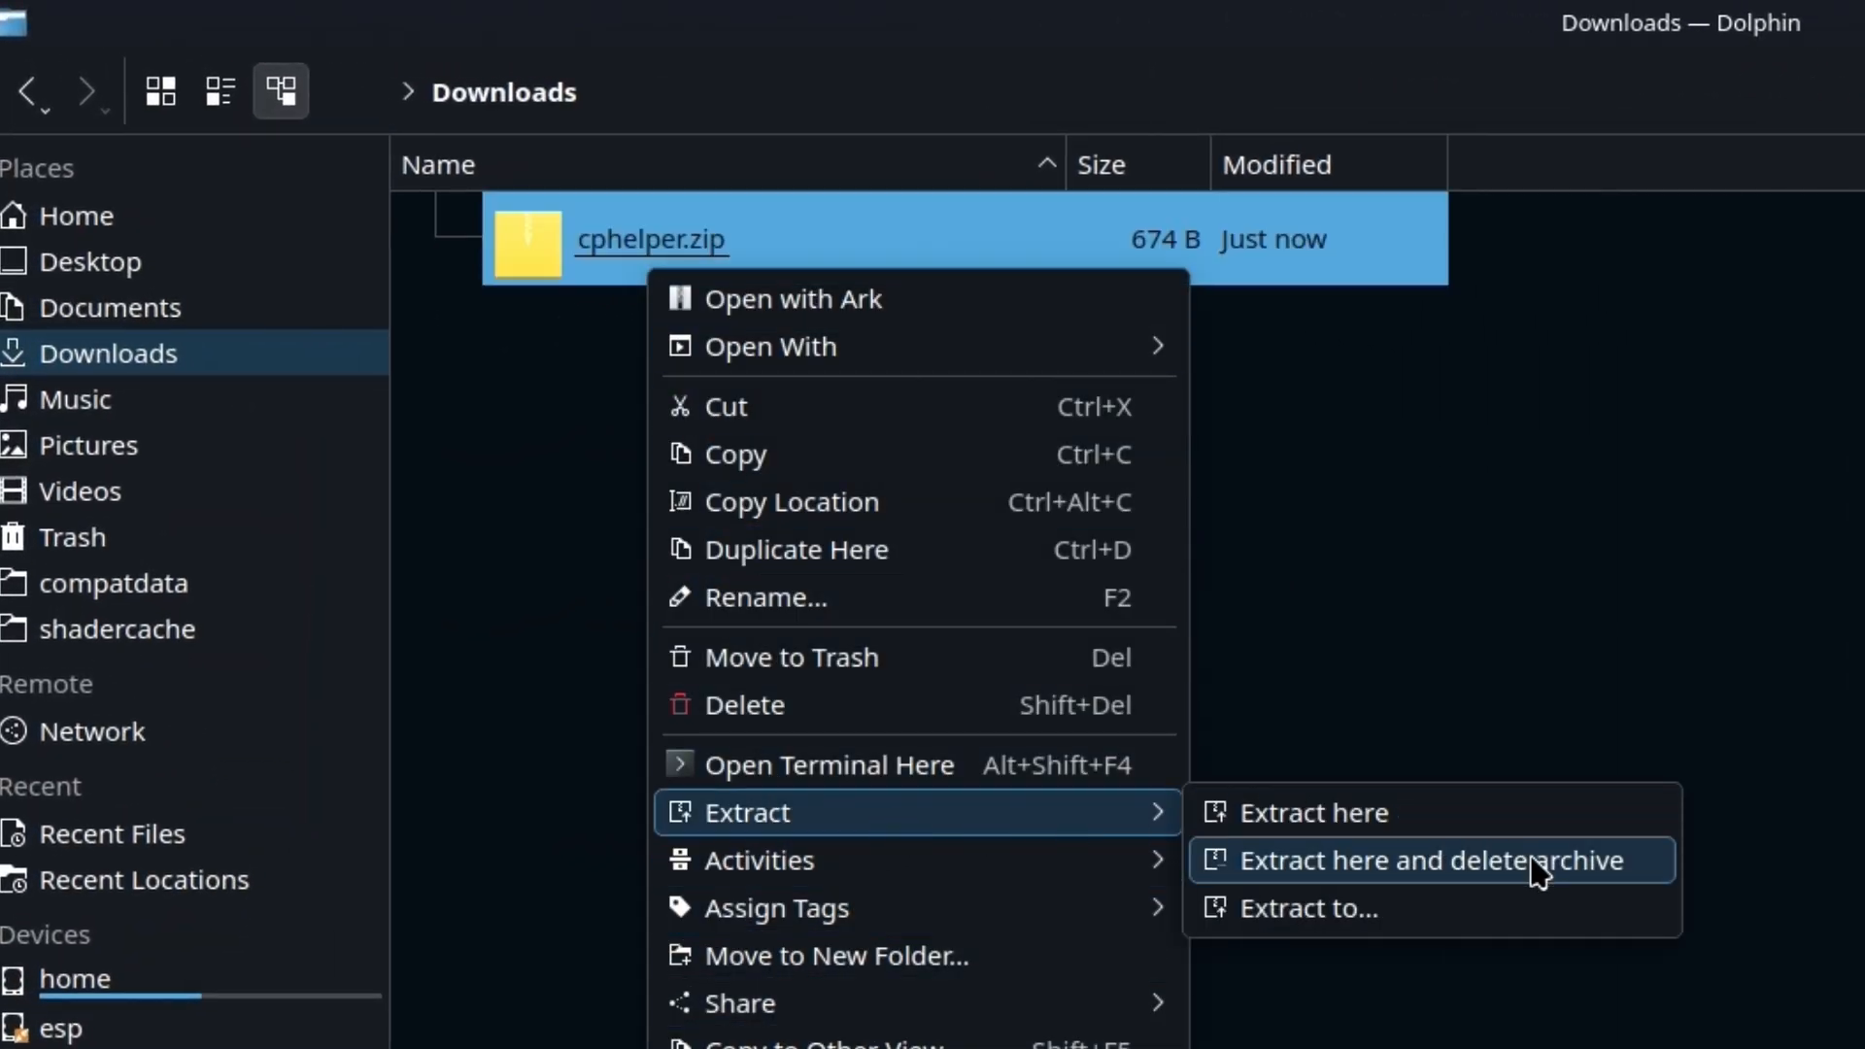
pyautogui.click(1412, 861)
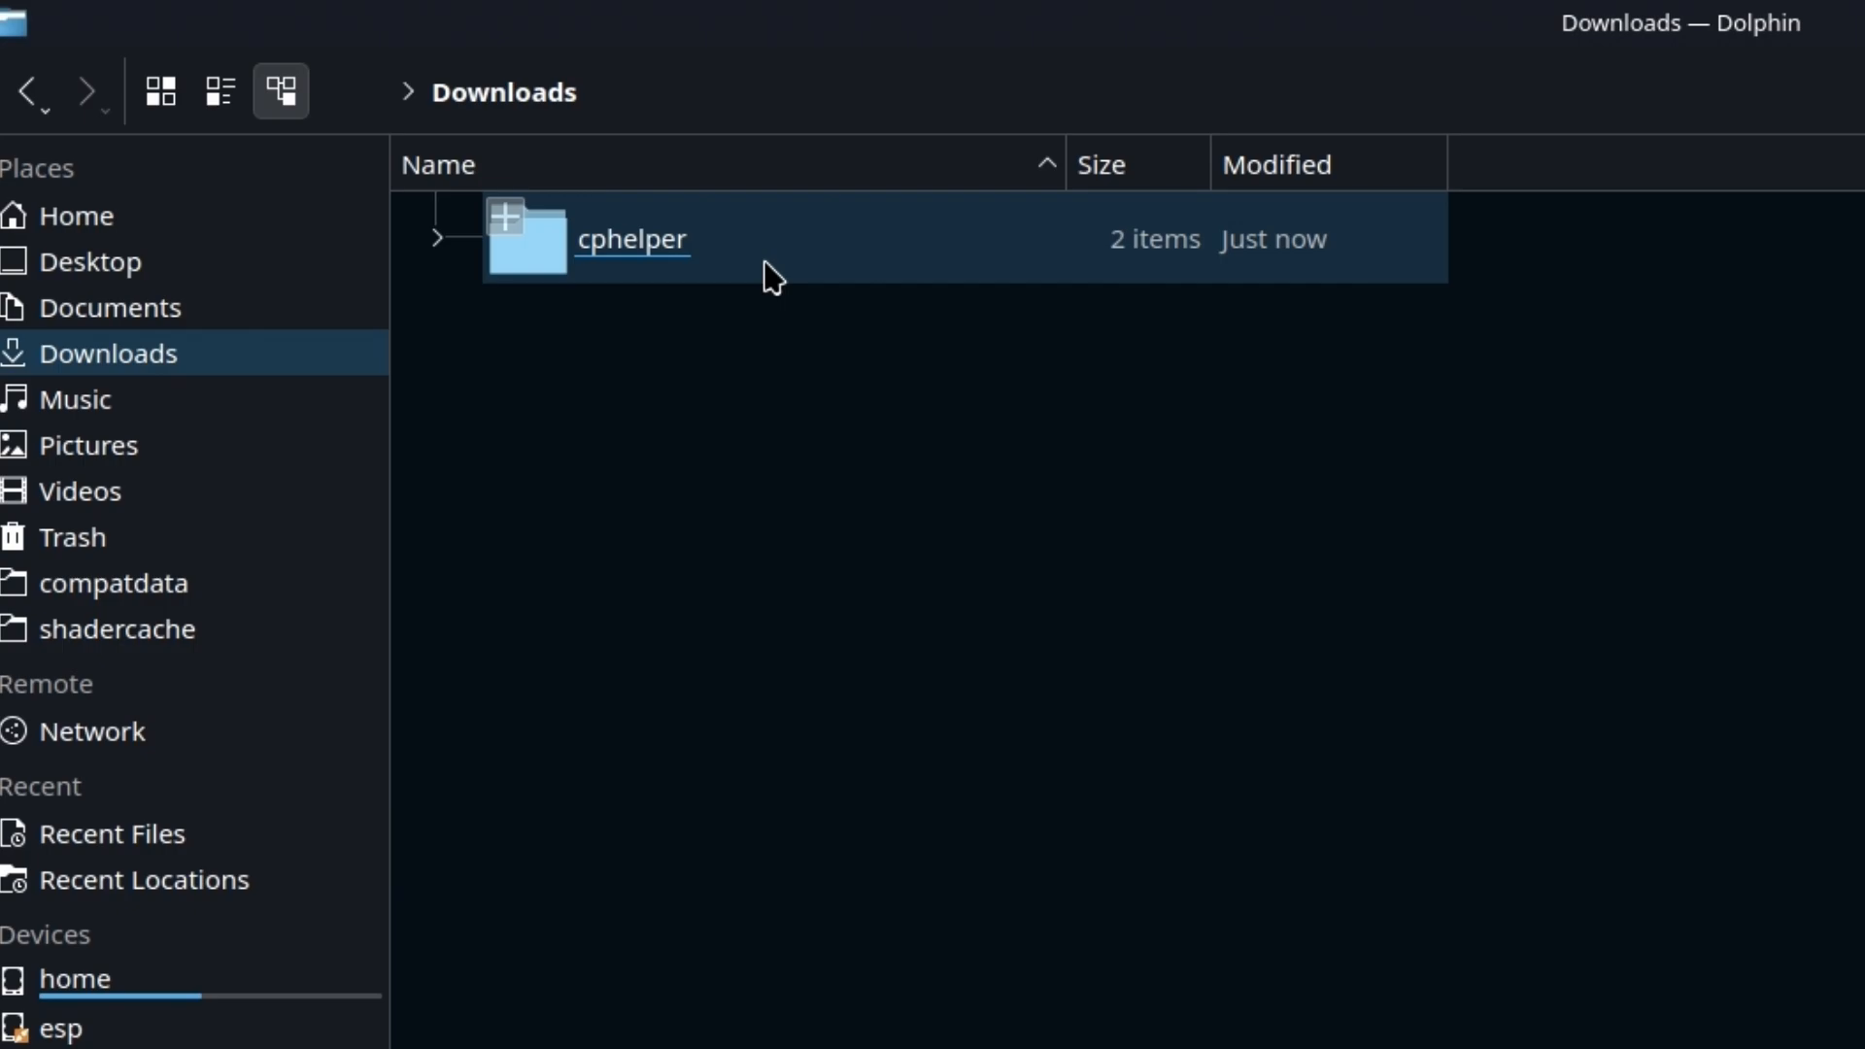
pyautogui.doubleClick(632, 237)
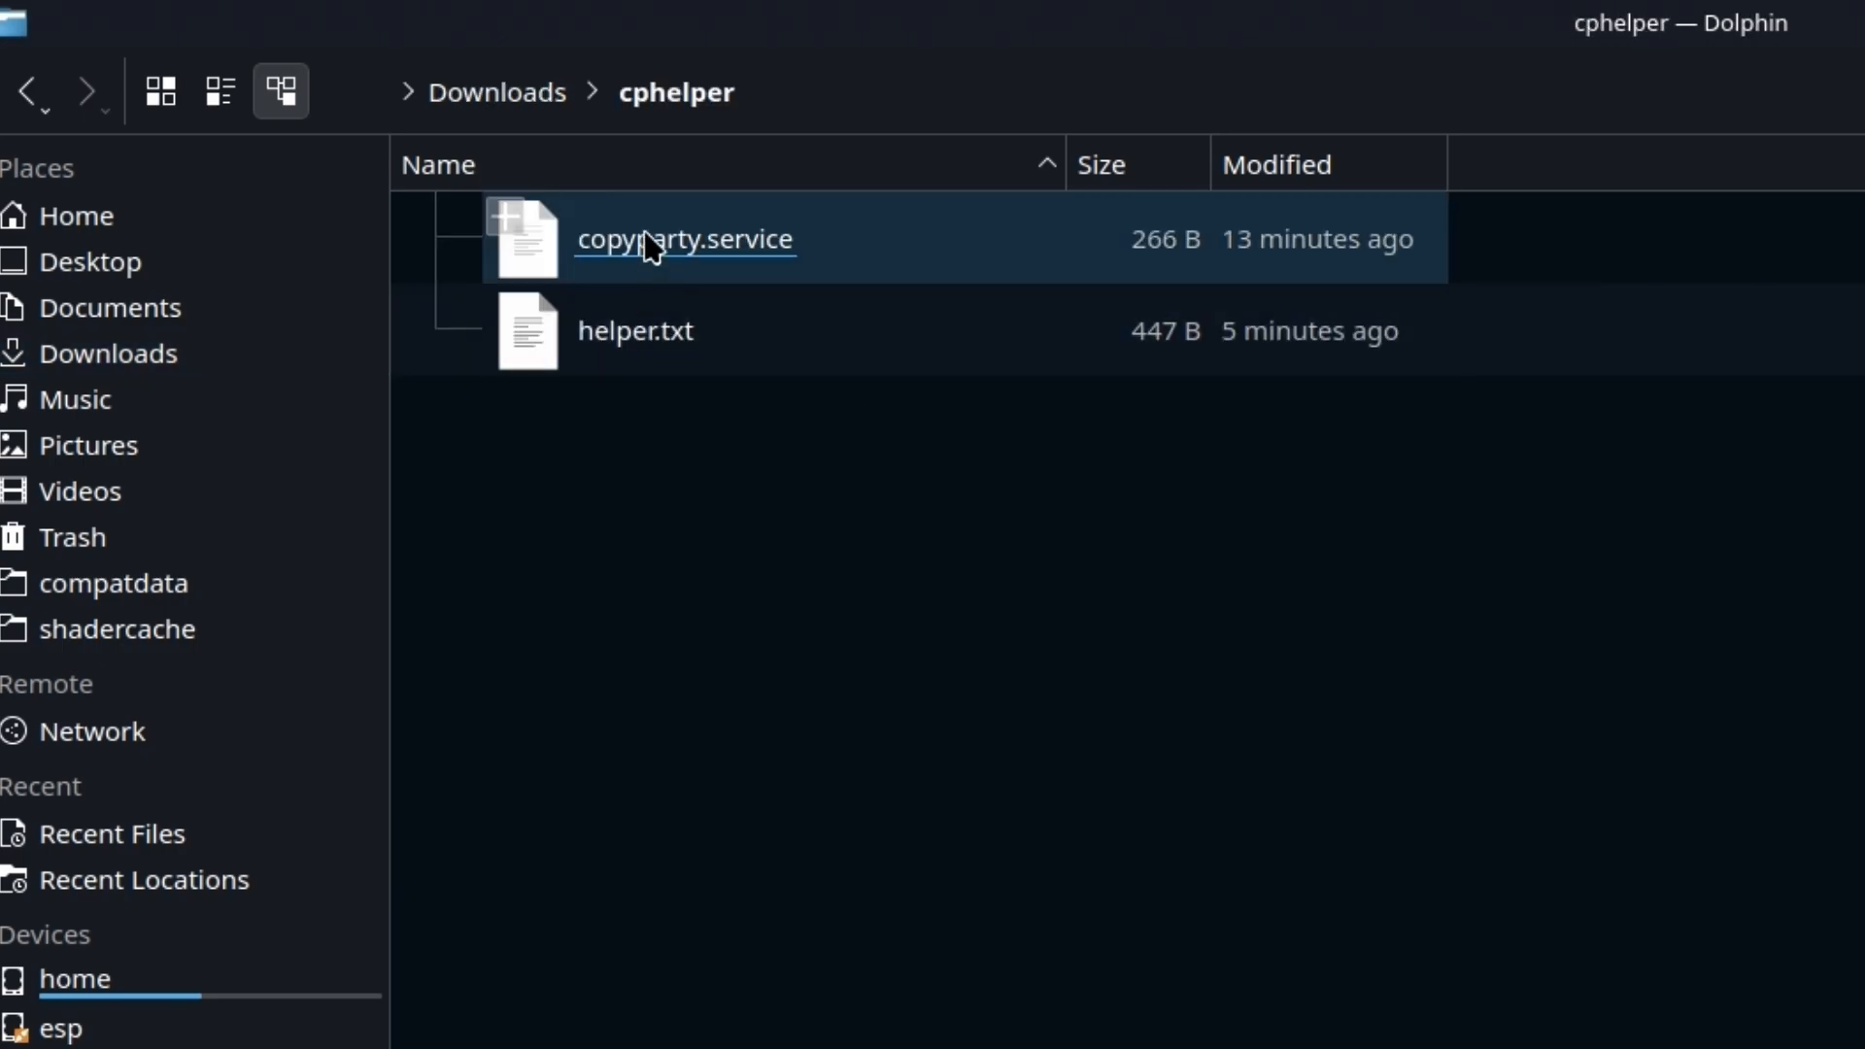
pyautogui.moveTo(689, 258)
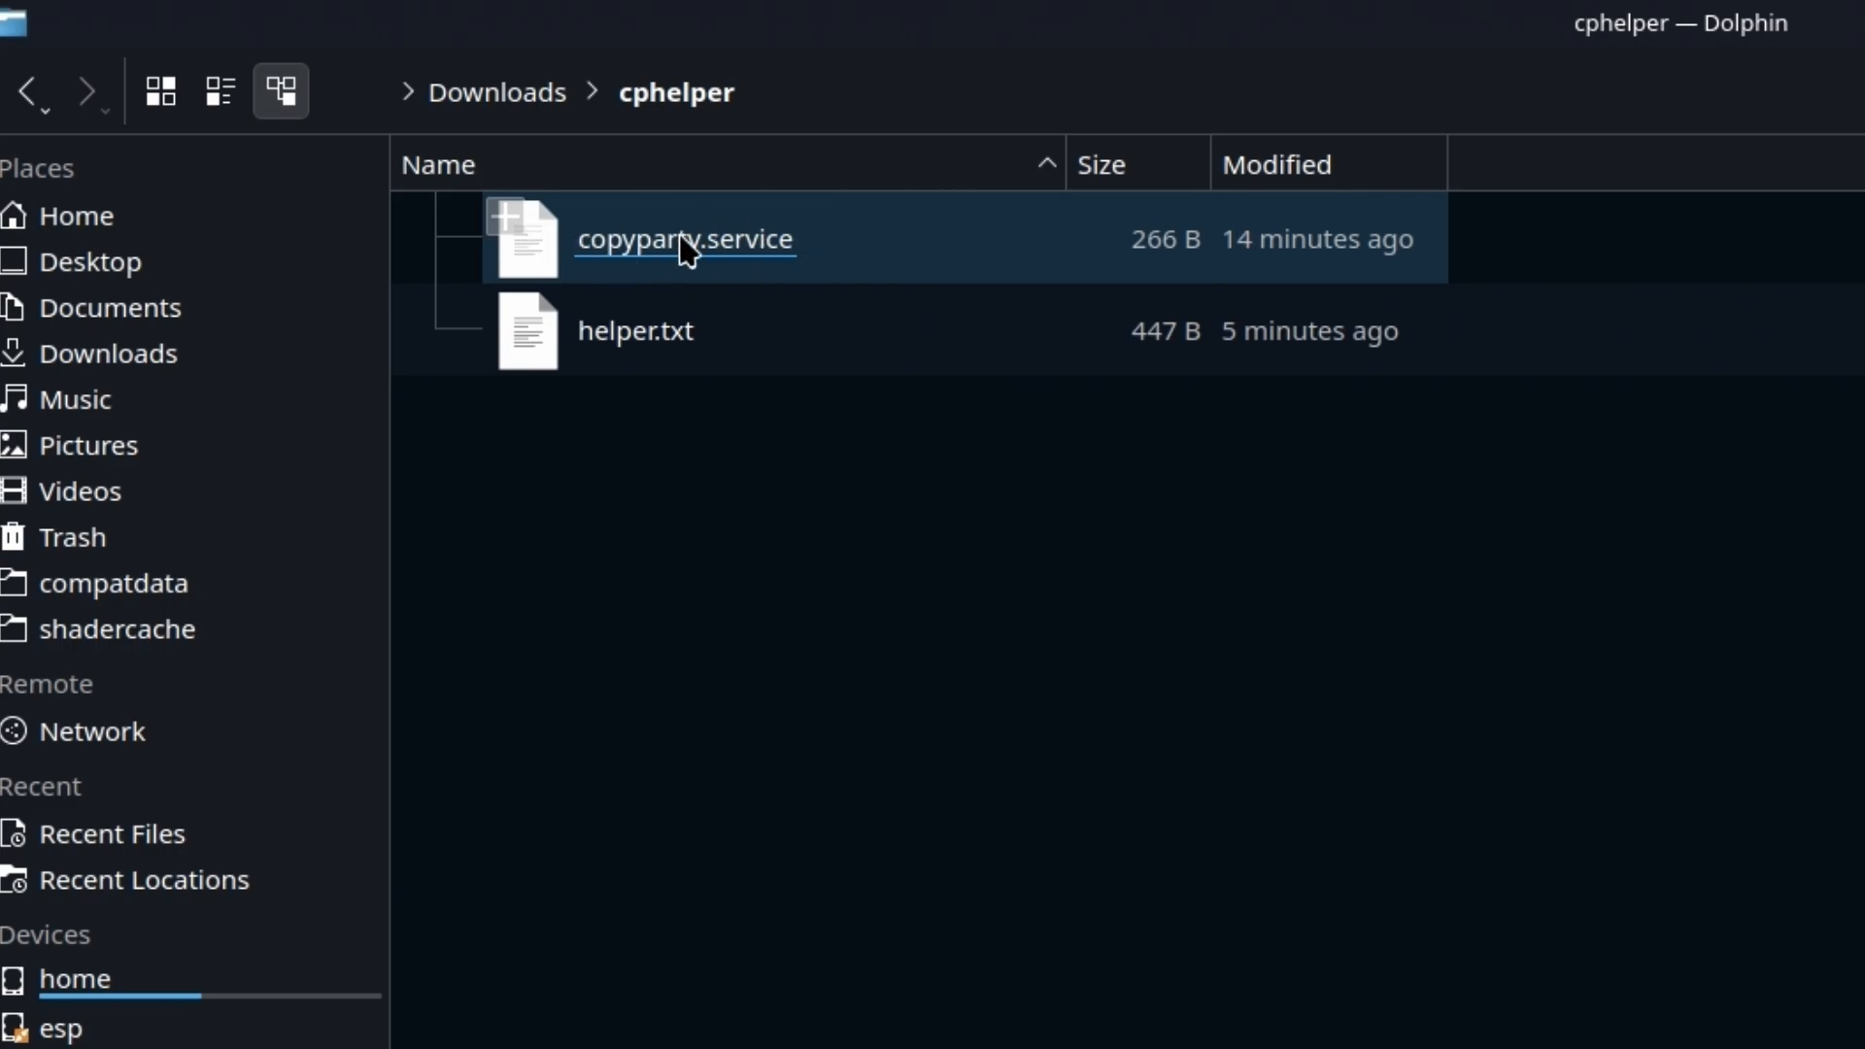
# - Open copyparty.service in Kate to review its Unit, Service and Install sections
pyautogui.rightClick(683, 237)
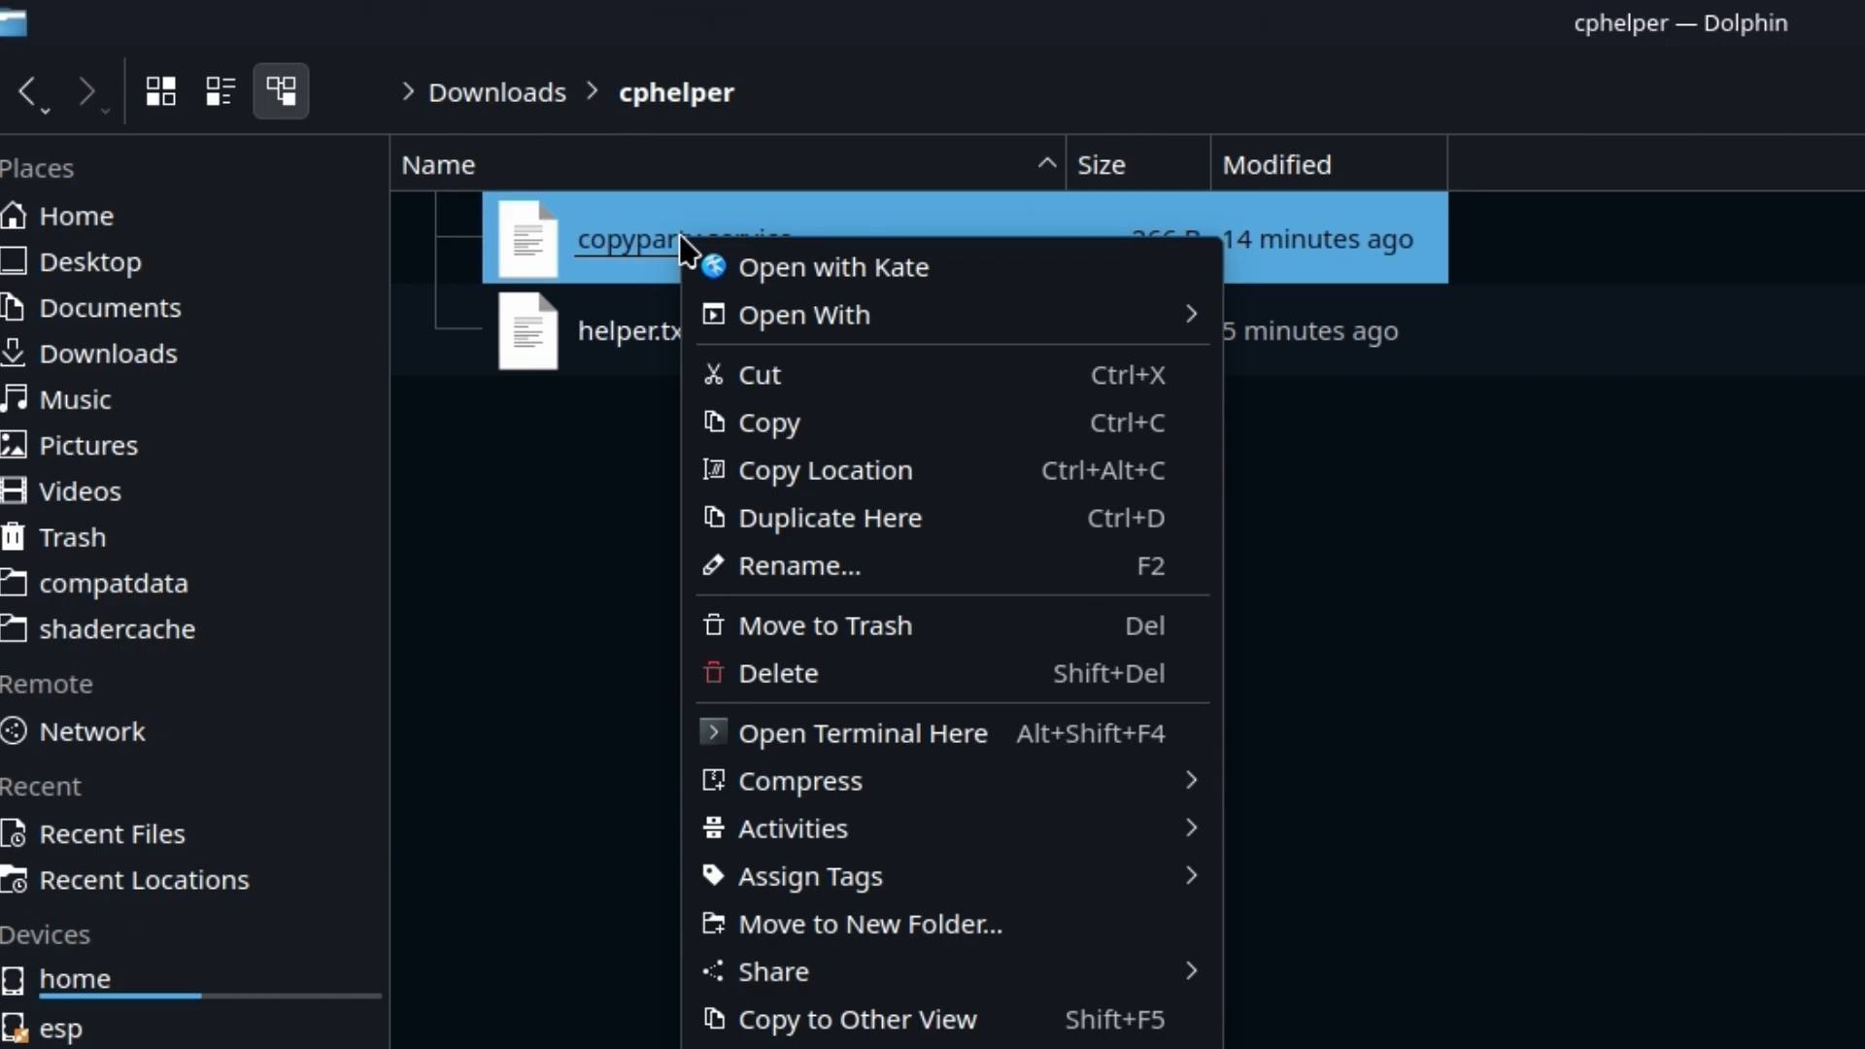
pyautogui.click(833, 267)
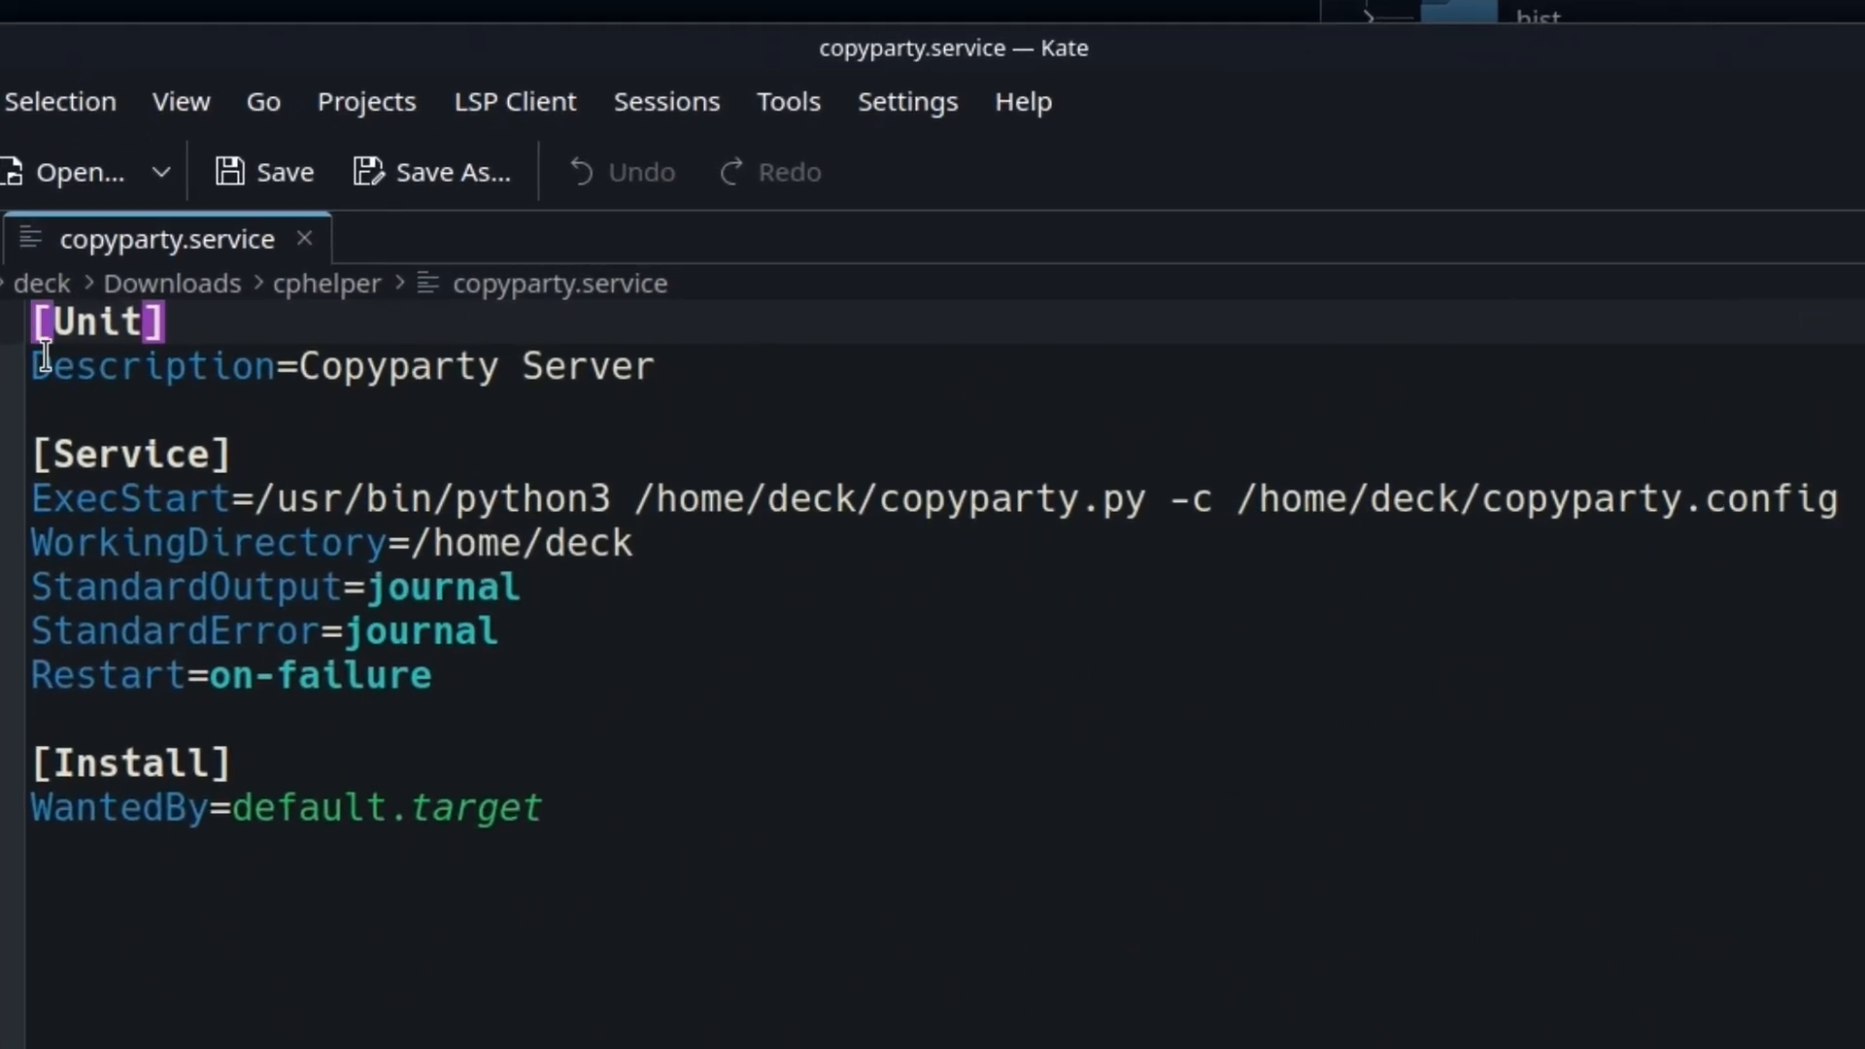
pyautogui.moveTo(443, 367)
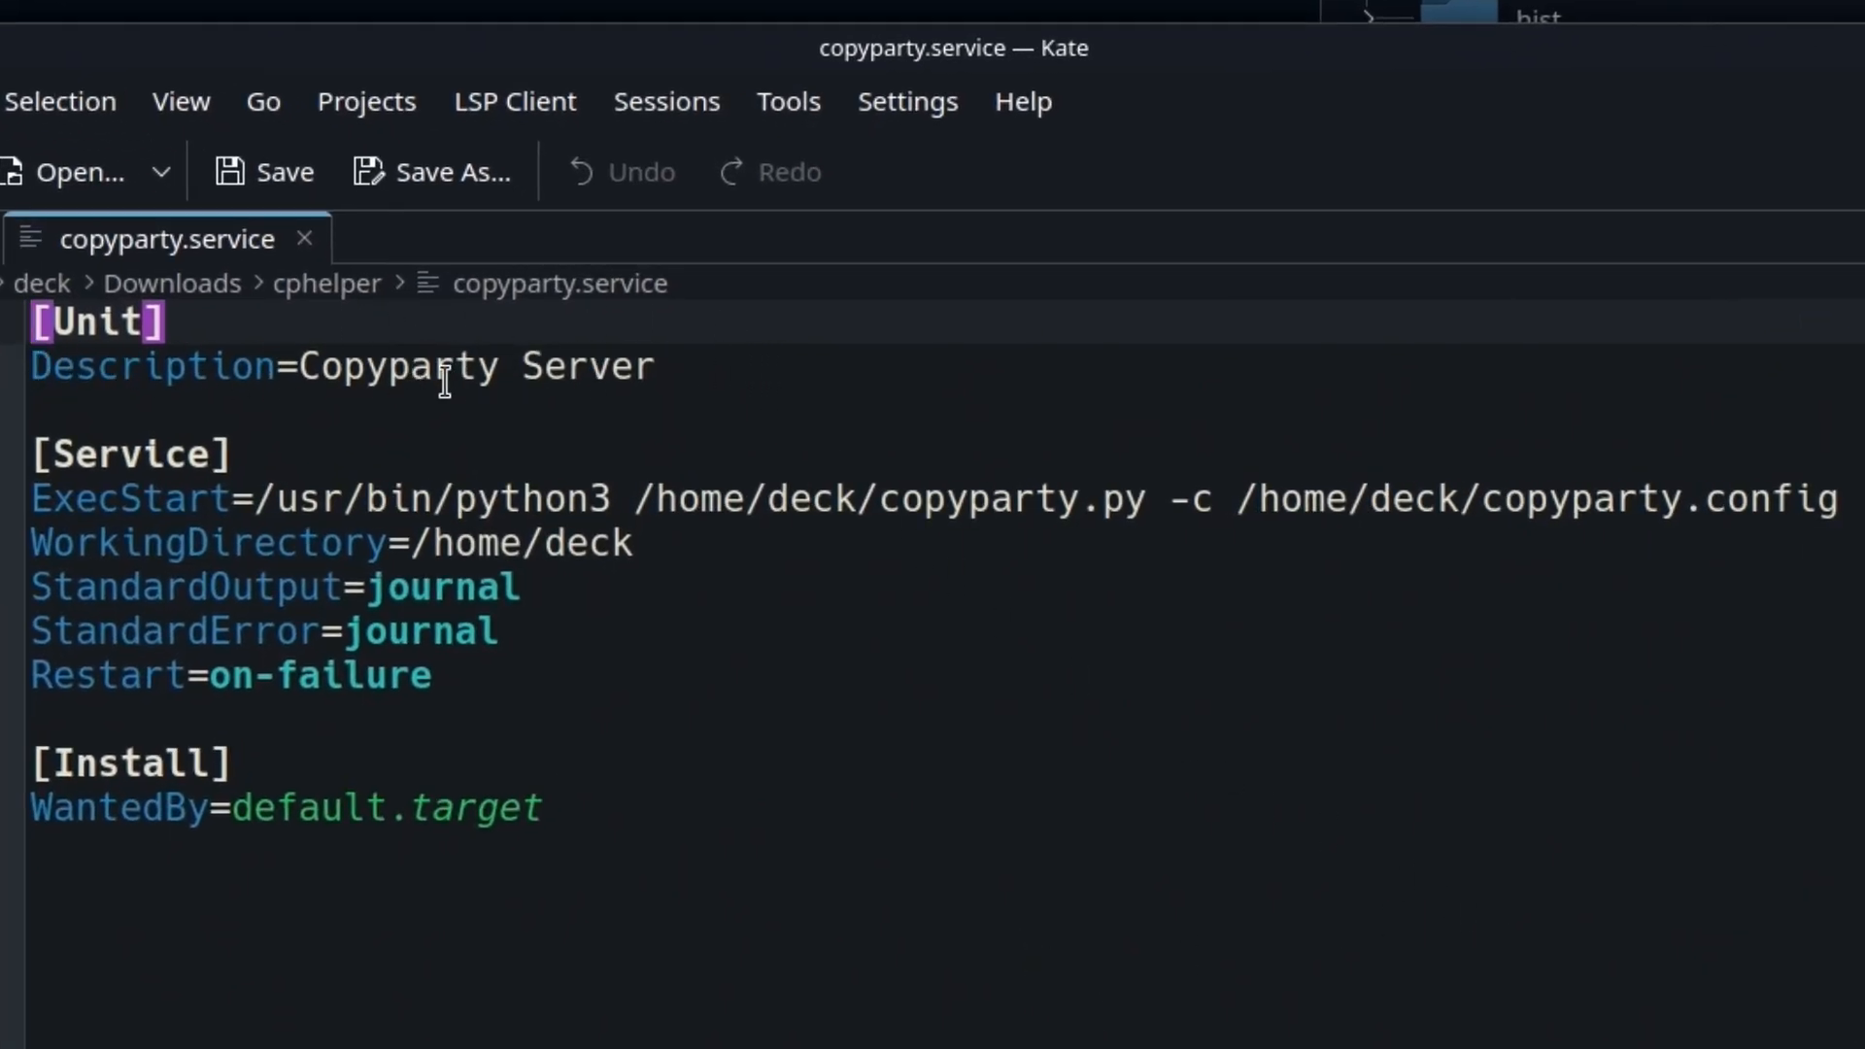
pyautogui.moveTo(79, 497)
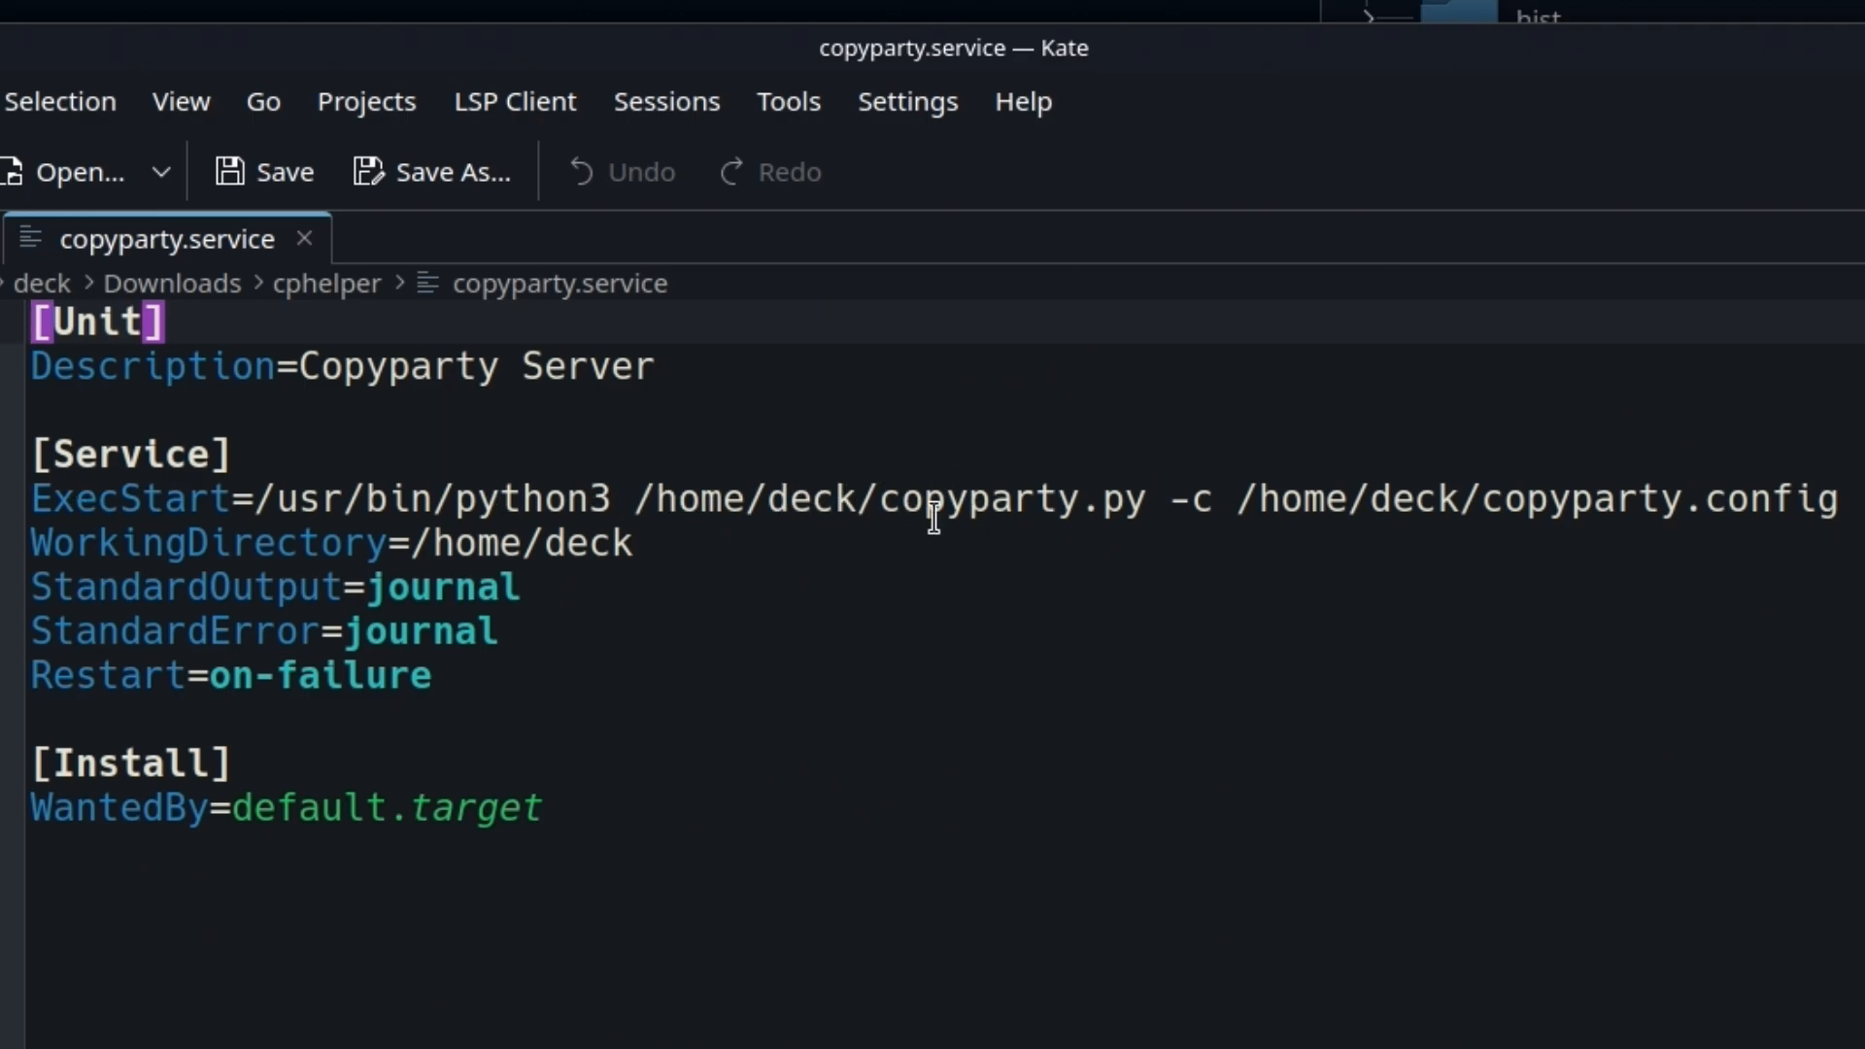
pyautogui.moveTo(1322, 497)
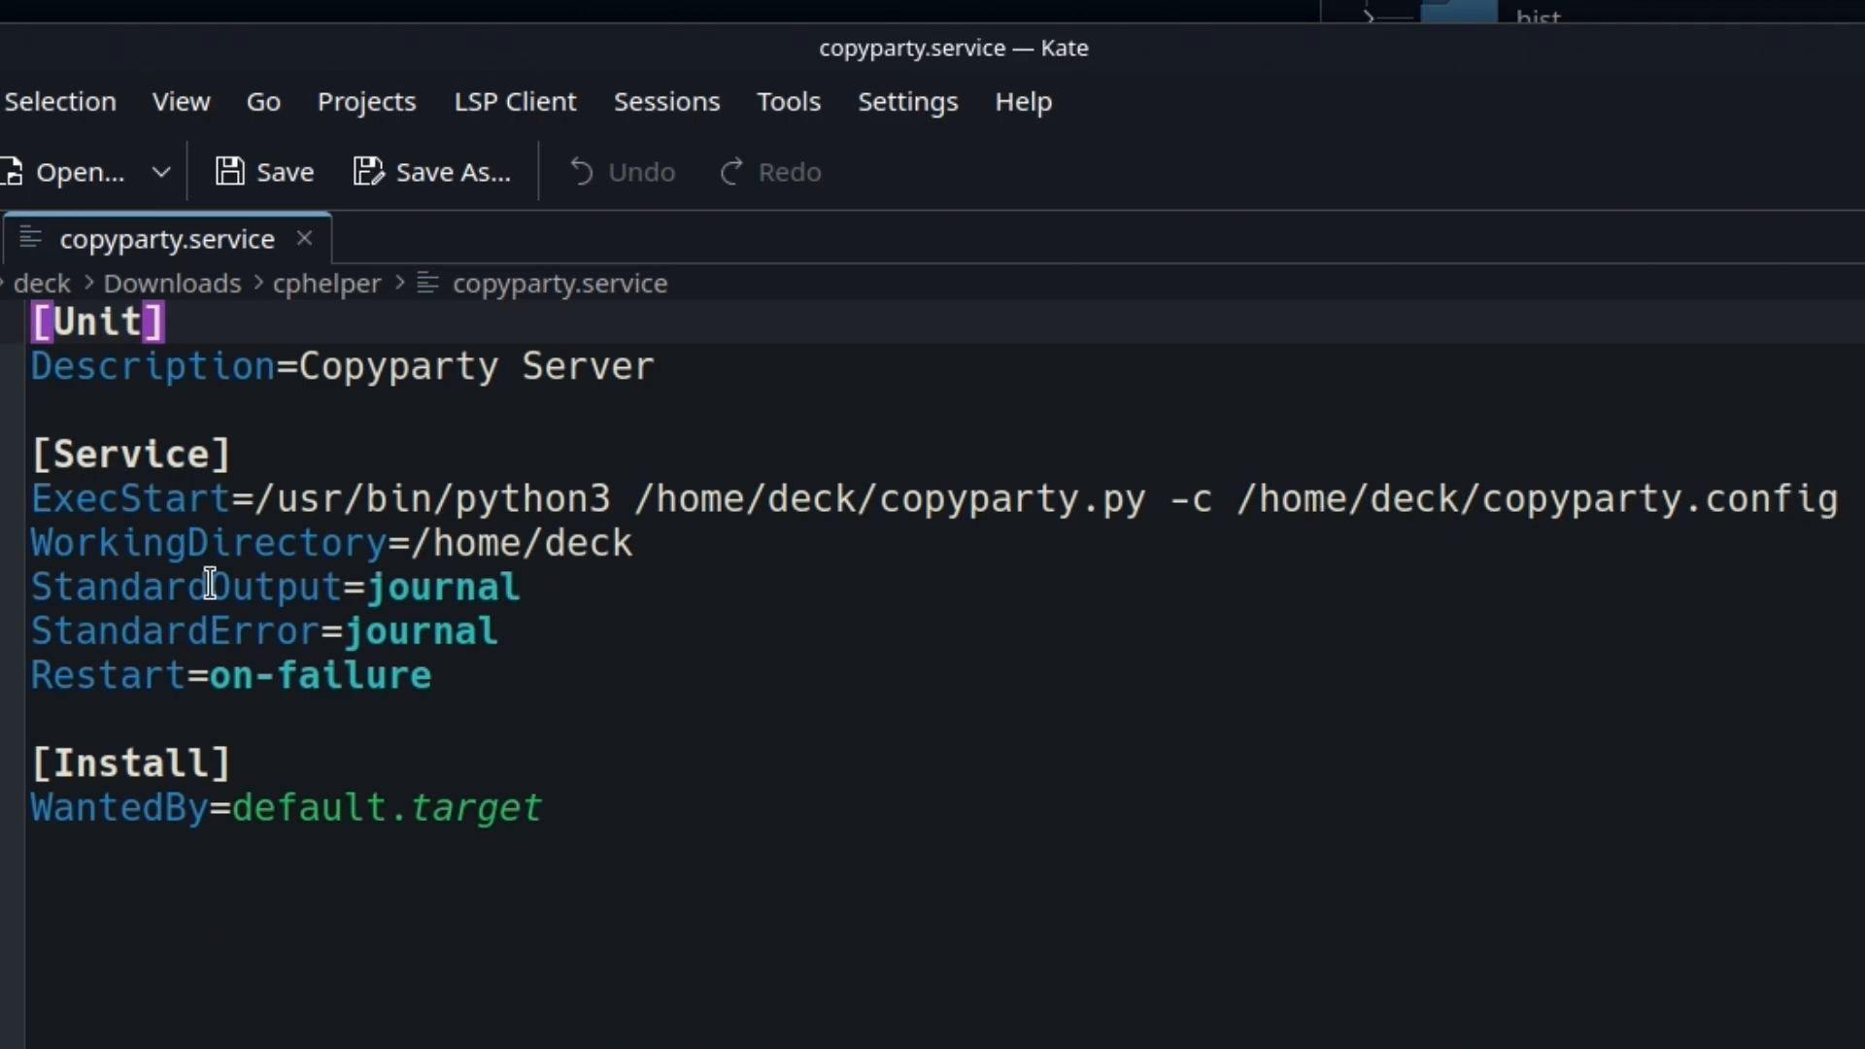
pyautogui.moveTo(441, 629)
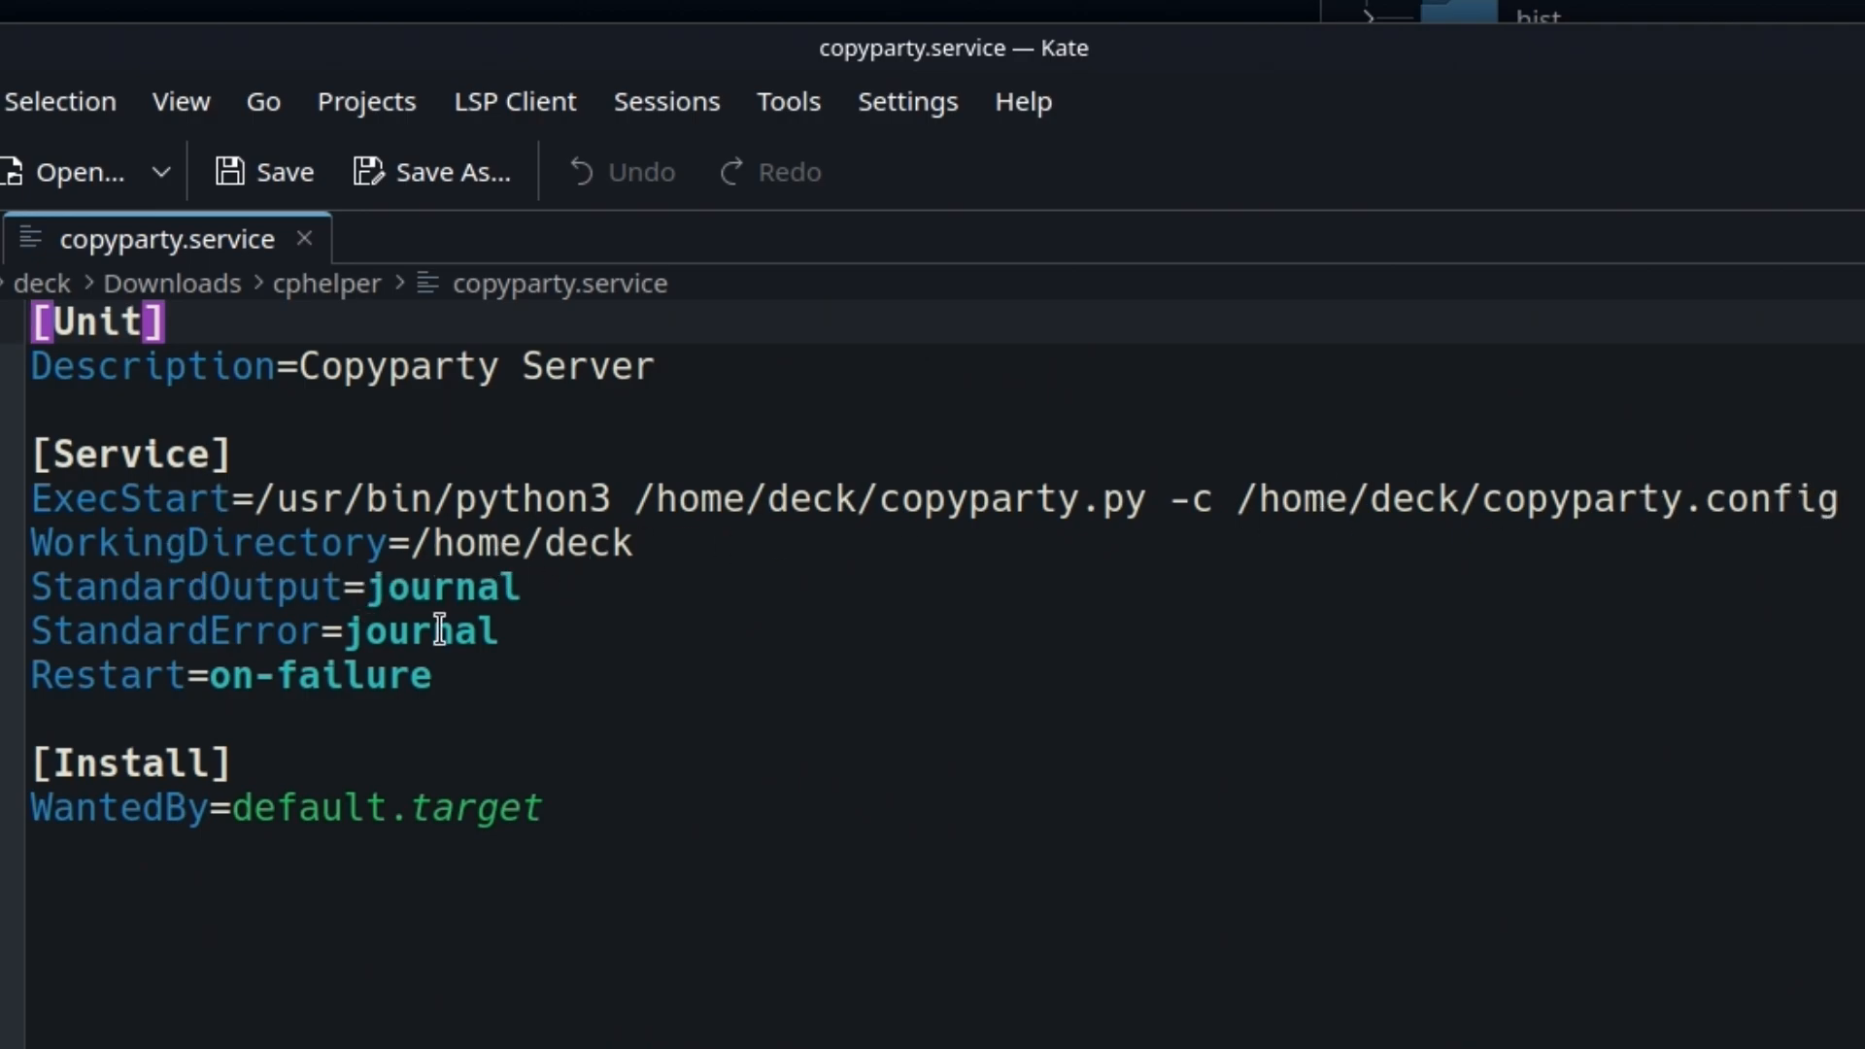
pyautogui.moveTo(266, 561)
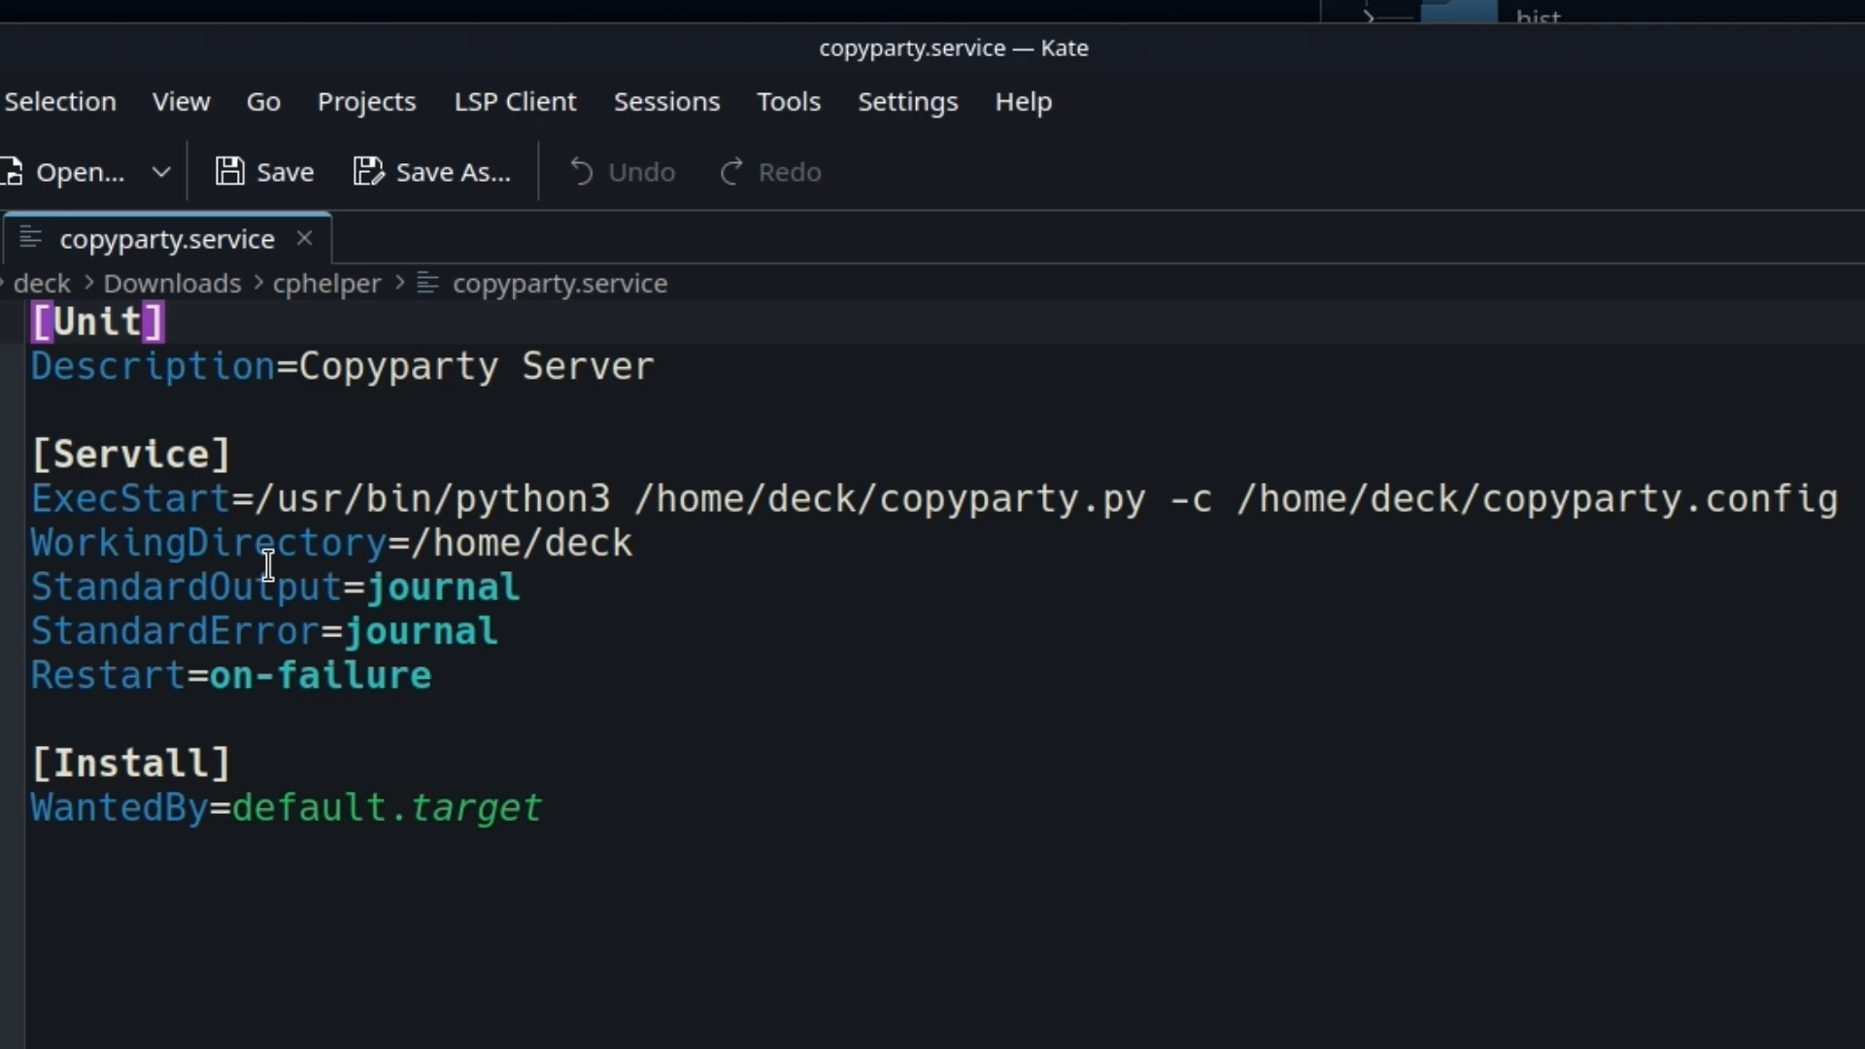
pyautogui.moveTo(464, 678)
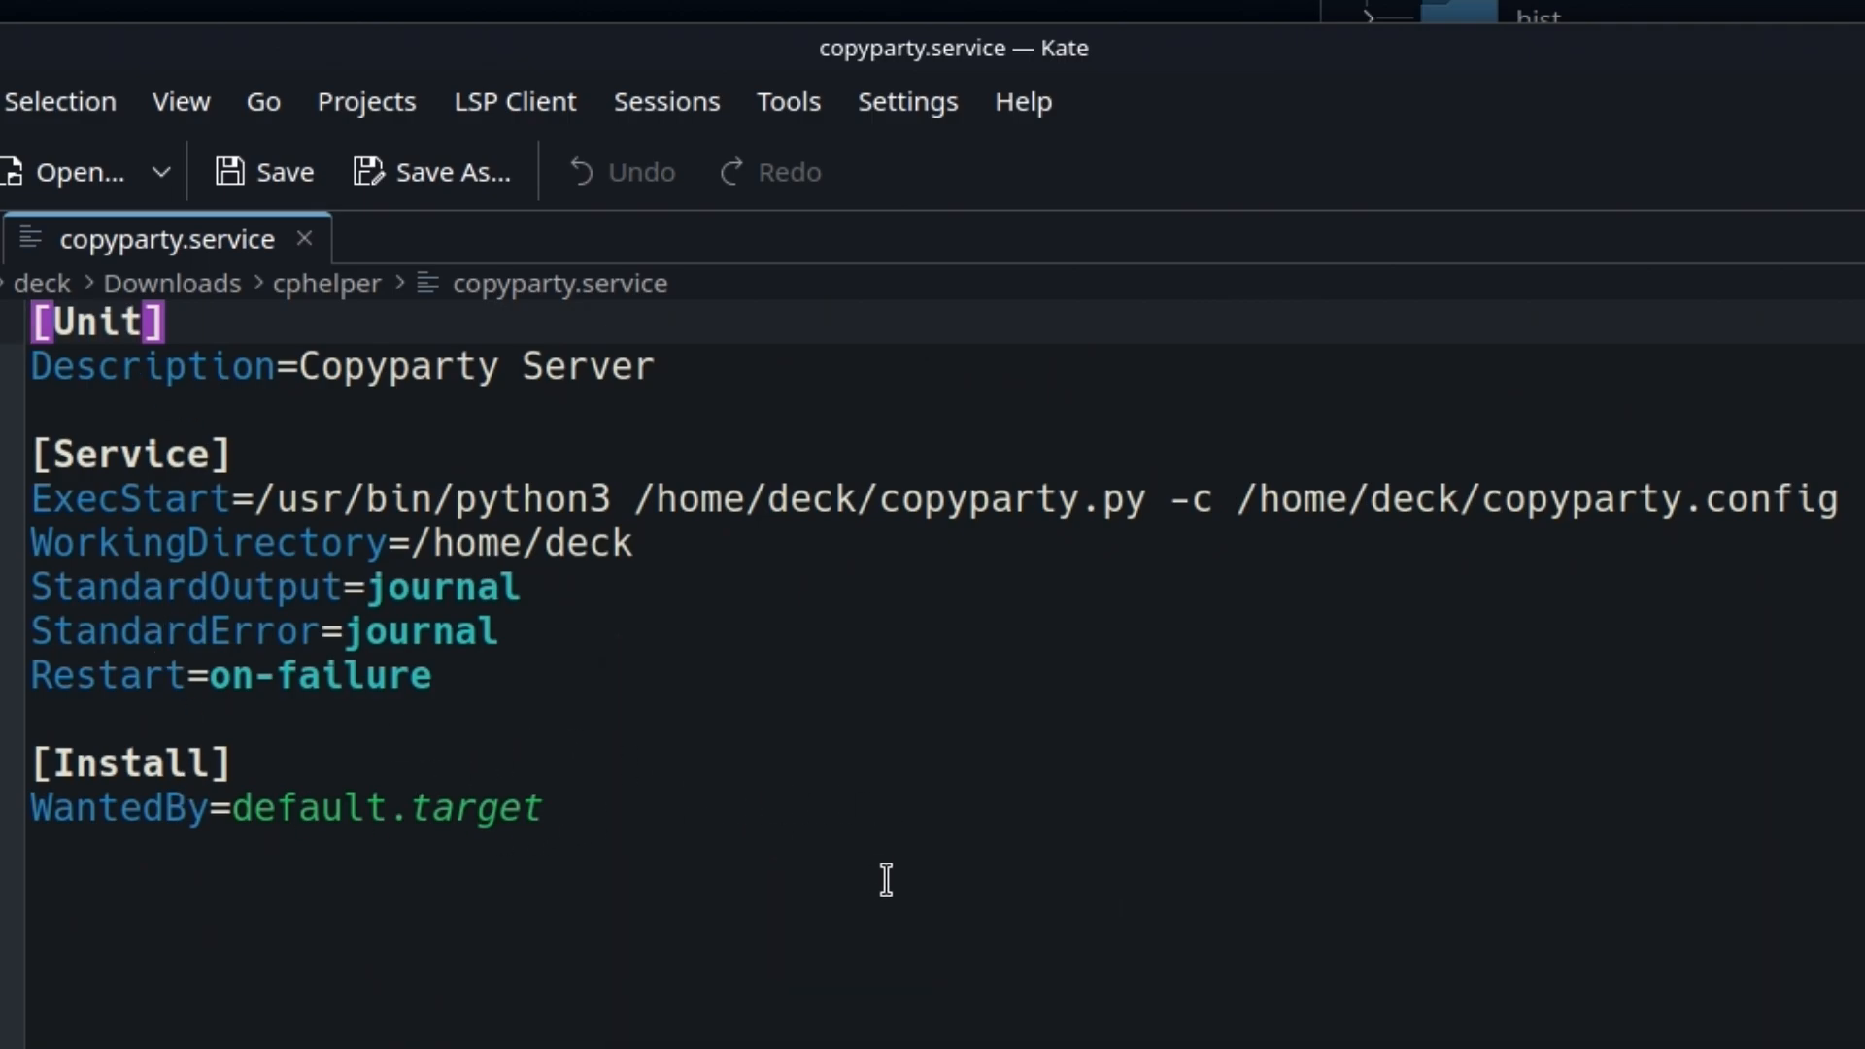
pyautogui.moveTo(278, 740)
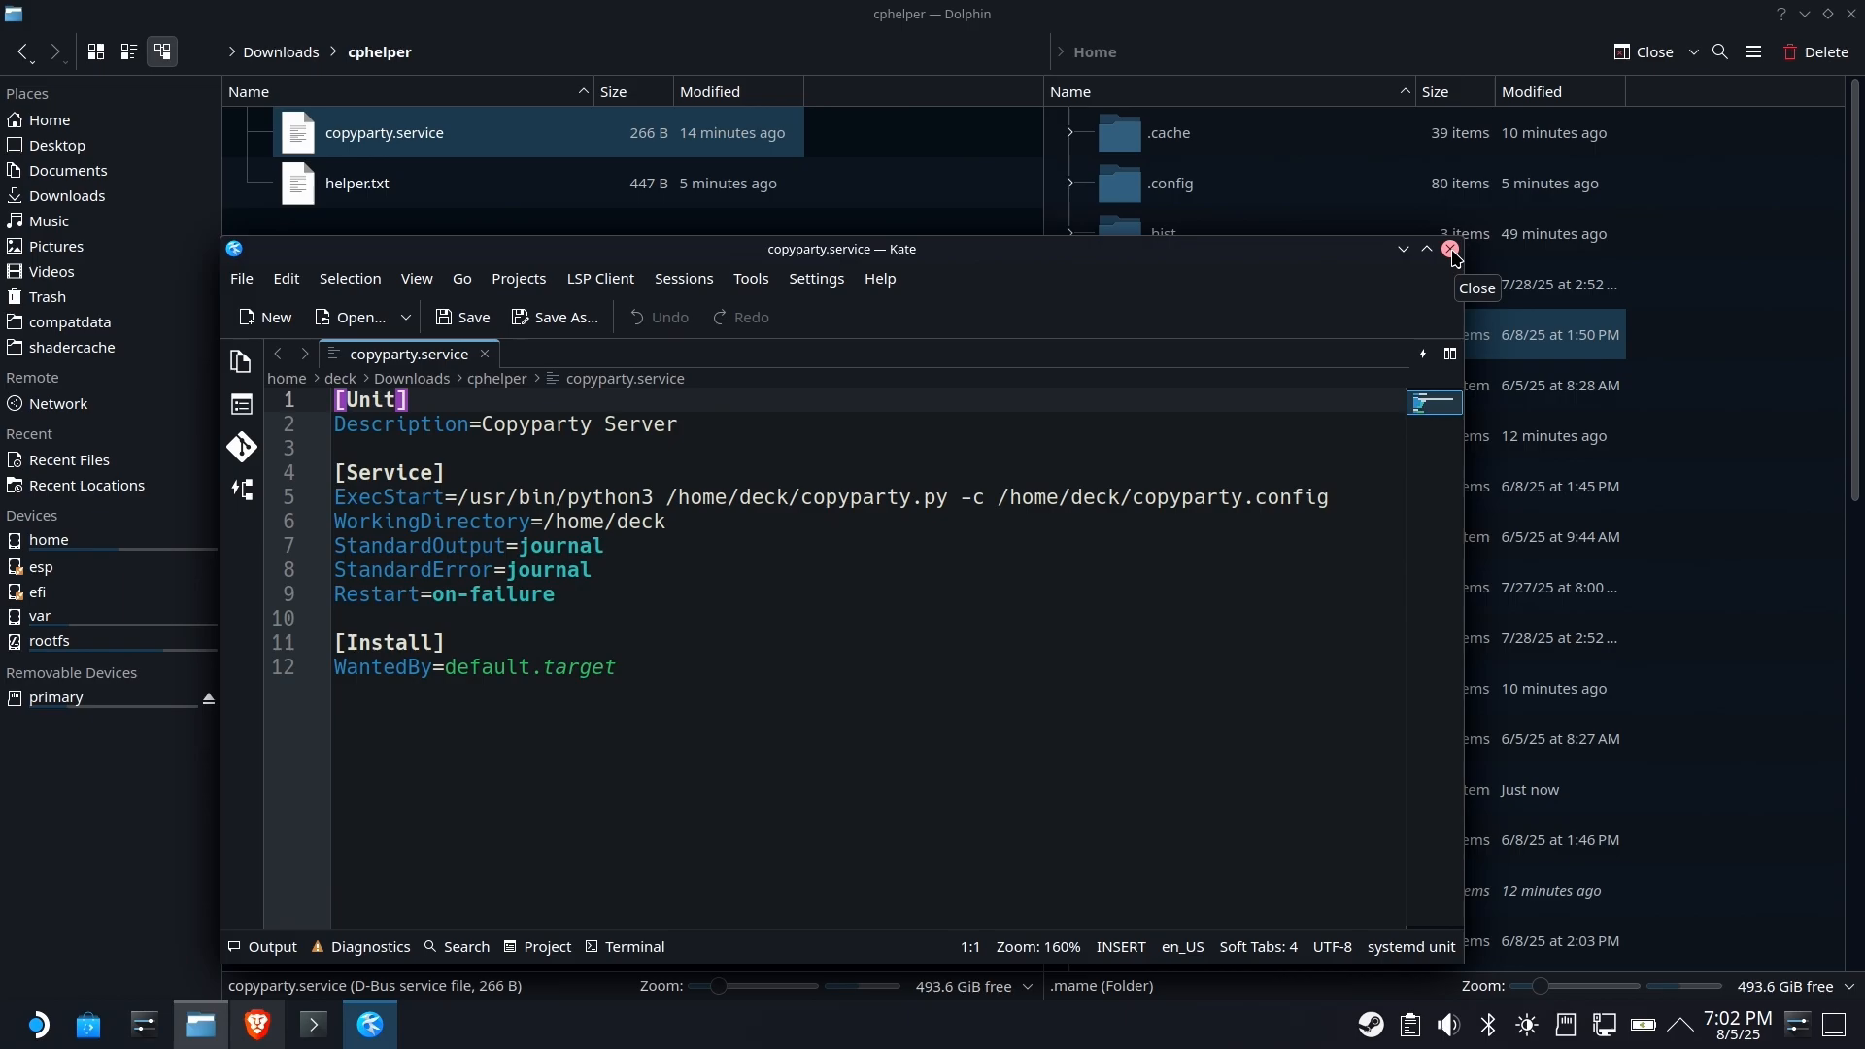
# - Navigate the second pane to ~/.config/systemd/user
pyautogui.click(1449, 249)
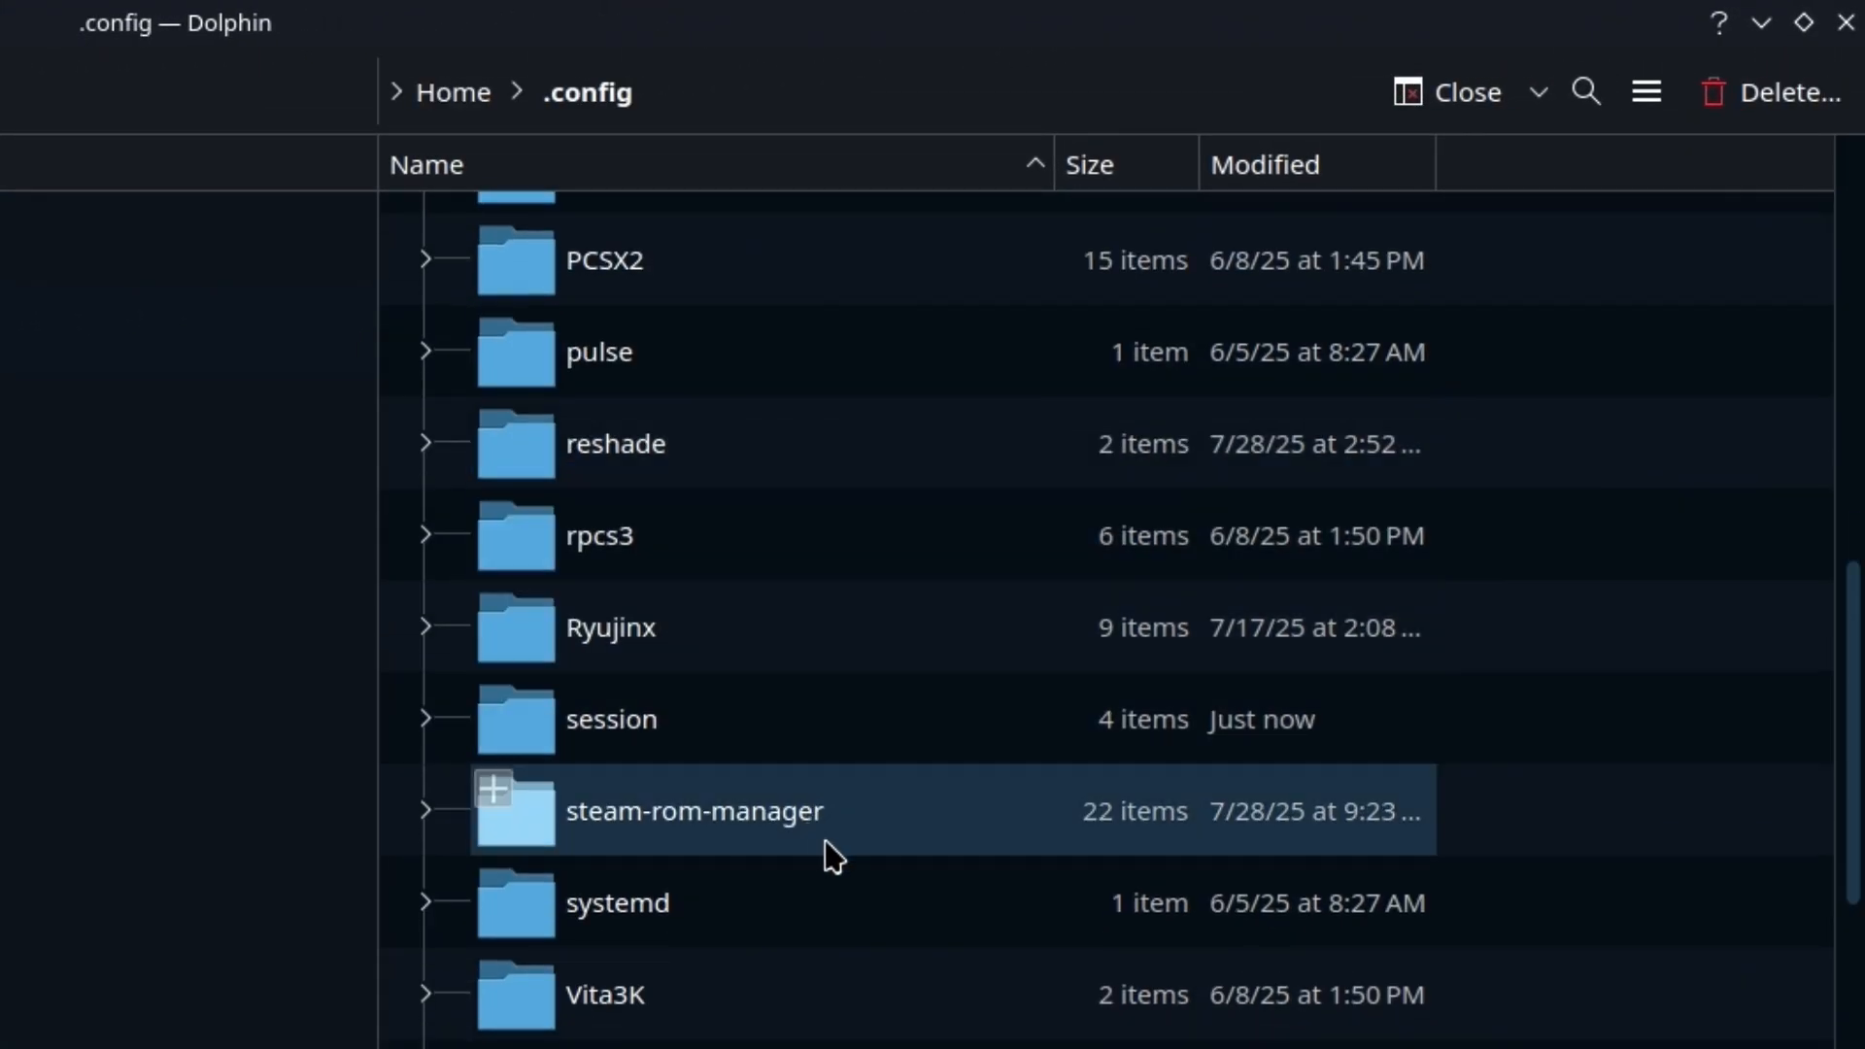
pyautogui.doubleClick(615, 903)
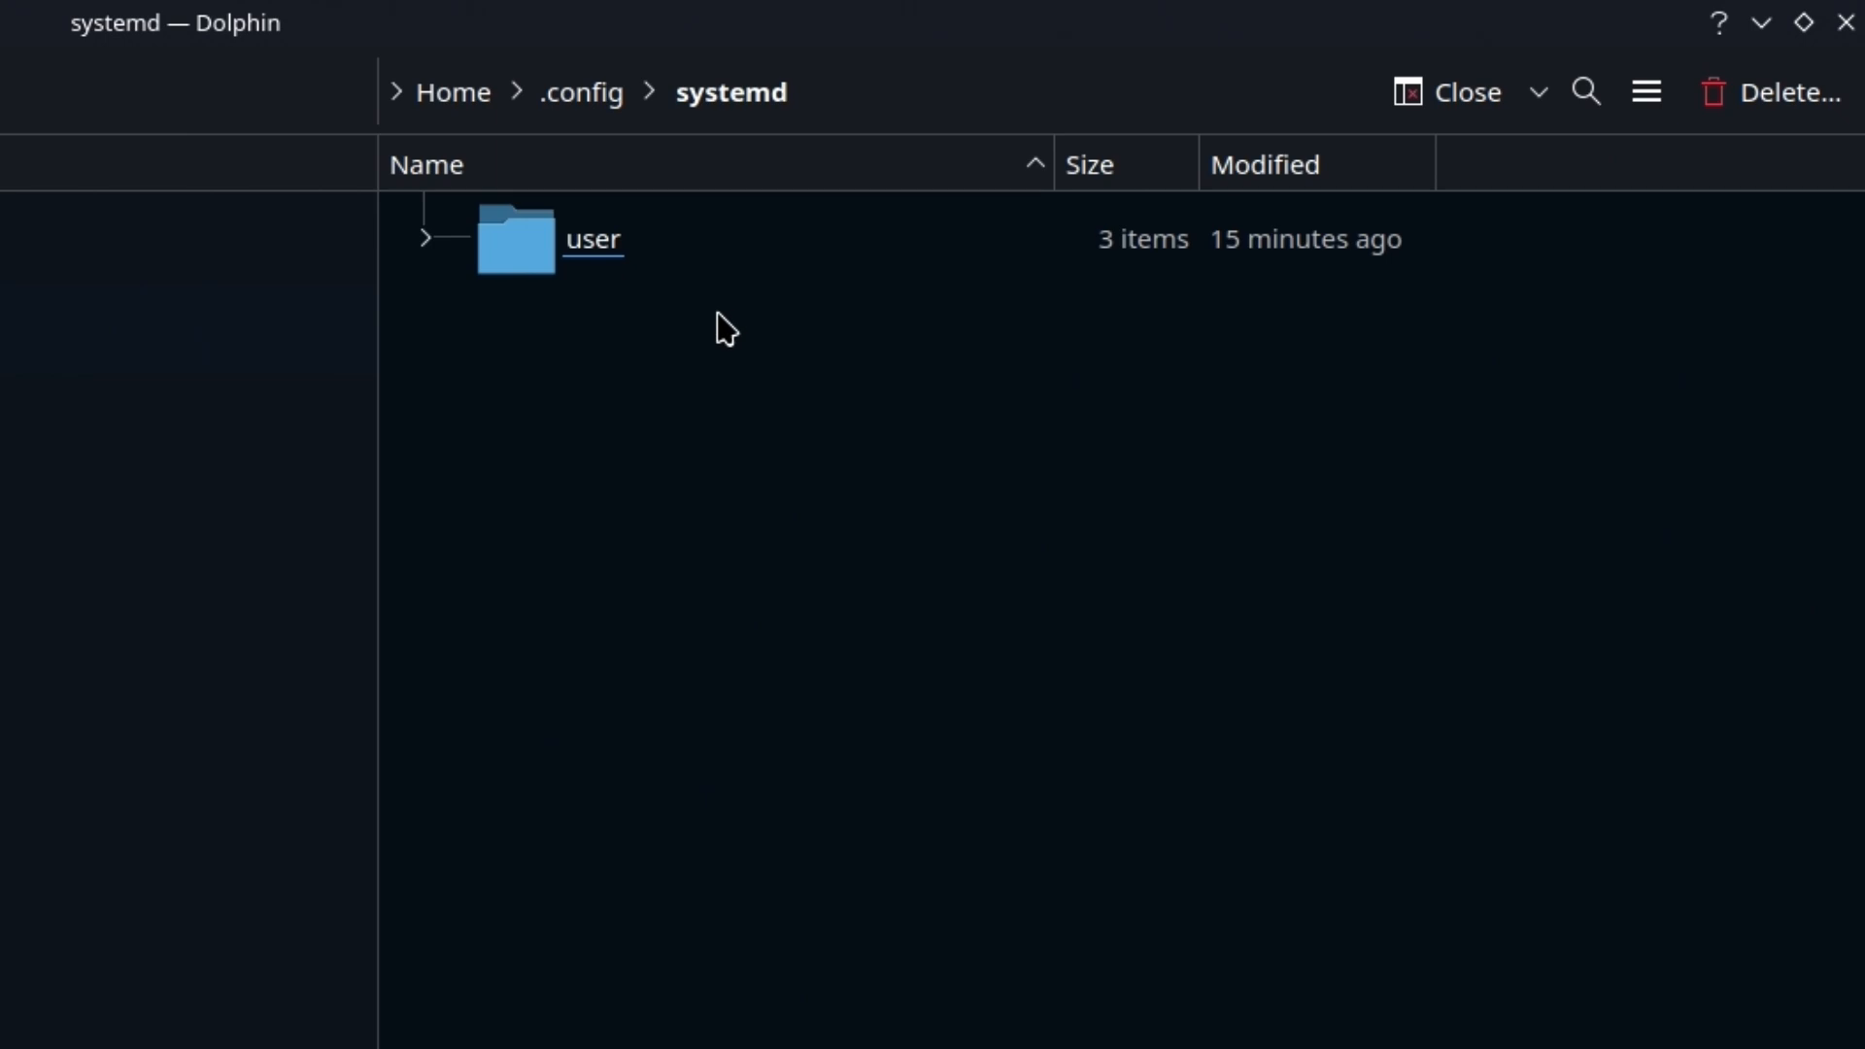
pyautogui.doubleClick(590, 239)
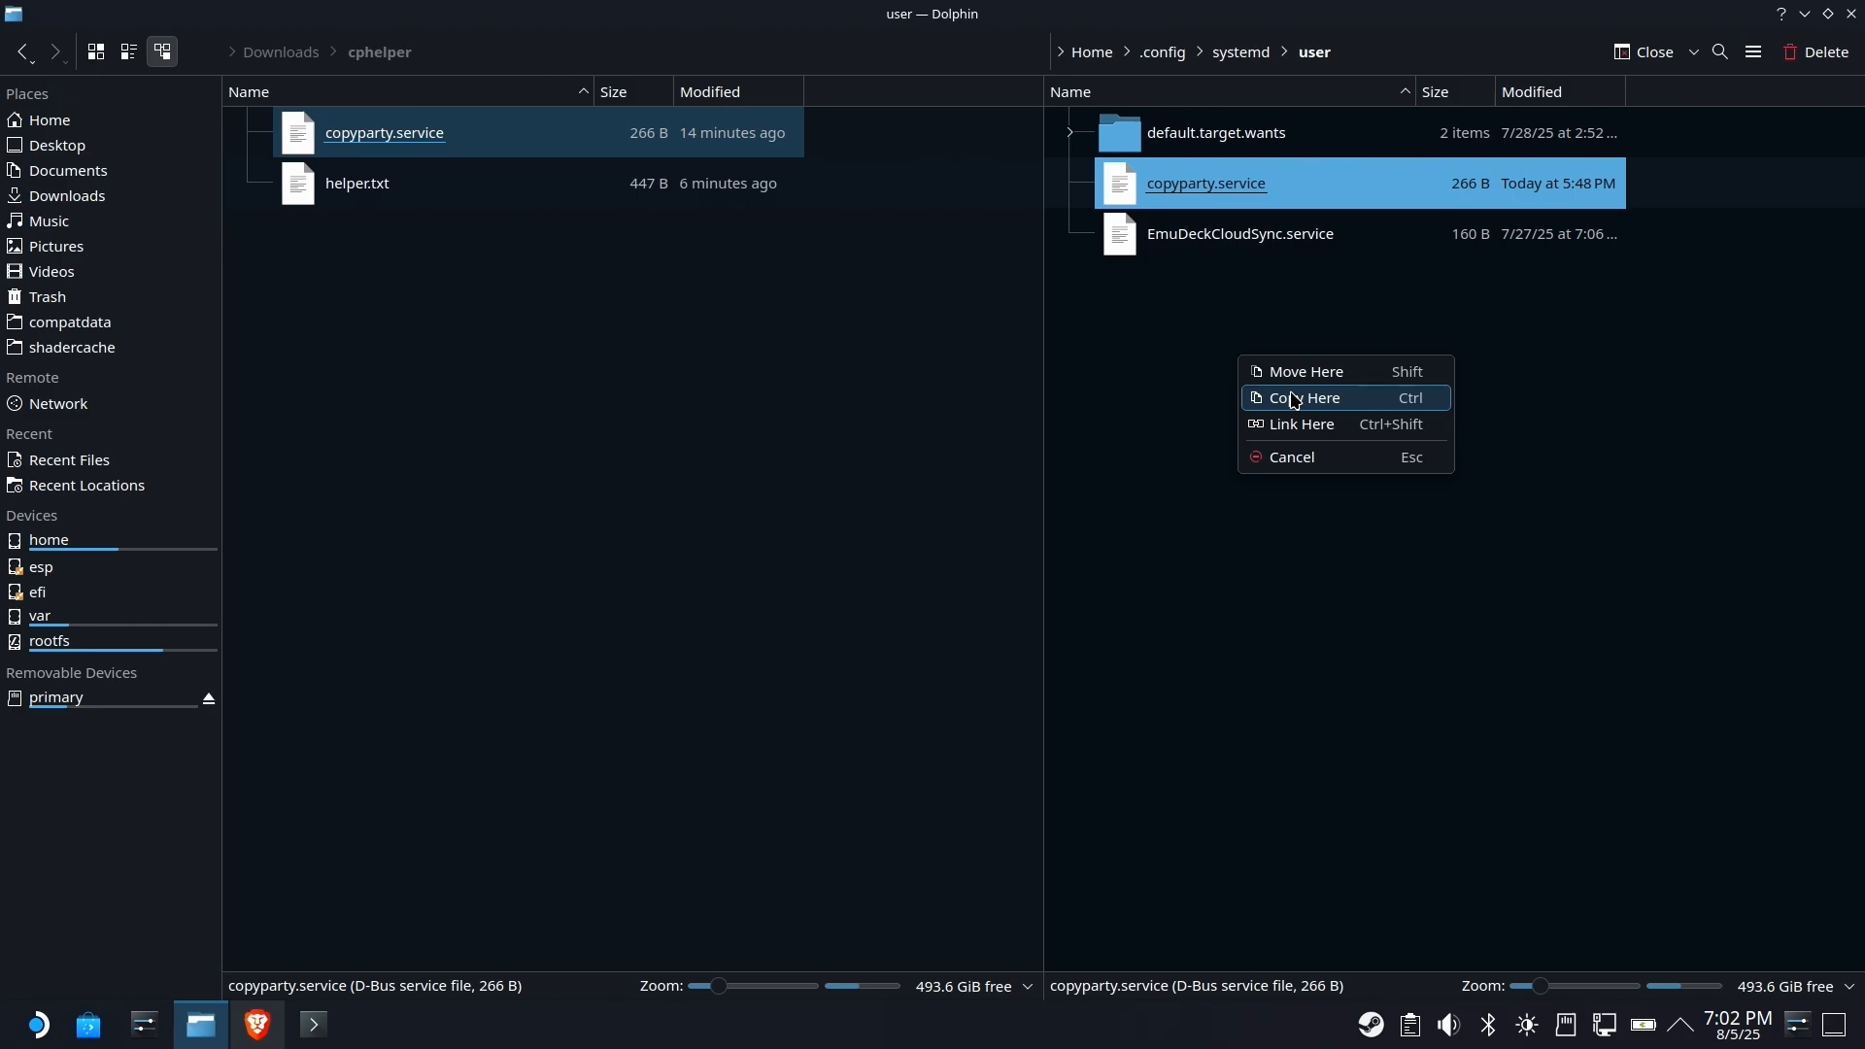
# - Copy copyparty.service into the systemd user folder next to EmuDeckCloudSync.service
pyautogui.click(1305, 398)
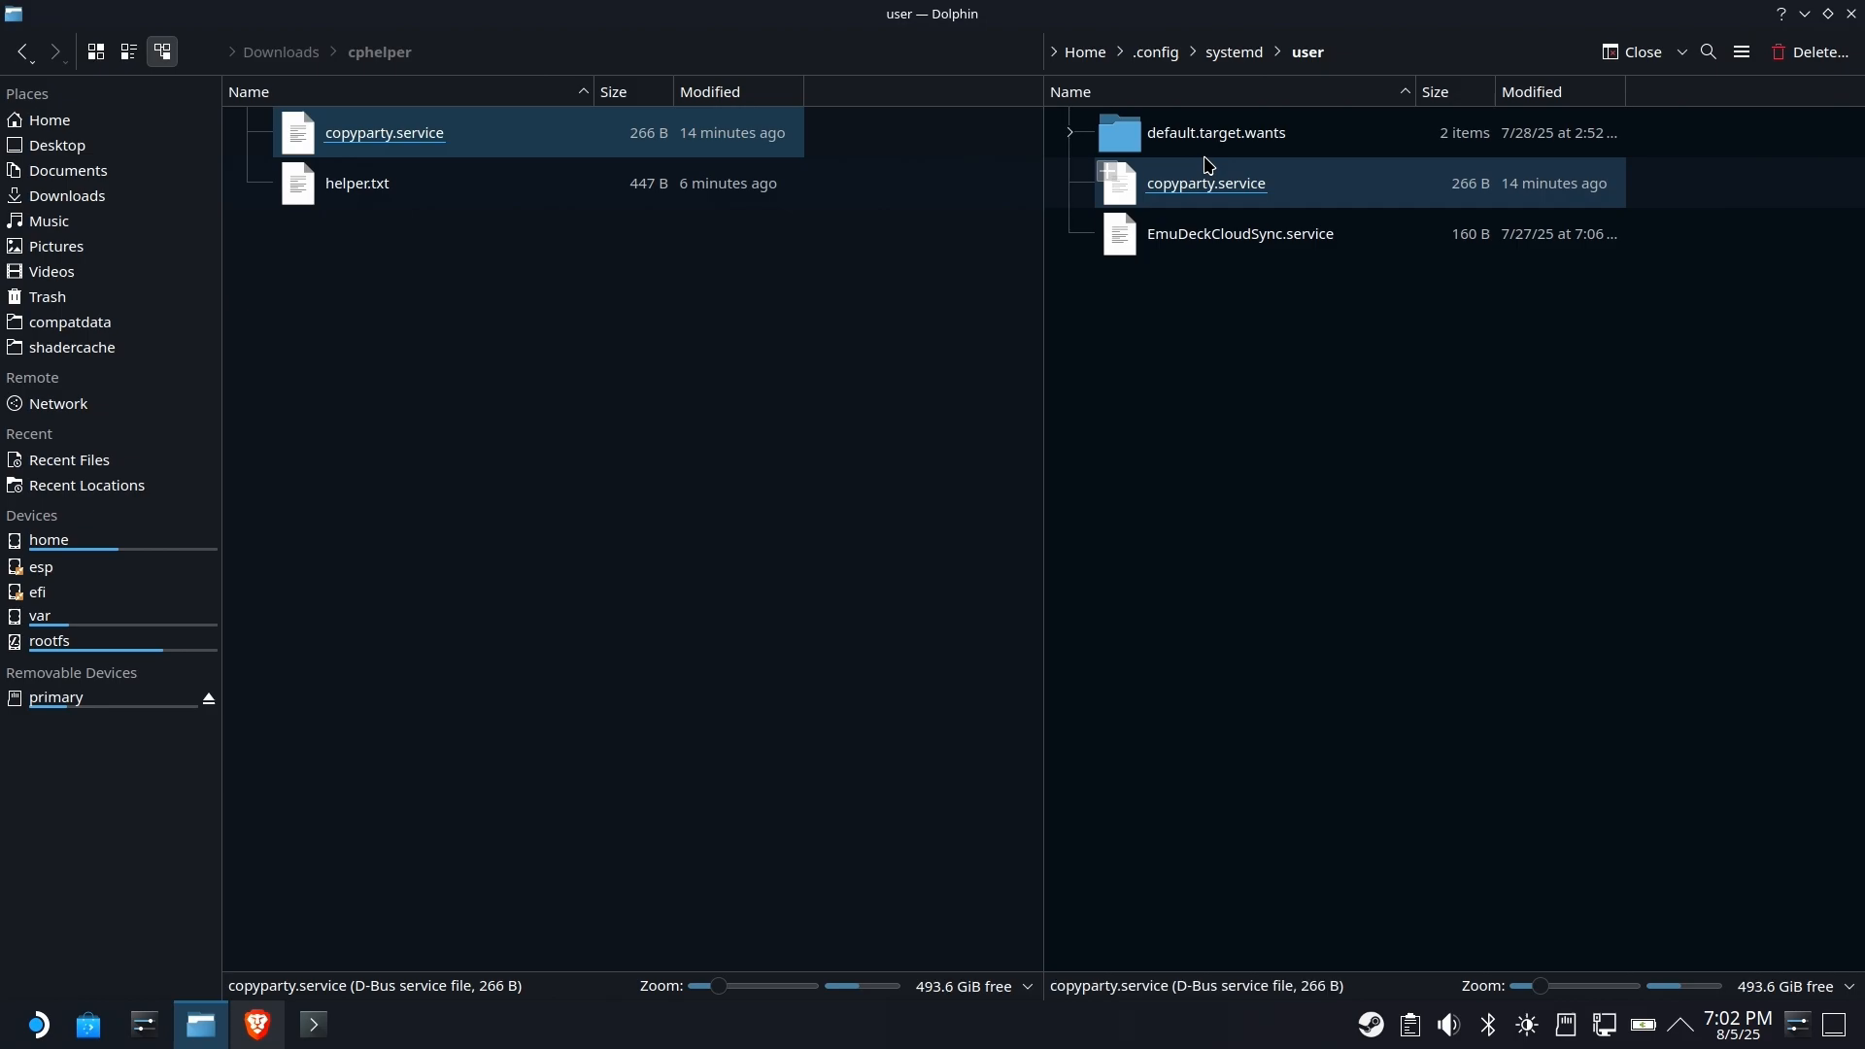
pyautogui.click(1220, 337)
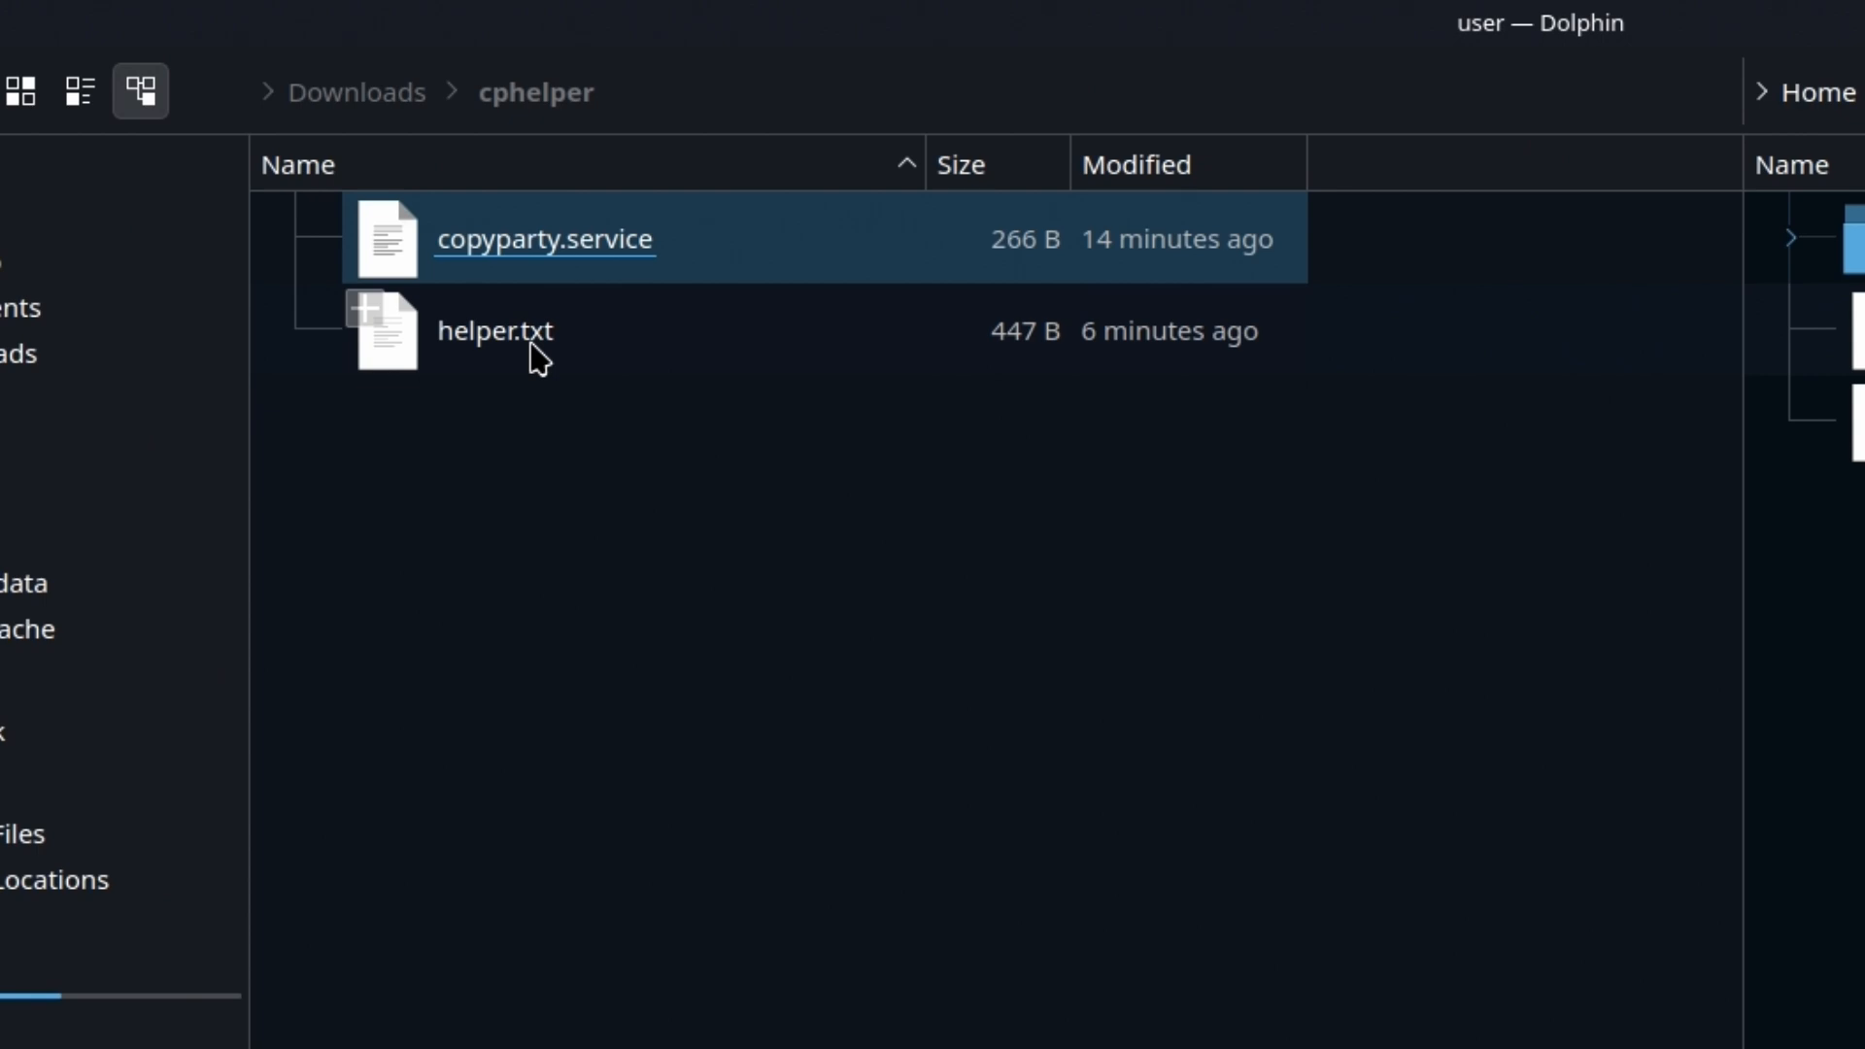
# - Open helper.txt in Kate and go over the Enable, Disable and Start Service headings
pyautogui.rightClick(495, 330)
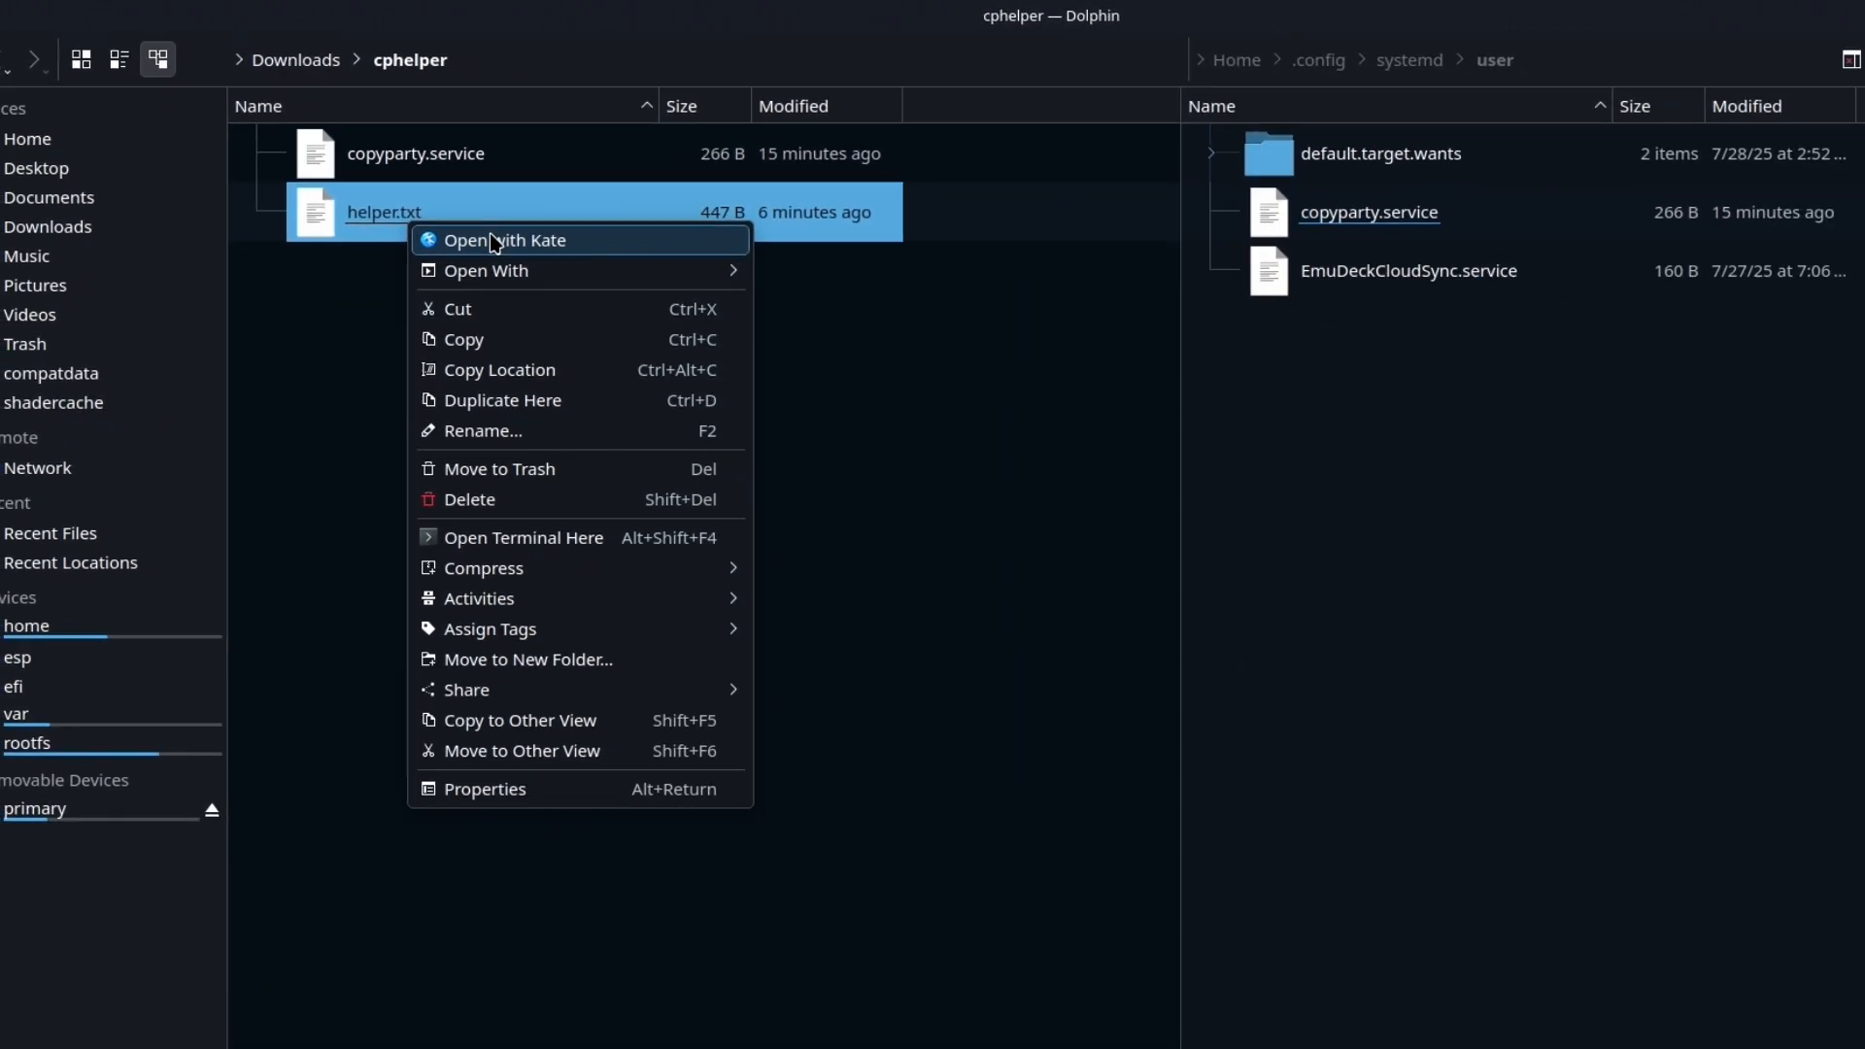
pyautogui.click(503, 239)
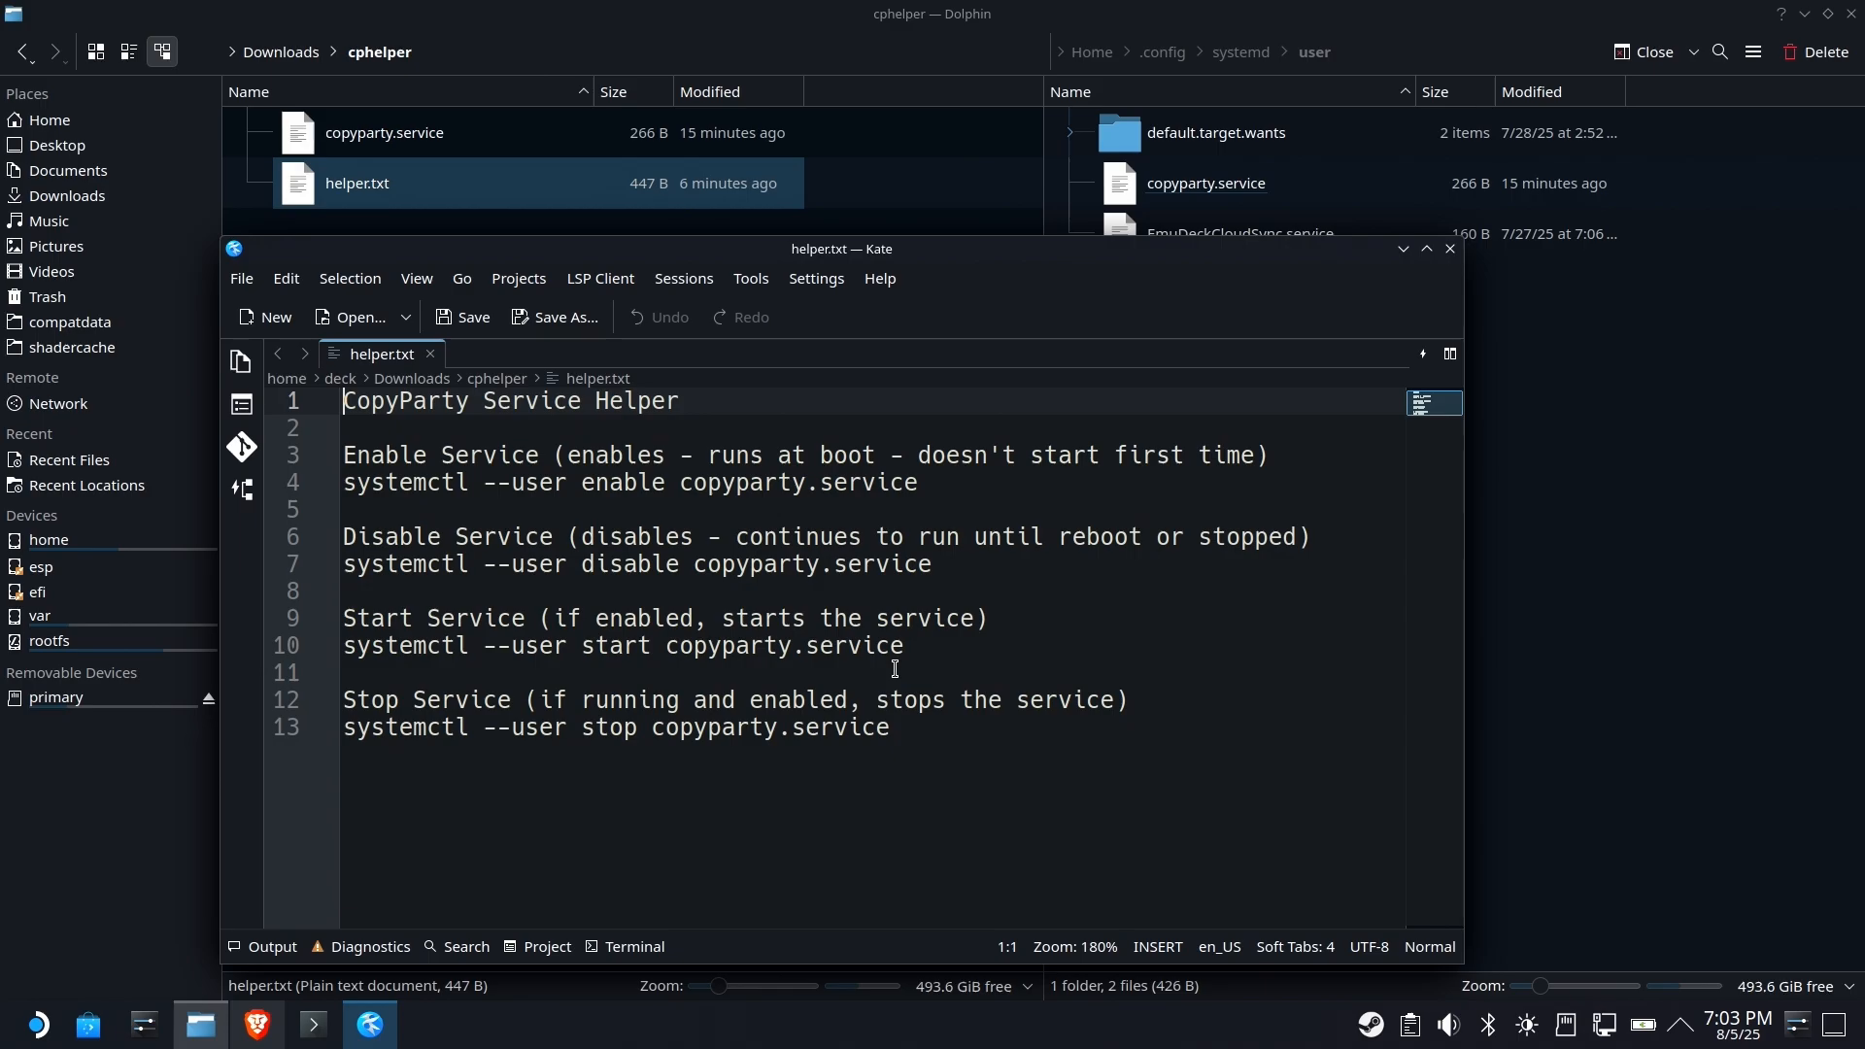
pyautogui.moveTo(522, 725)
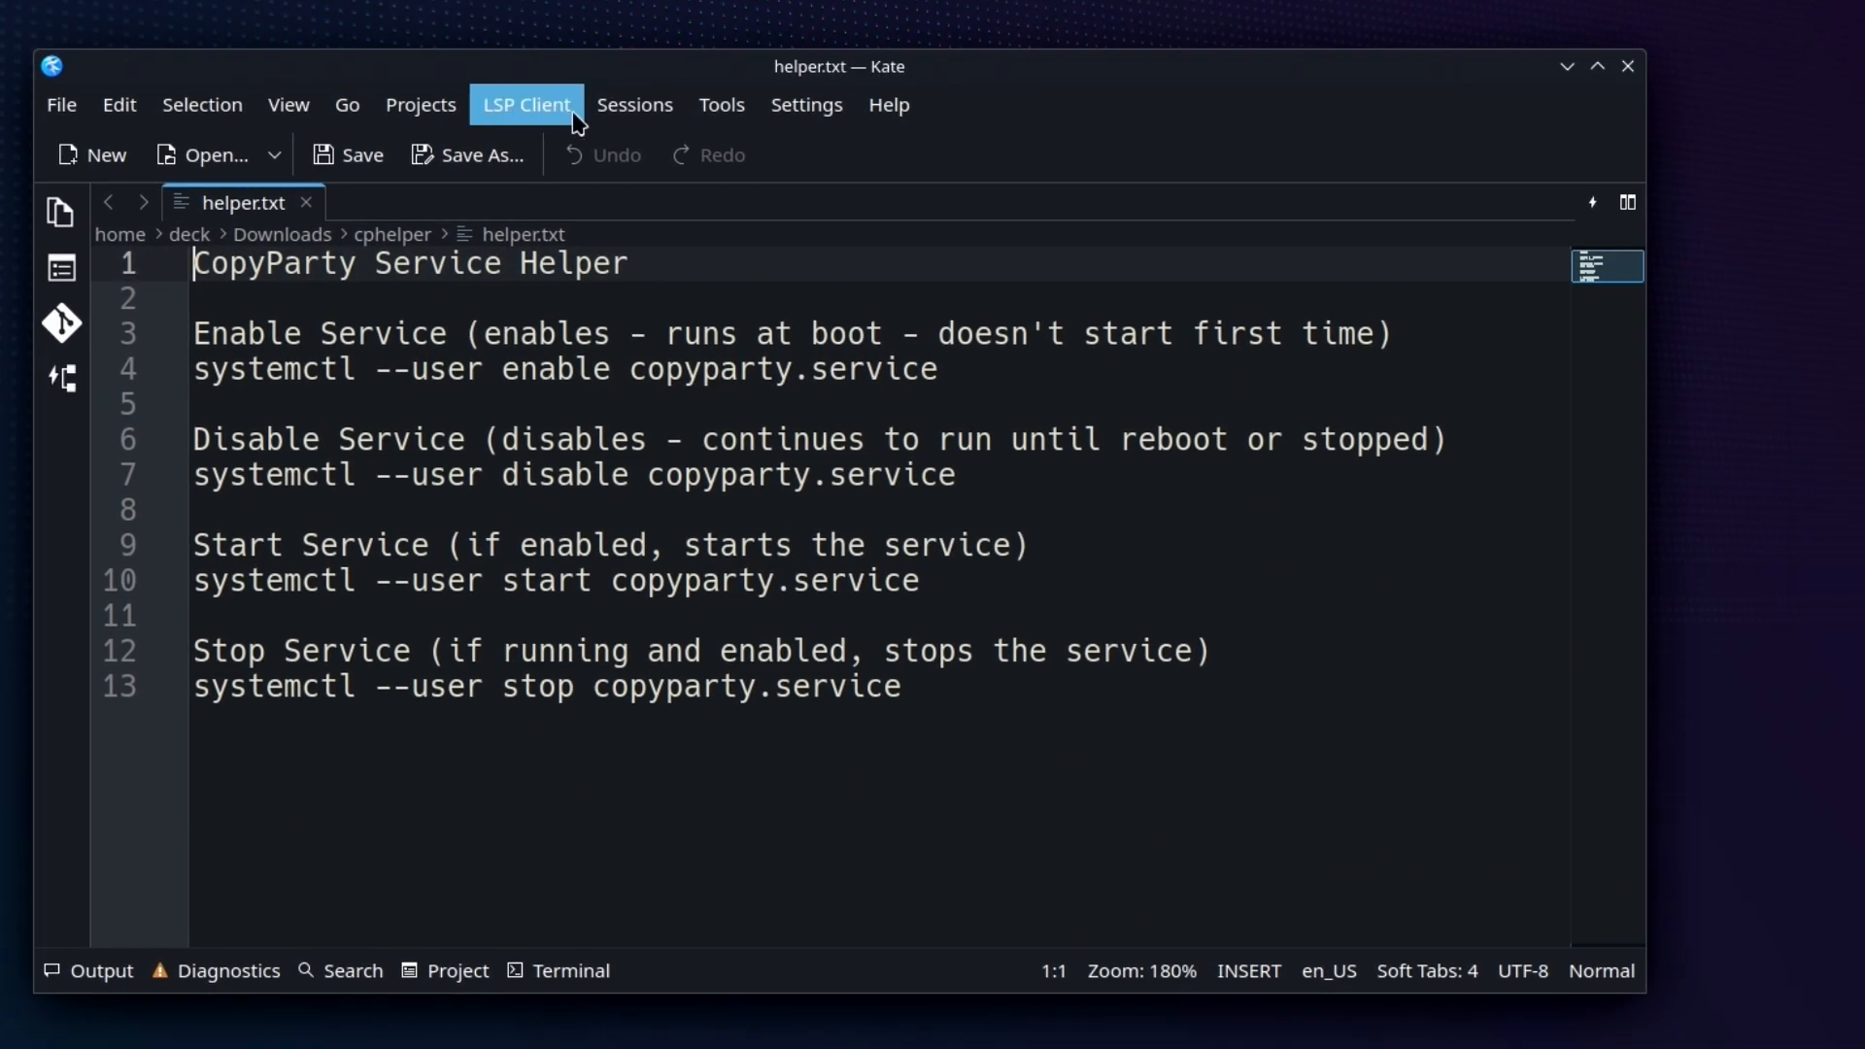
pyautogui.doubleClick(319, 332)
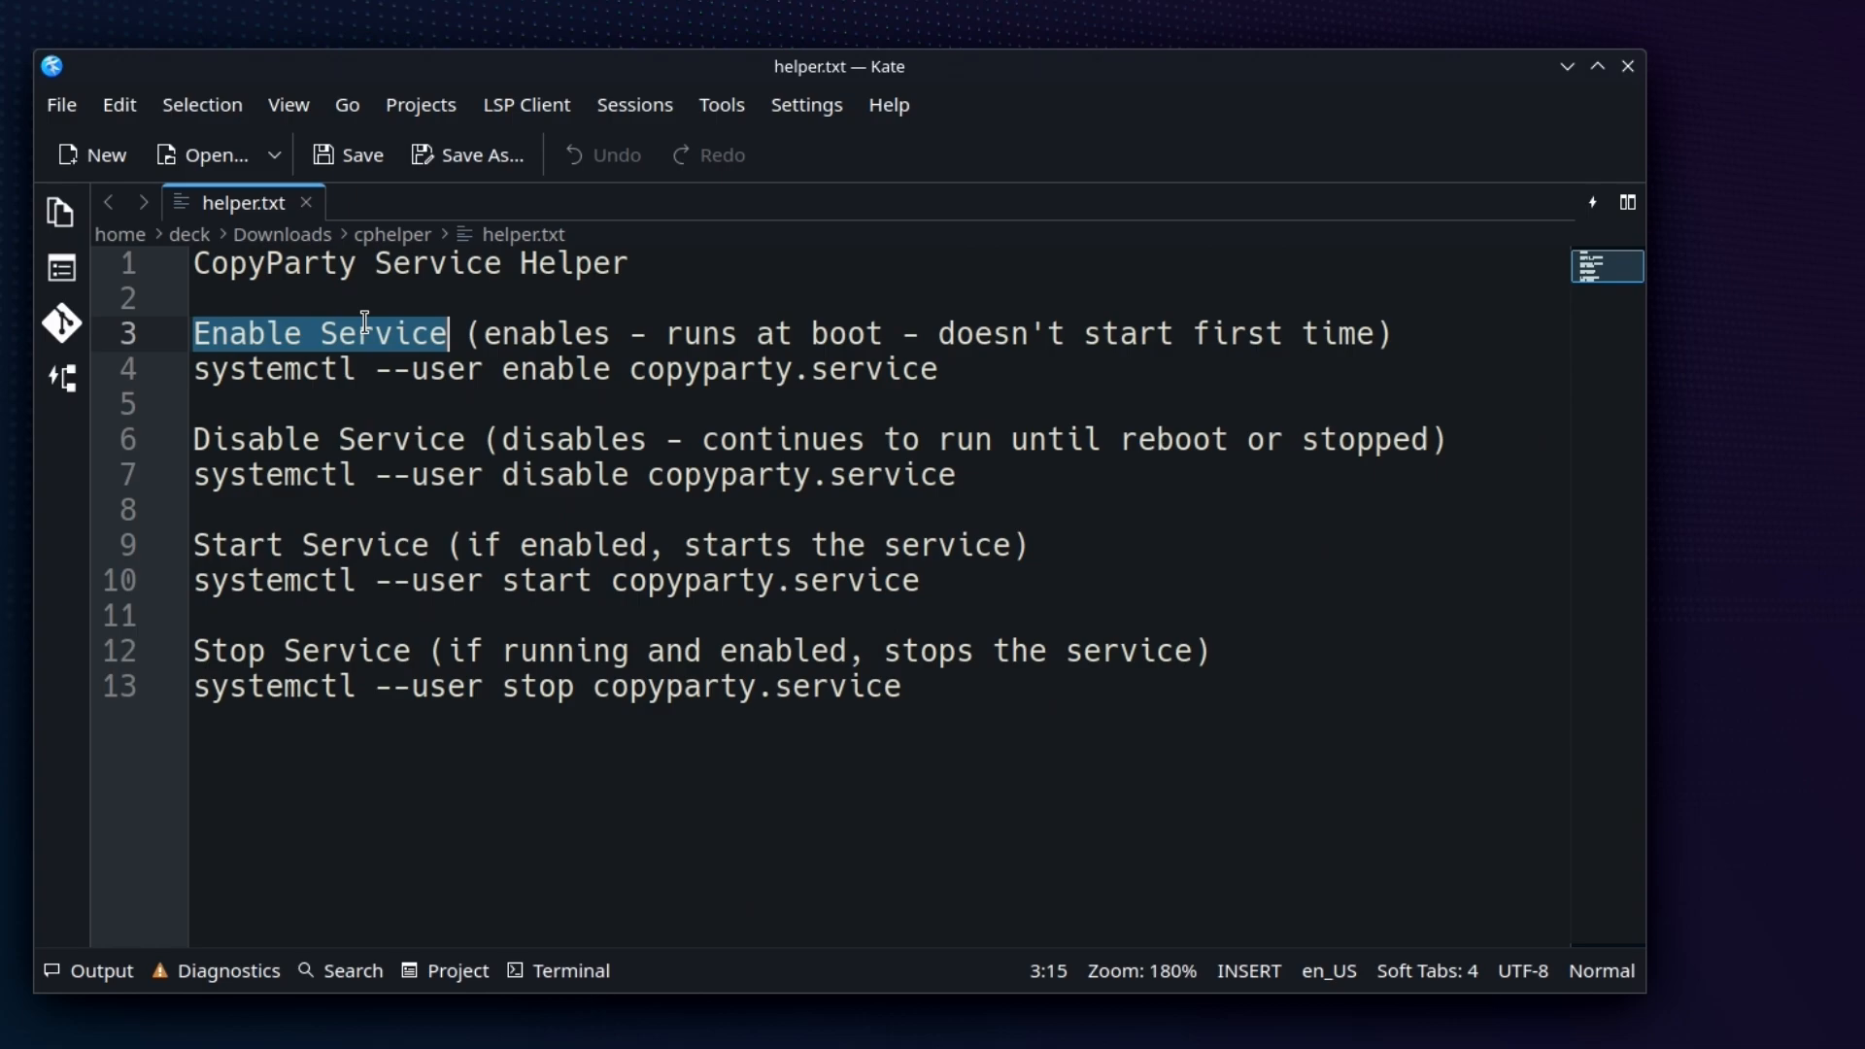
pyautogui.doubleClick(330, 439)
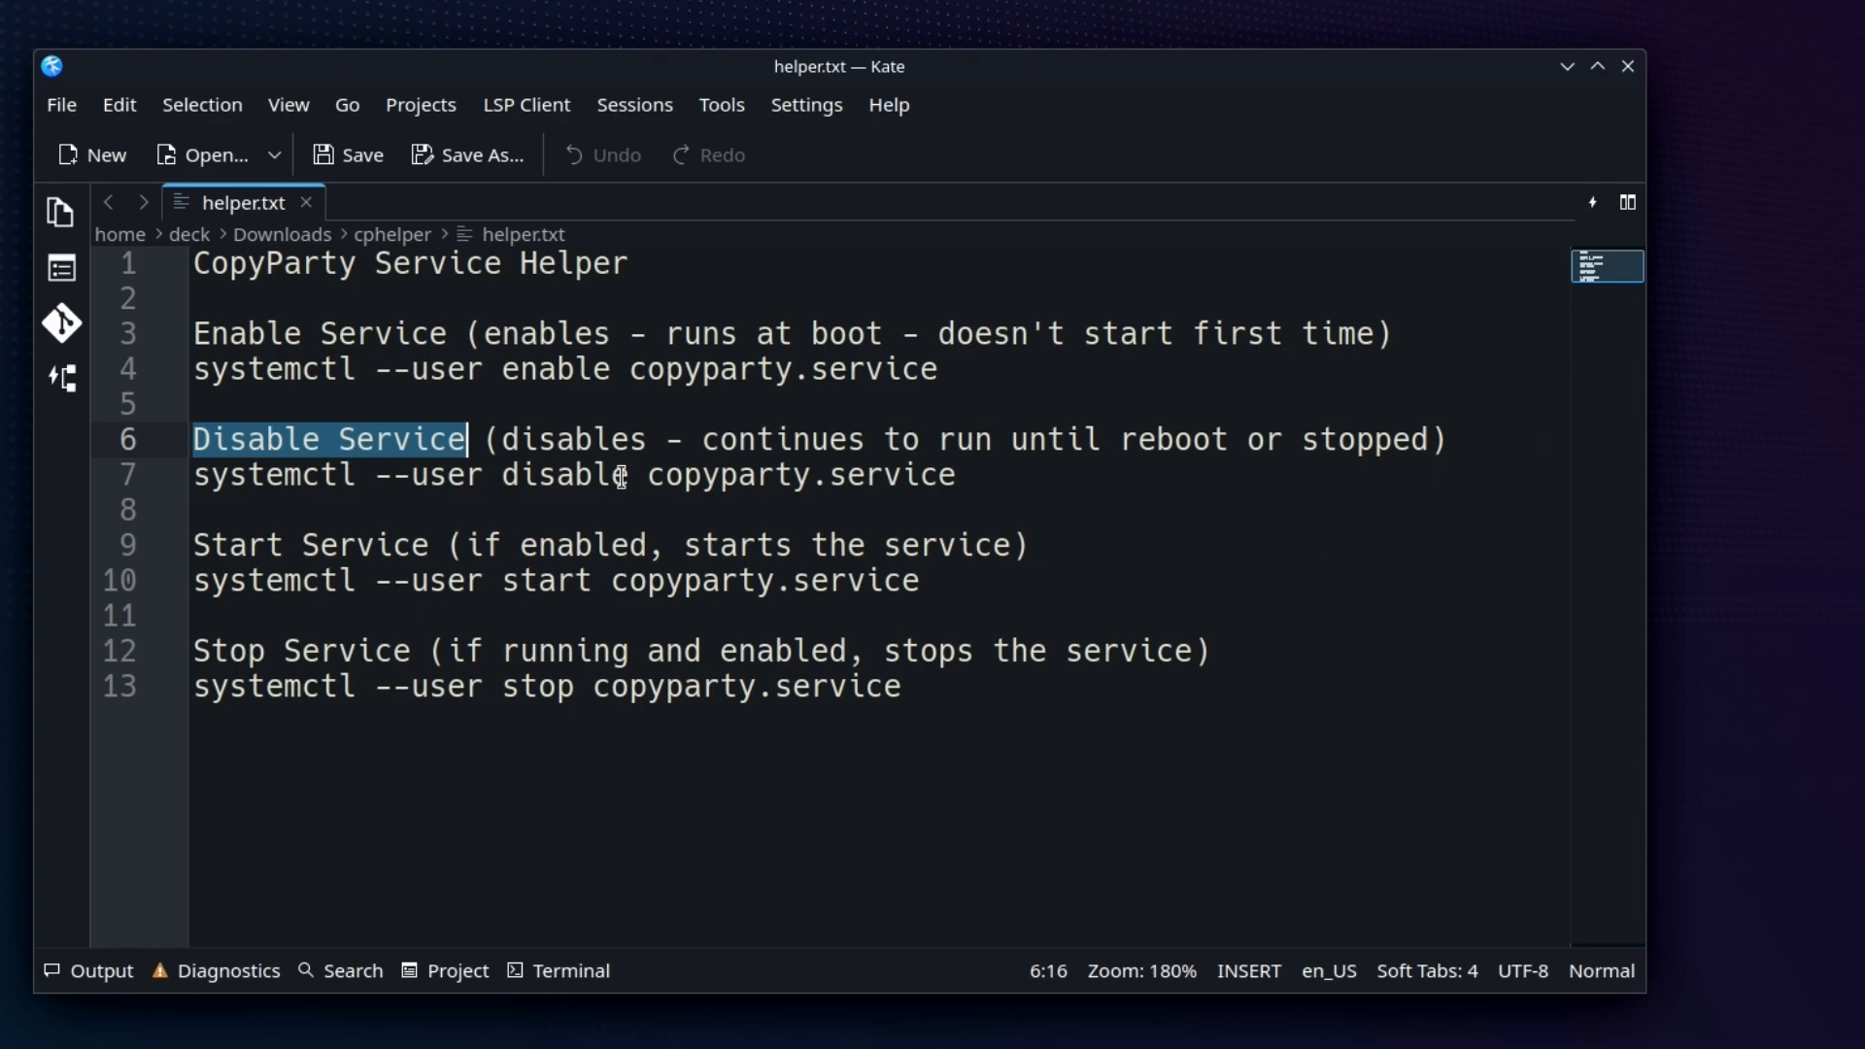
pyautogui.moveTo(669, 513)
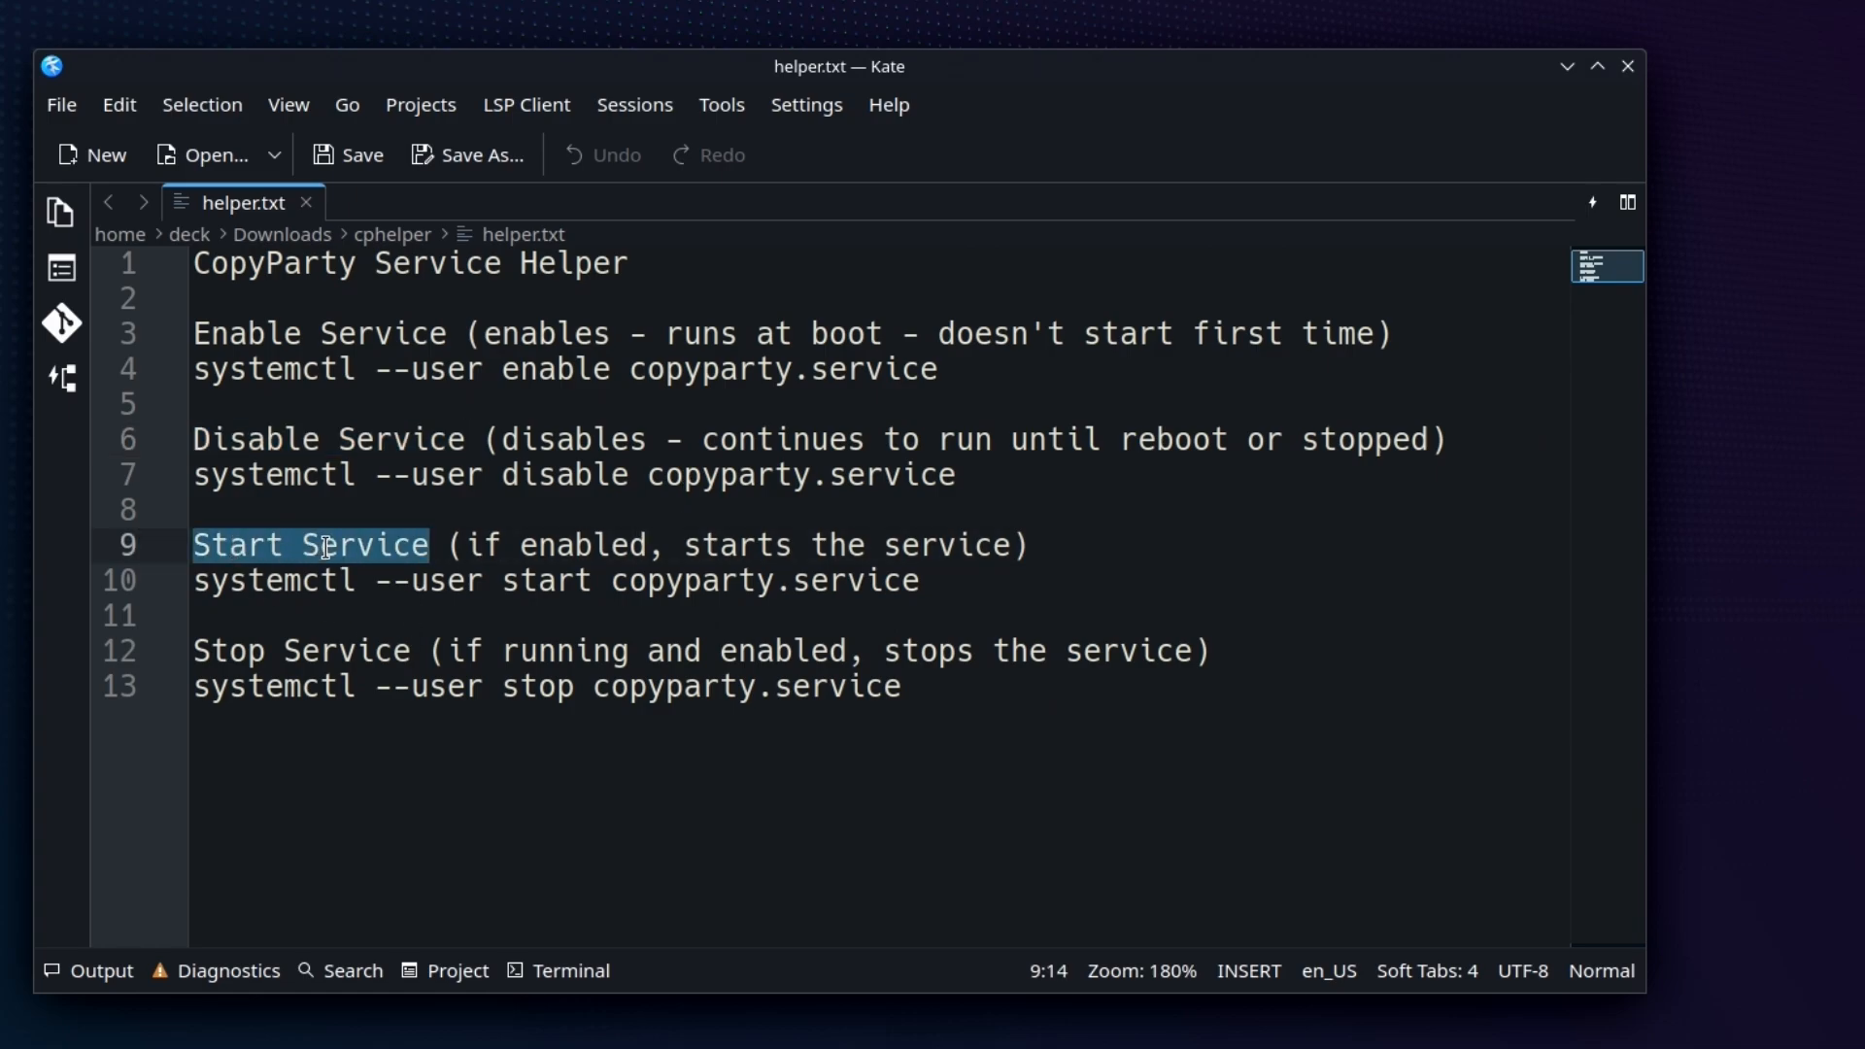
pyautogui.doubleClick(301, 651)
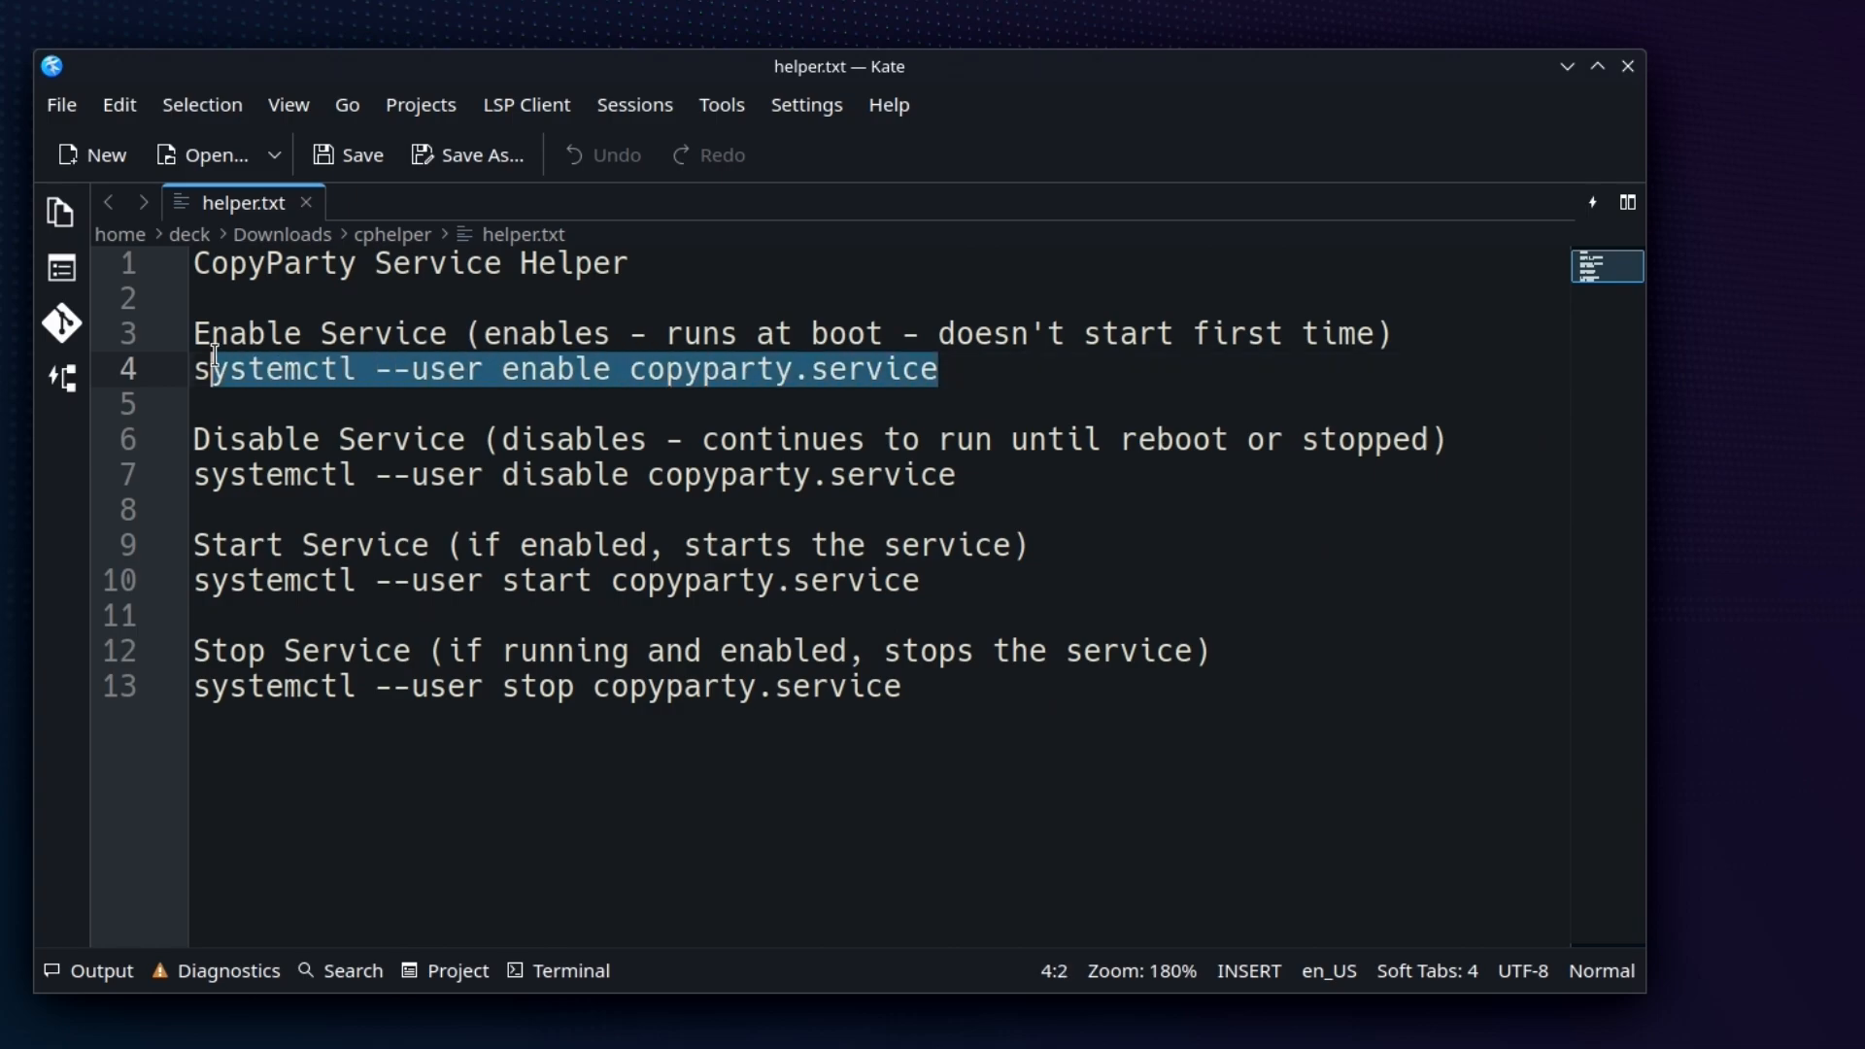
# - Copy the systemctl --user enable copyparty.service command from line 4
pyautogui.rightClick(410, 369)
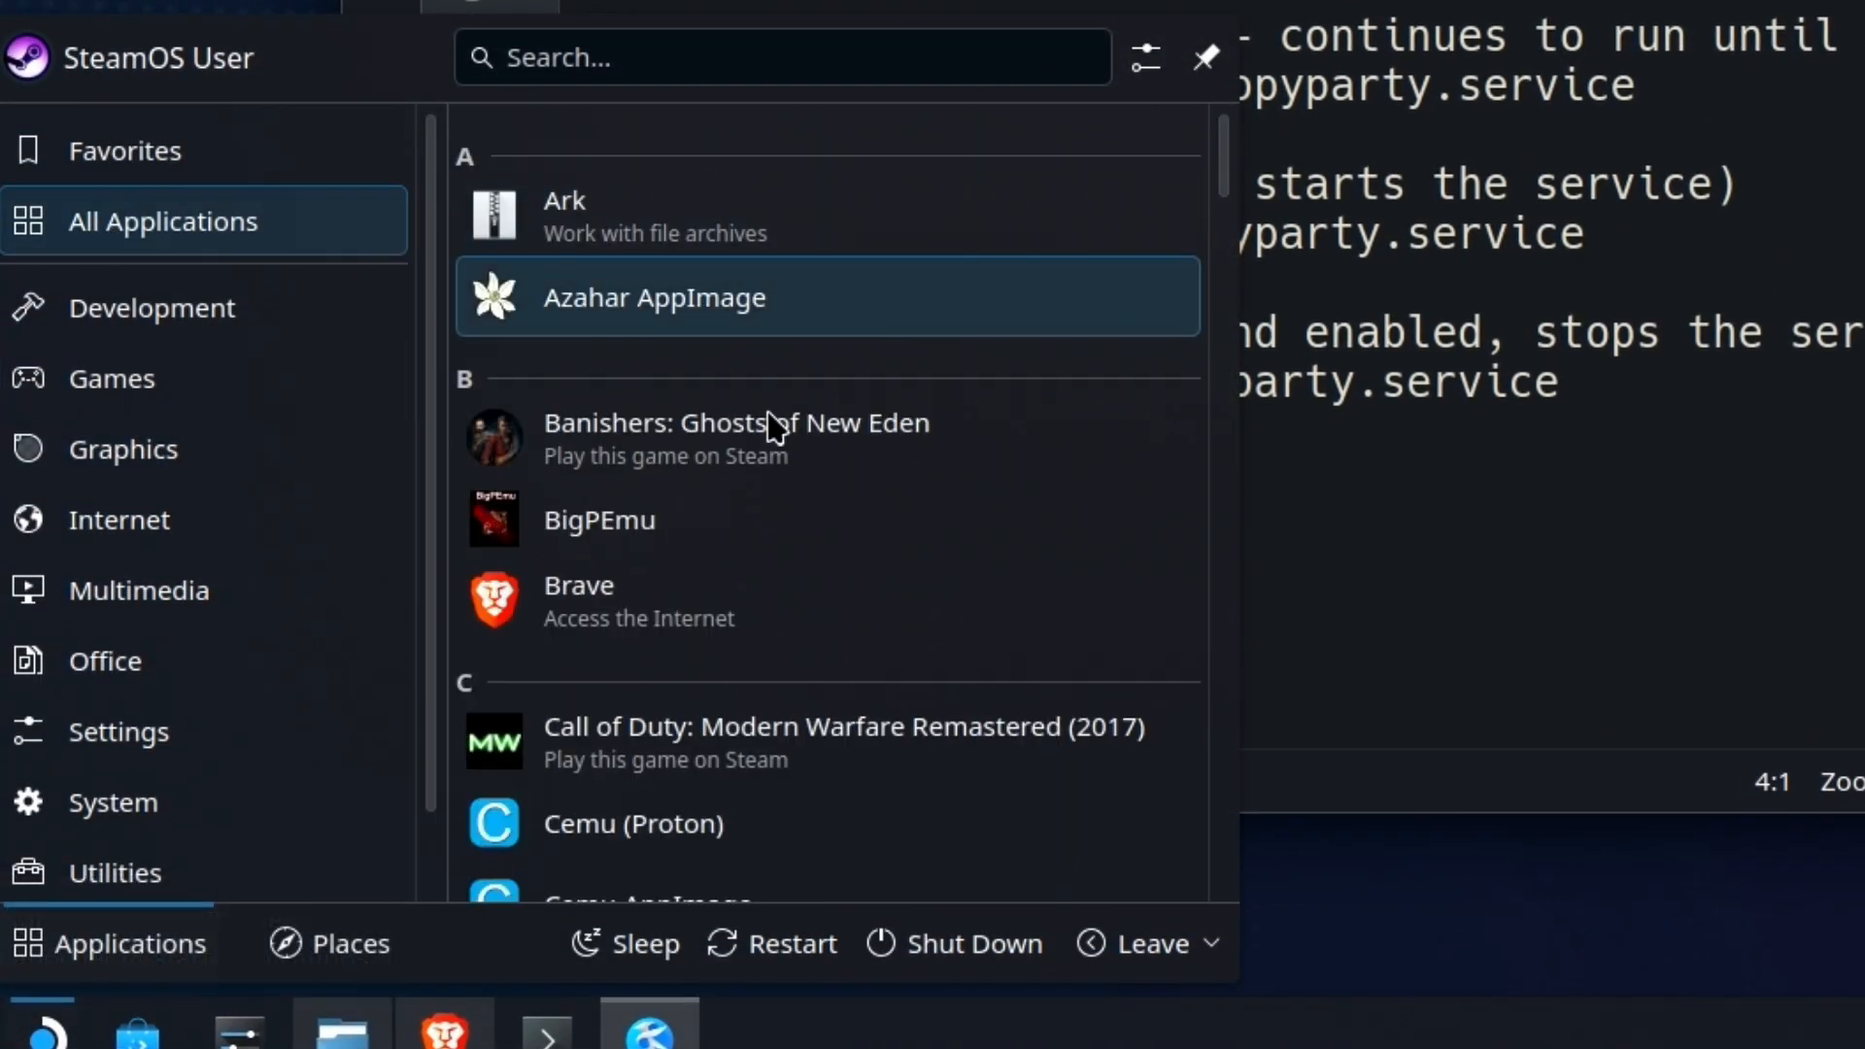
# - Run systemctl --user enable copyparty.service in Konsole, creating the default.target.wants symlink
pyautogui.scroll(-3)
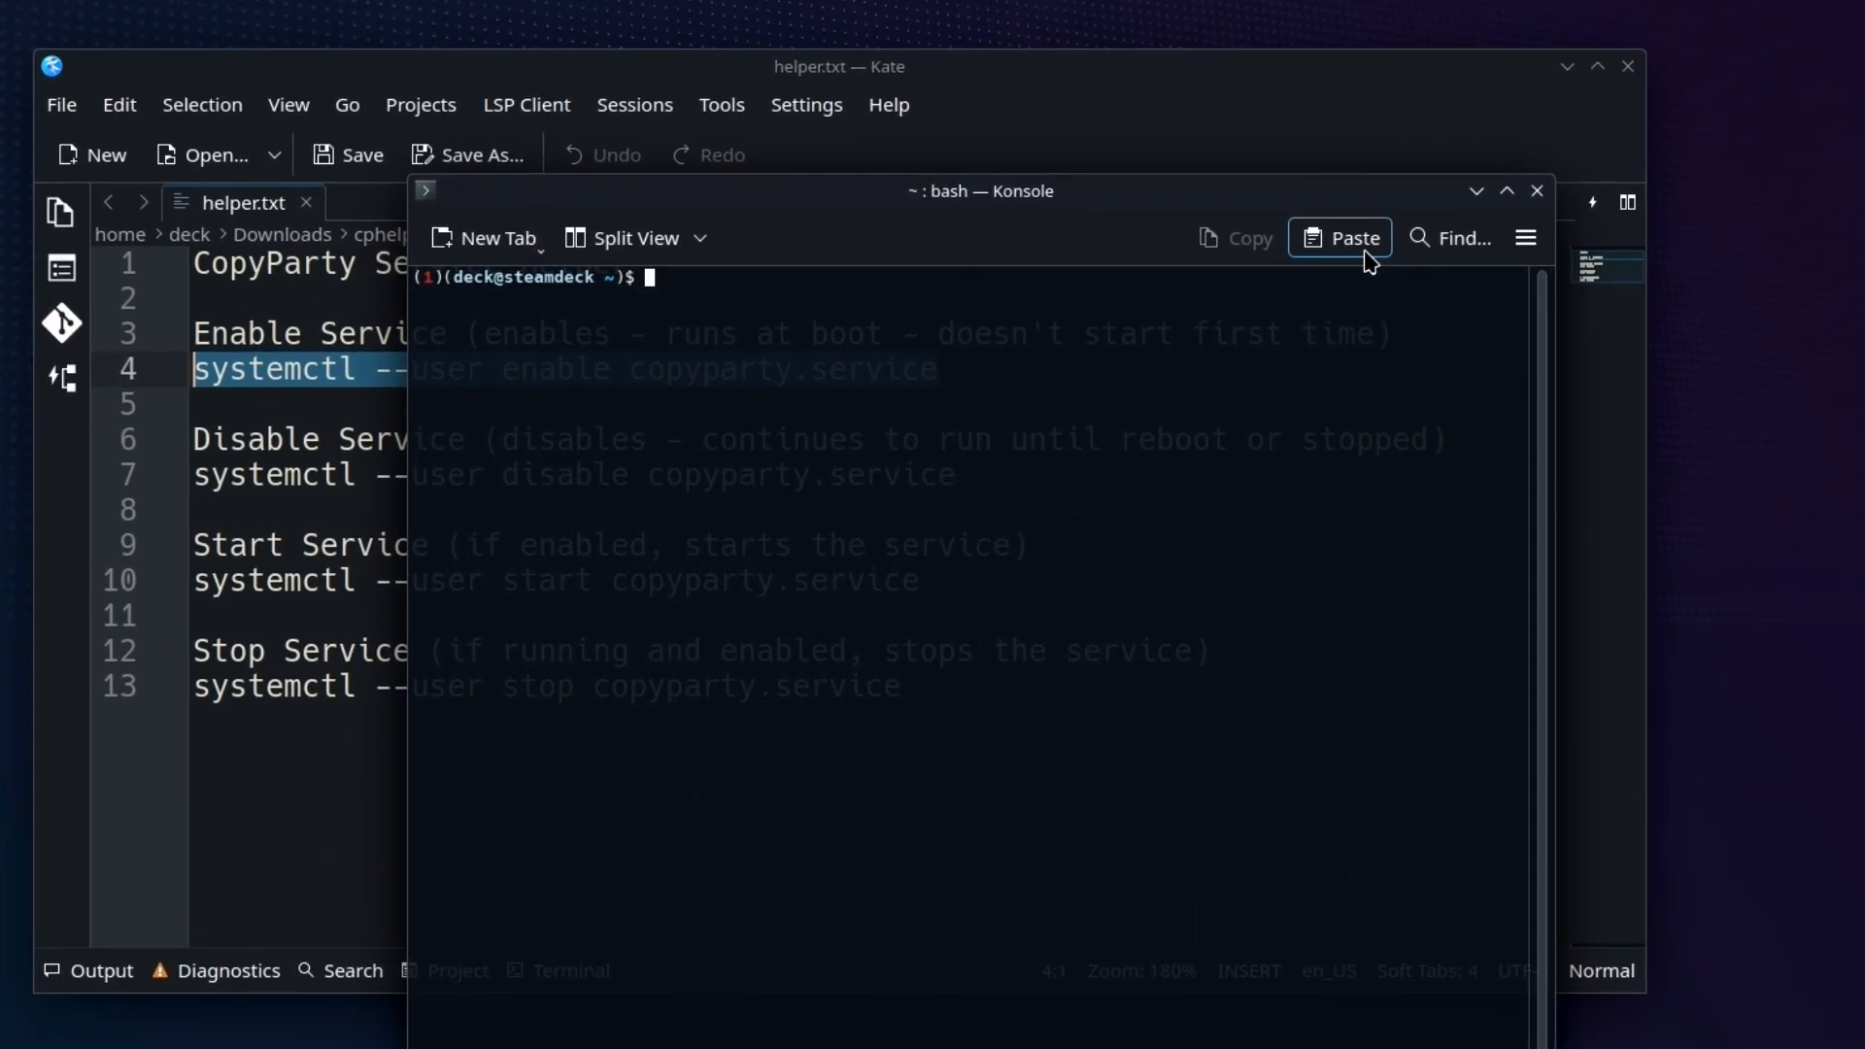
pyautogui.click(1340, 237)
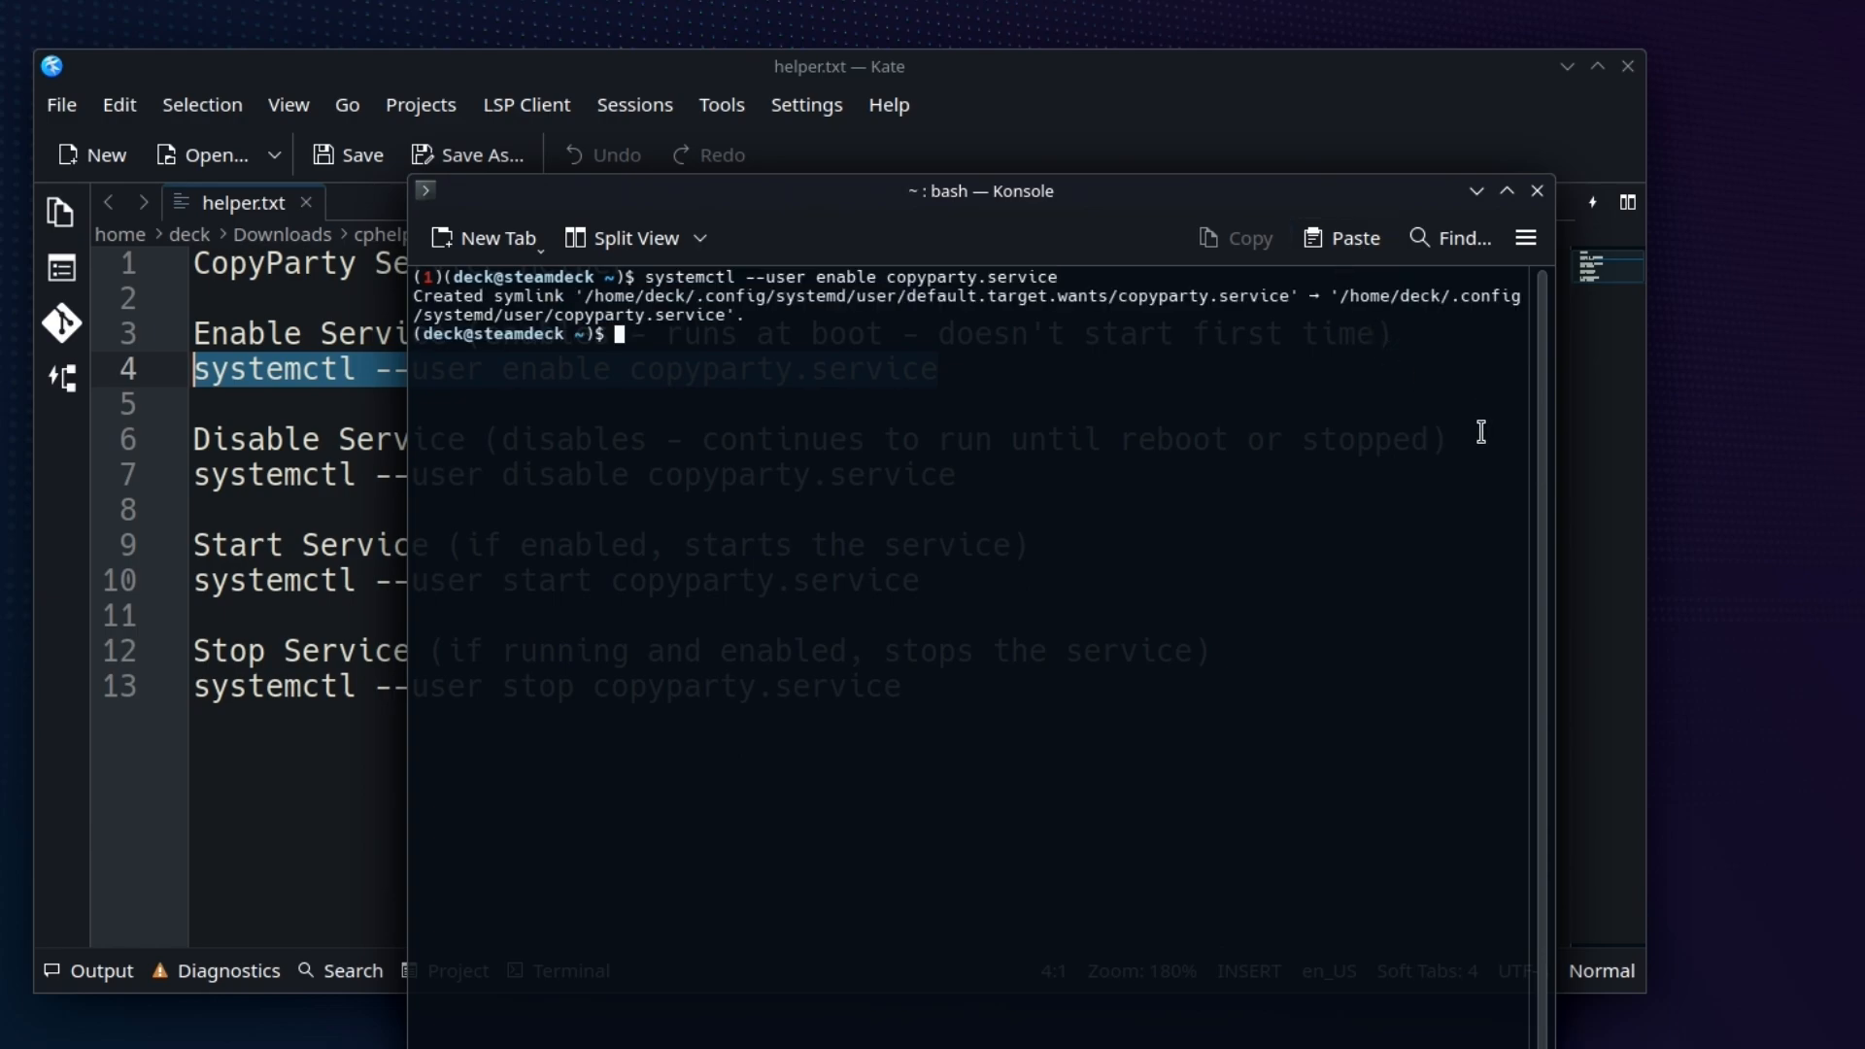
pyautogui.moveTo(592, 314)
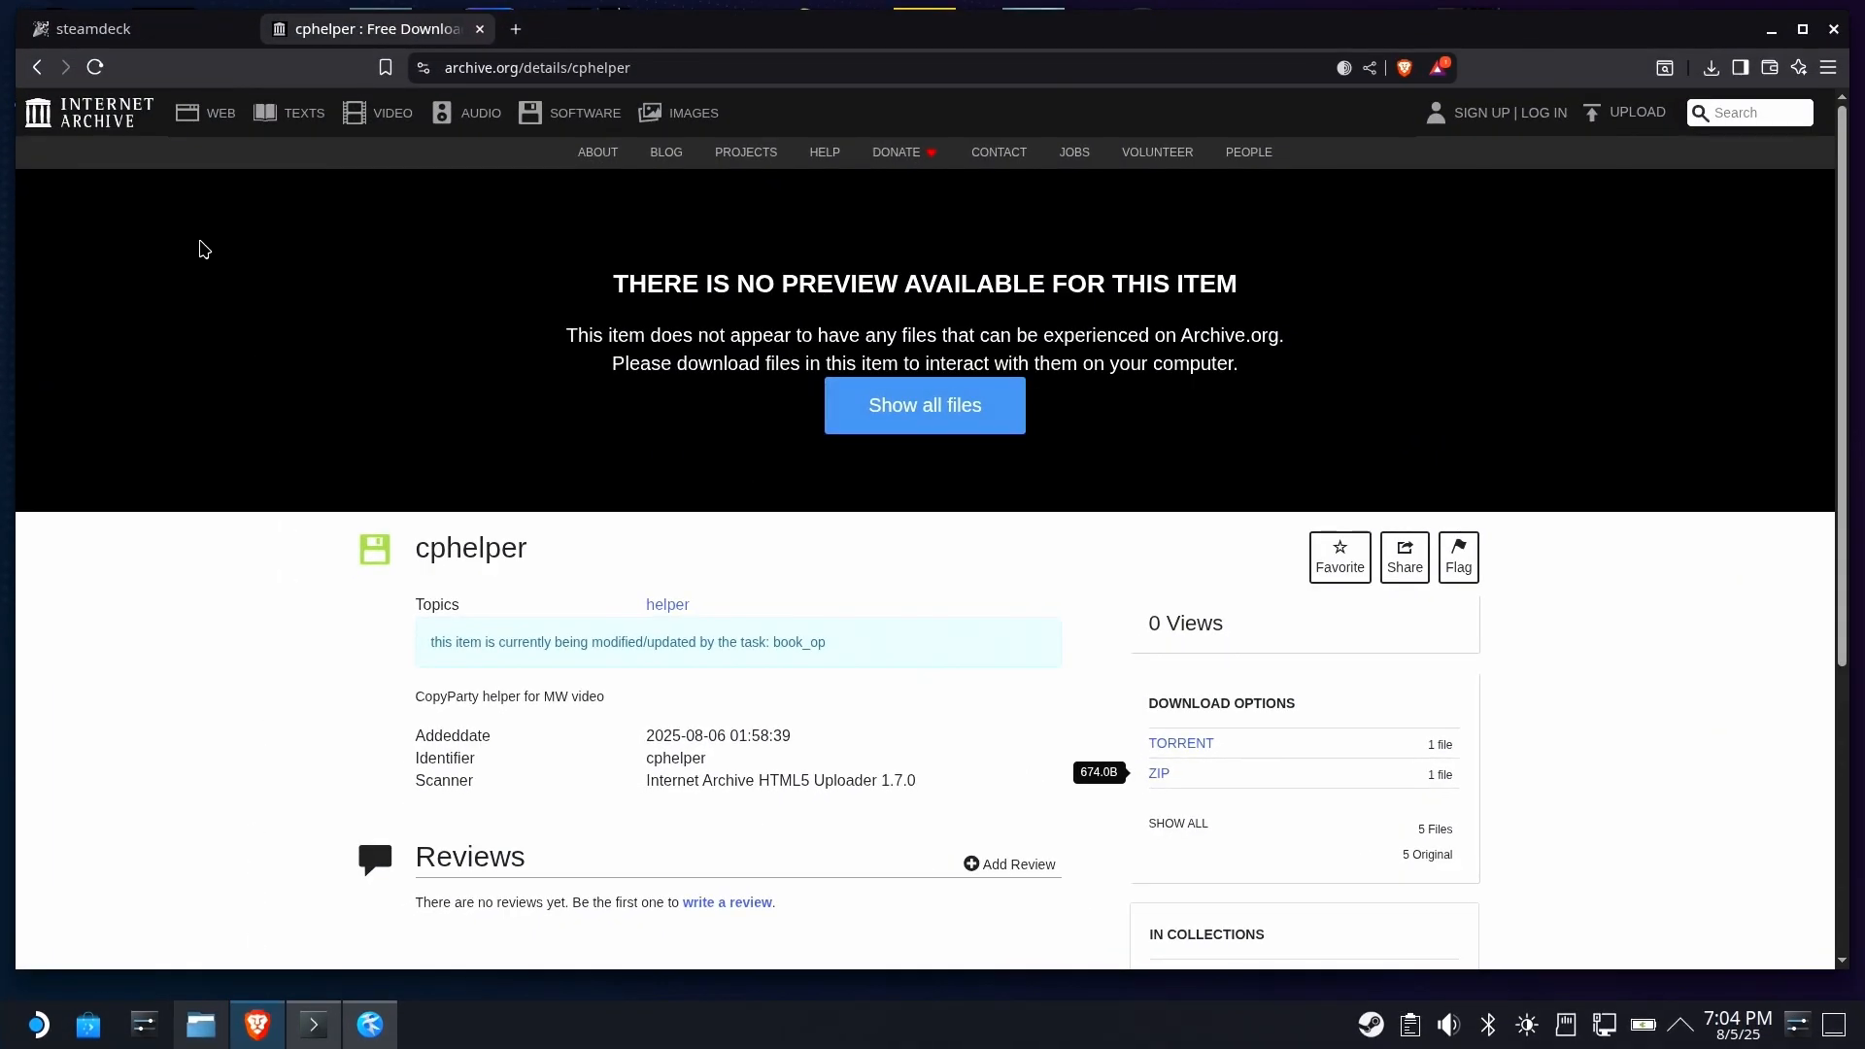
# - Minimize Brave's cphelper page to return to helper.txt in Kate
pyautogui.click(130, 27)
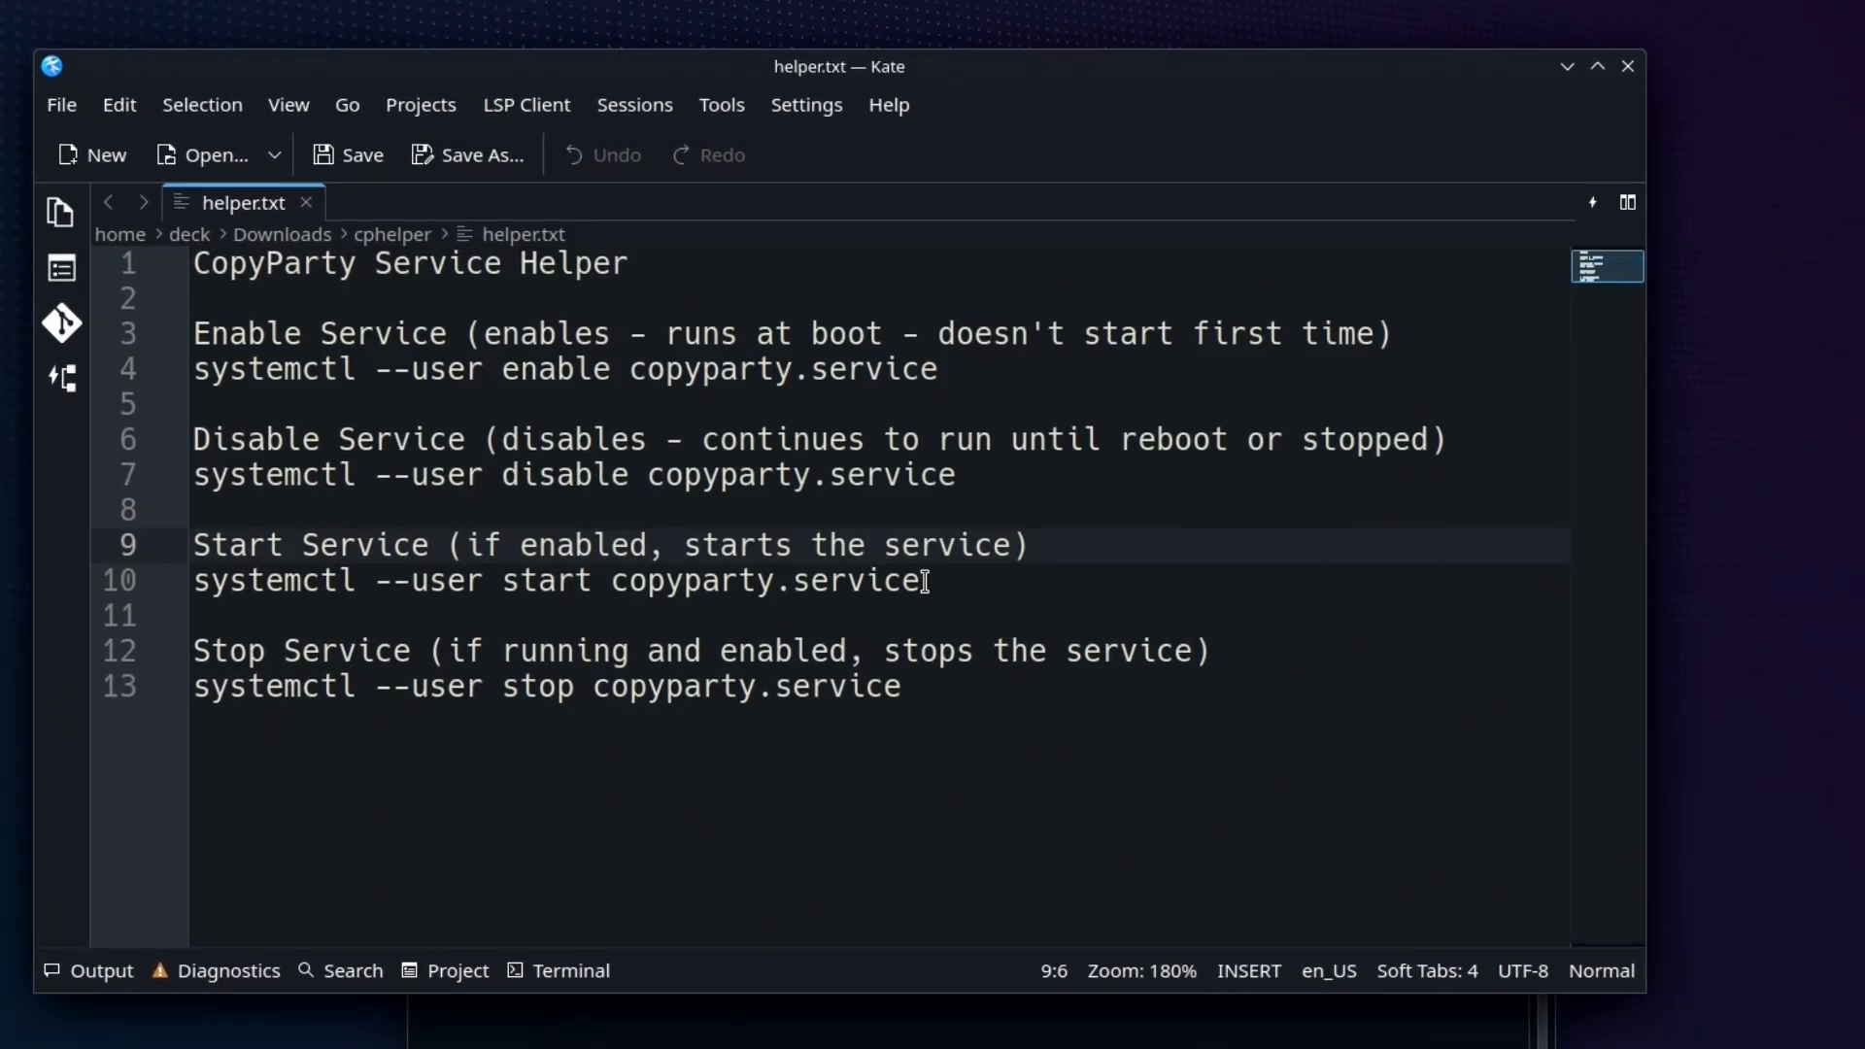
# - Copy the start command from line 10 and run systemctl --user start copyparty.service in Konsole
pyautogui.tripleClick(556, 580)
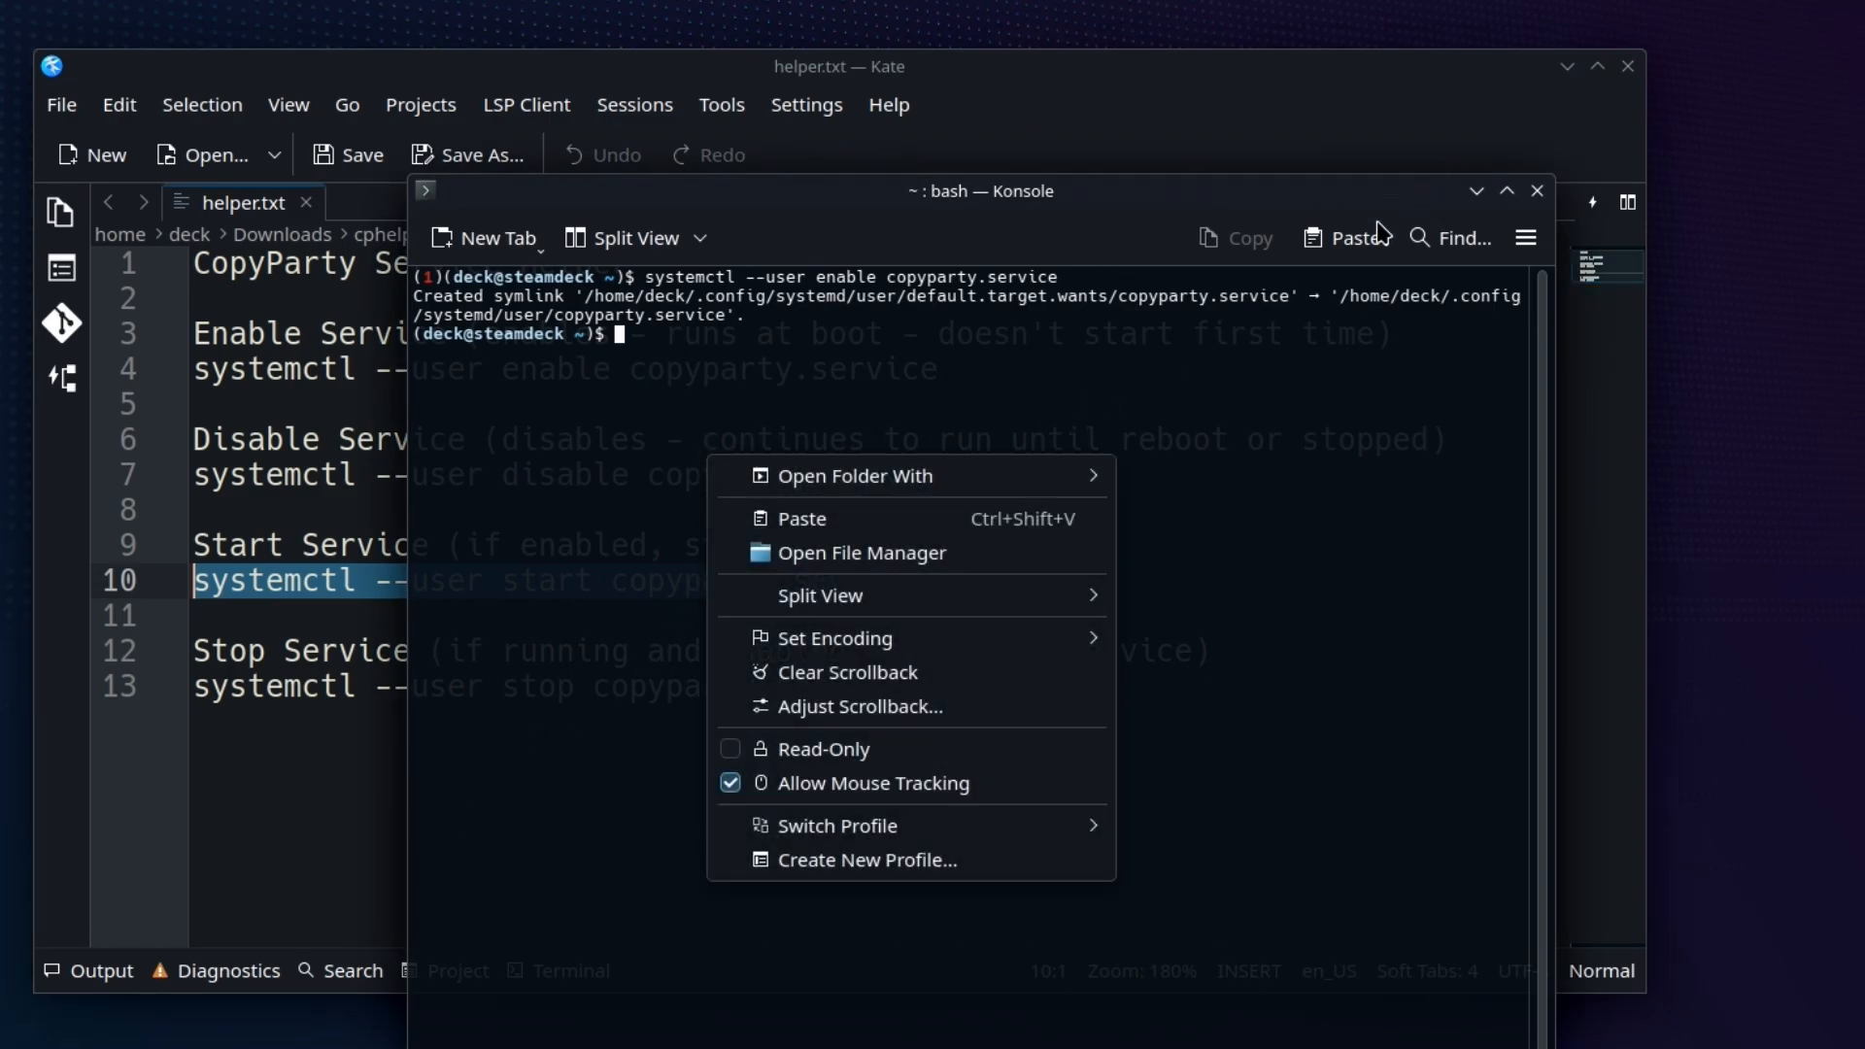
pyautogui.click(798, 517)
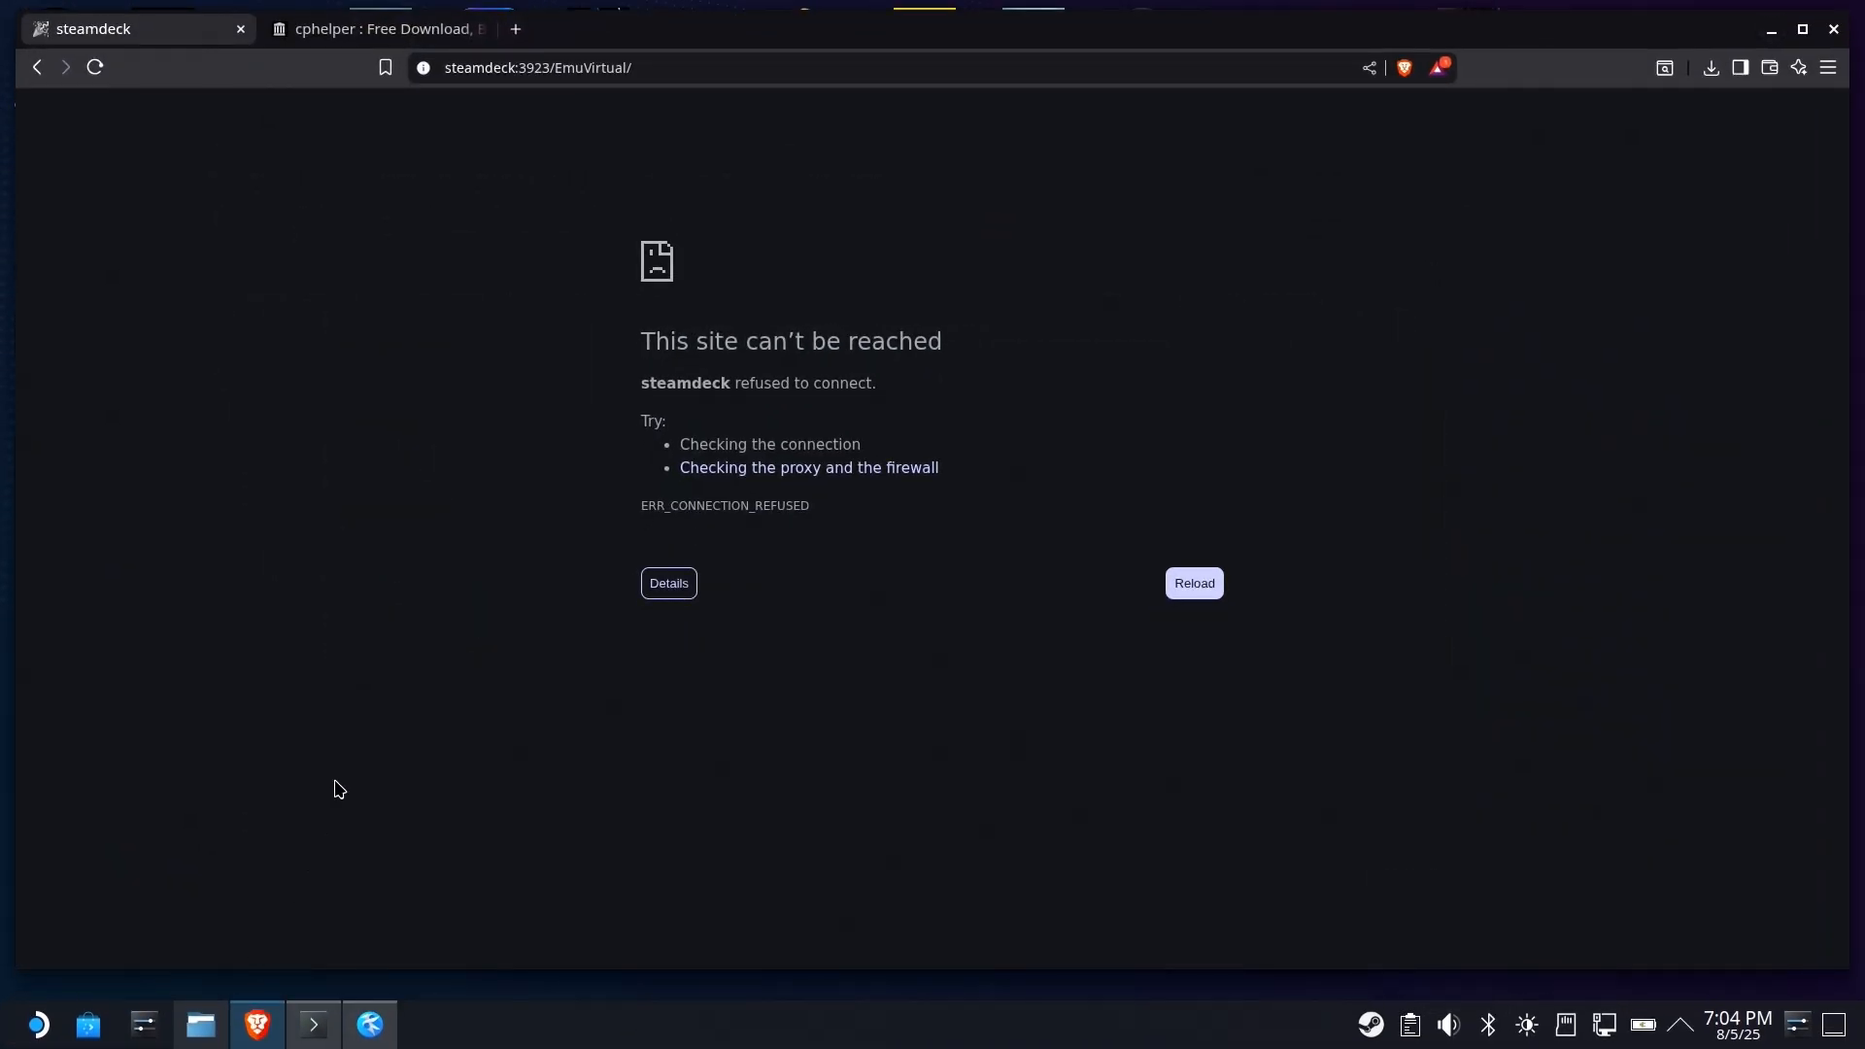
# - Reload steamdeck:3923 so the copyparty EmuVirtual folder listing loads
pyautogui.click(93, 66)
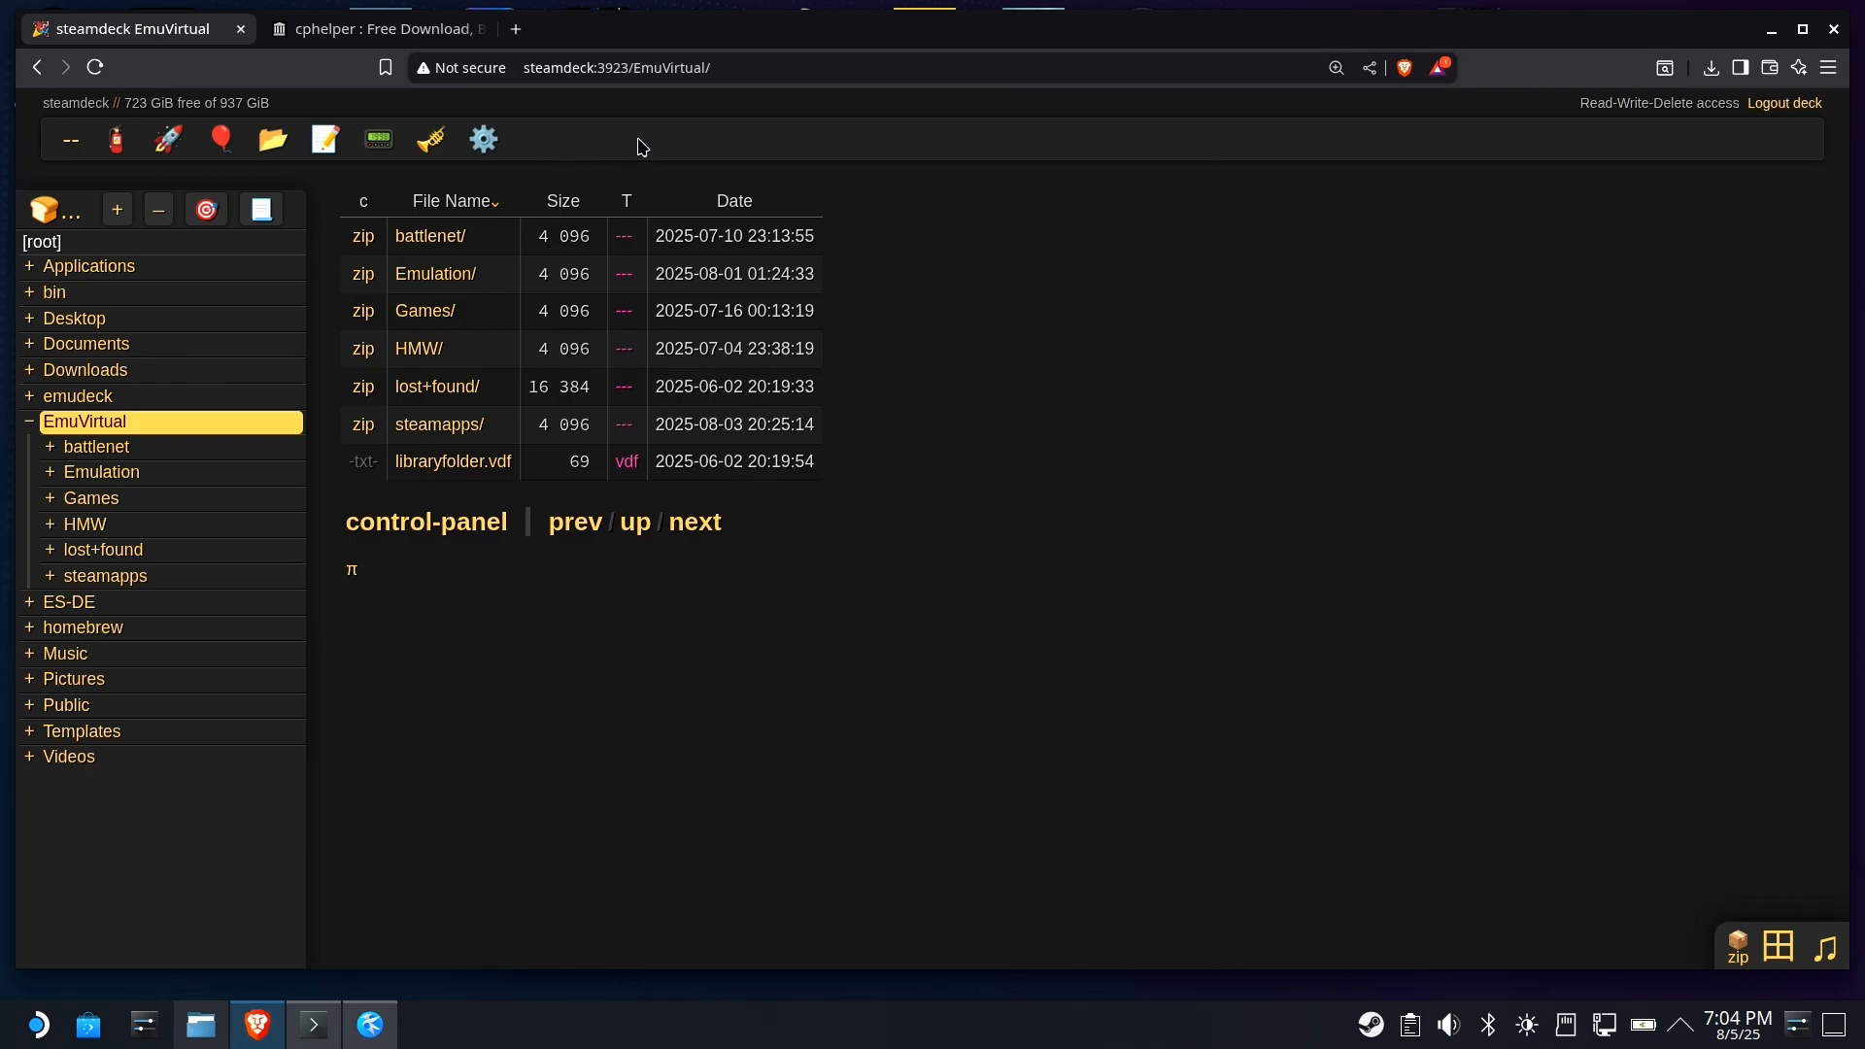
pyautogui.moveTo(627, 173)
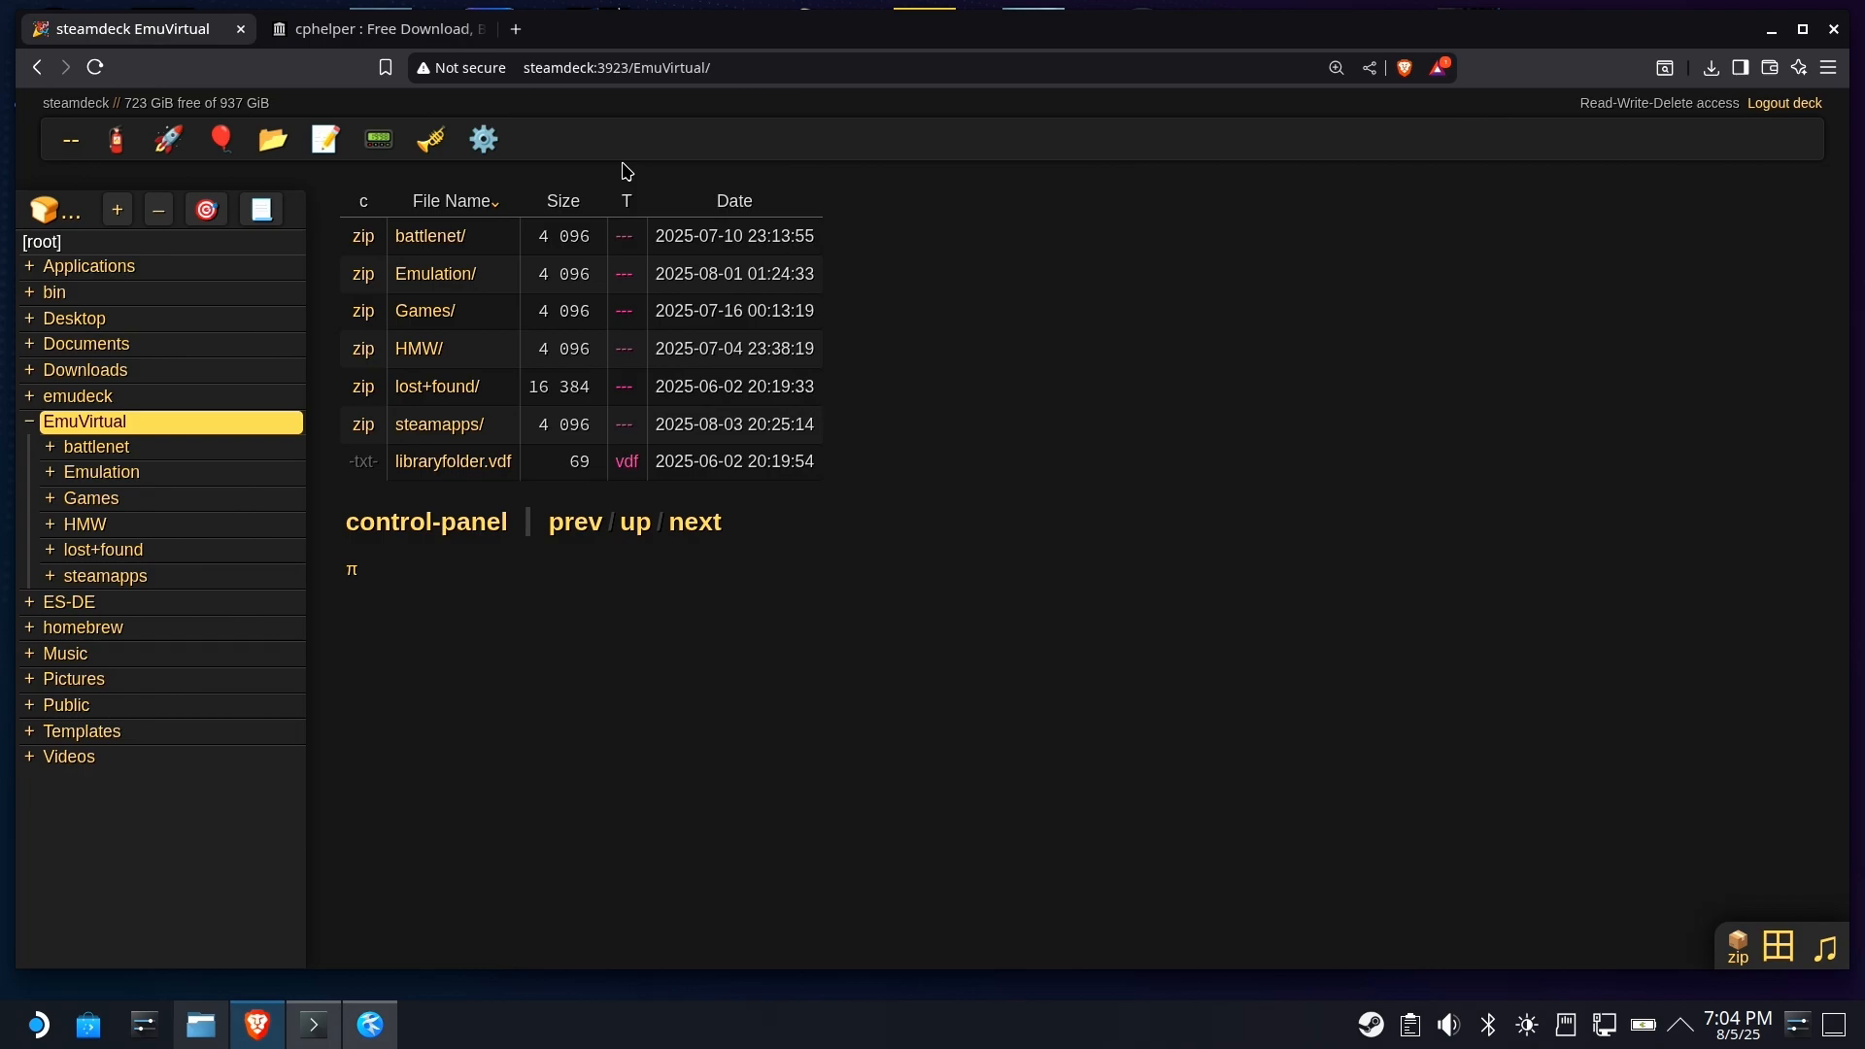
pyautogui.moveTo(1394, 158)
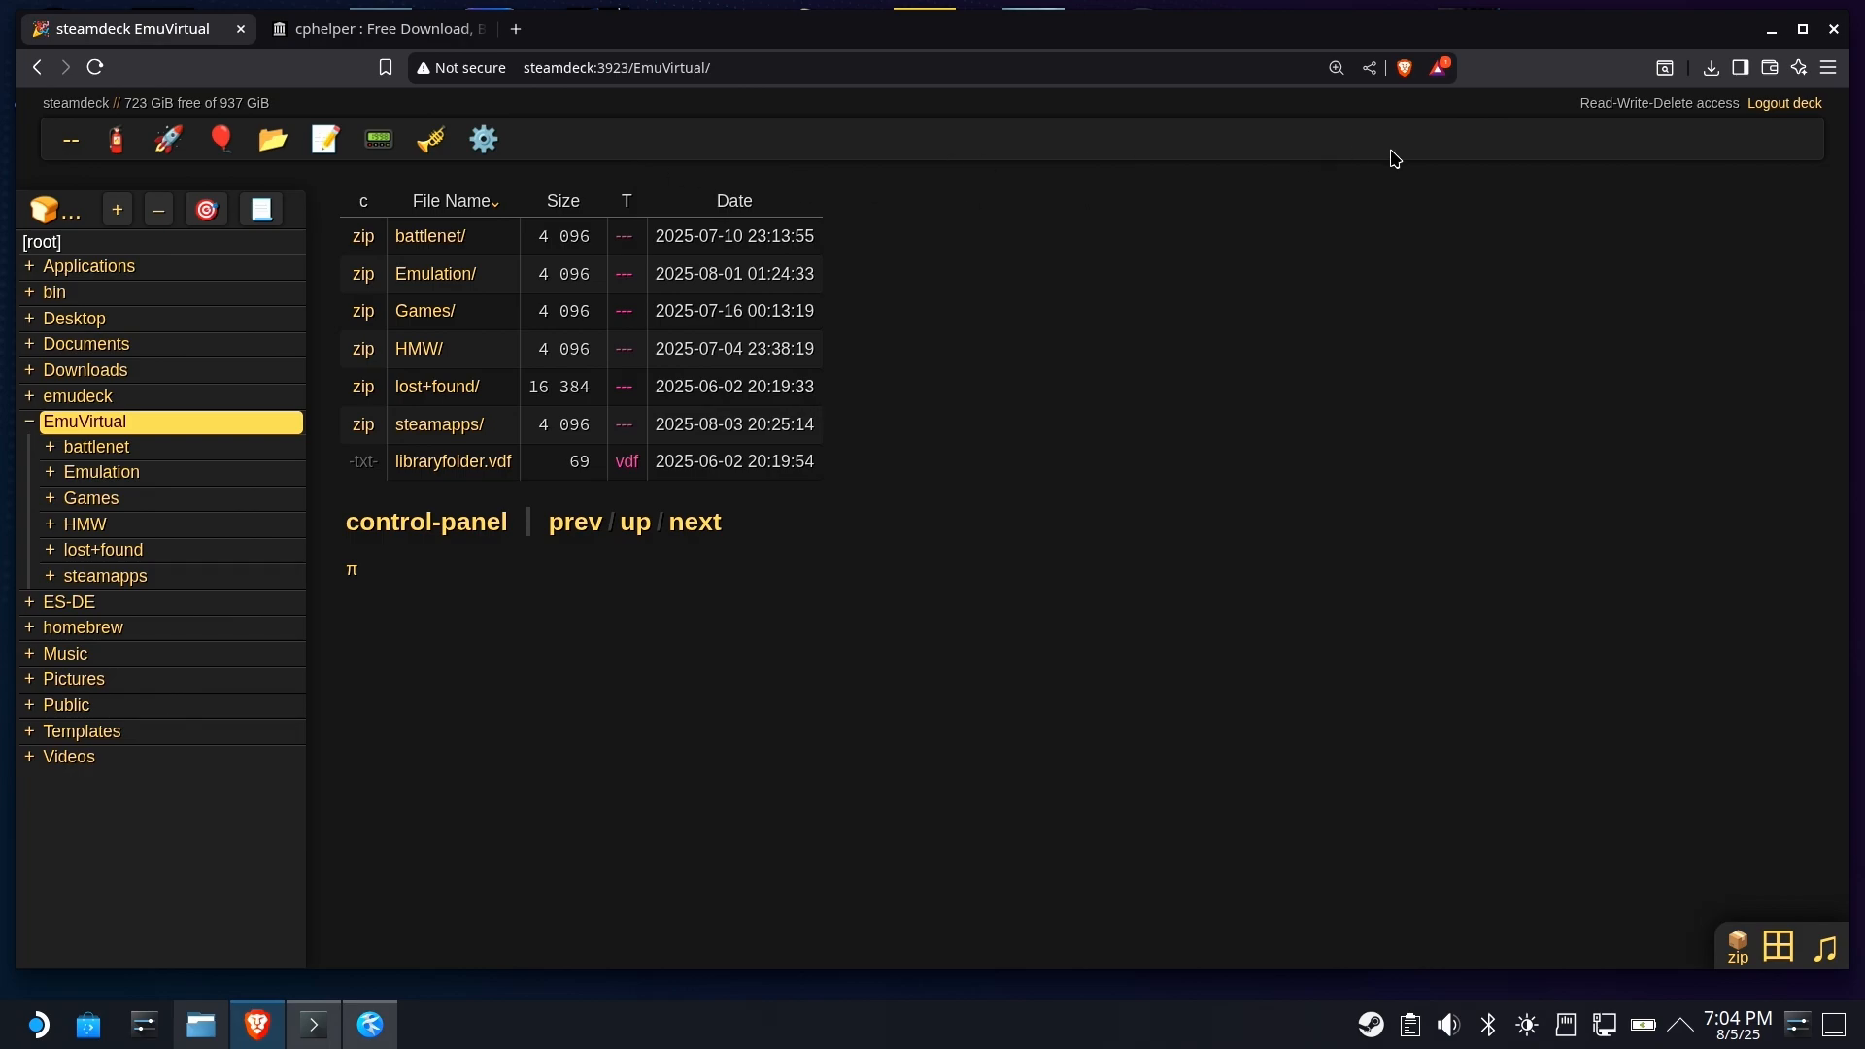
pyautogui.moveTo(1472, 128)
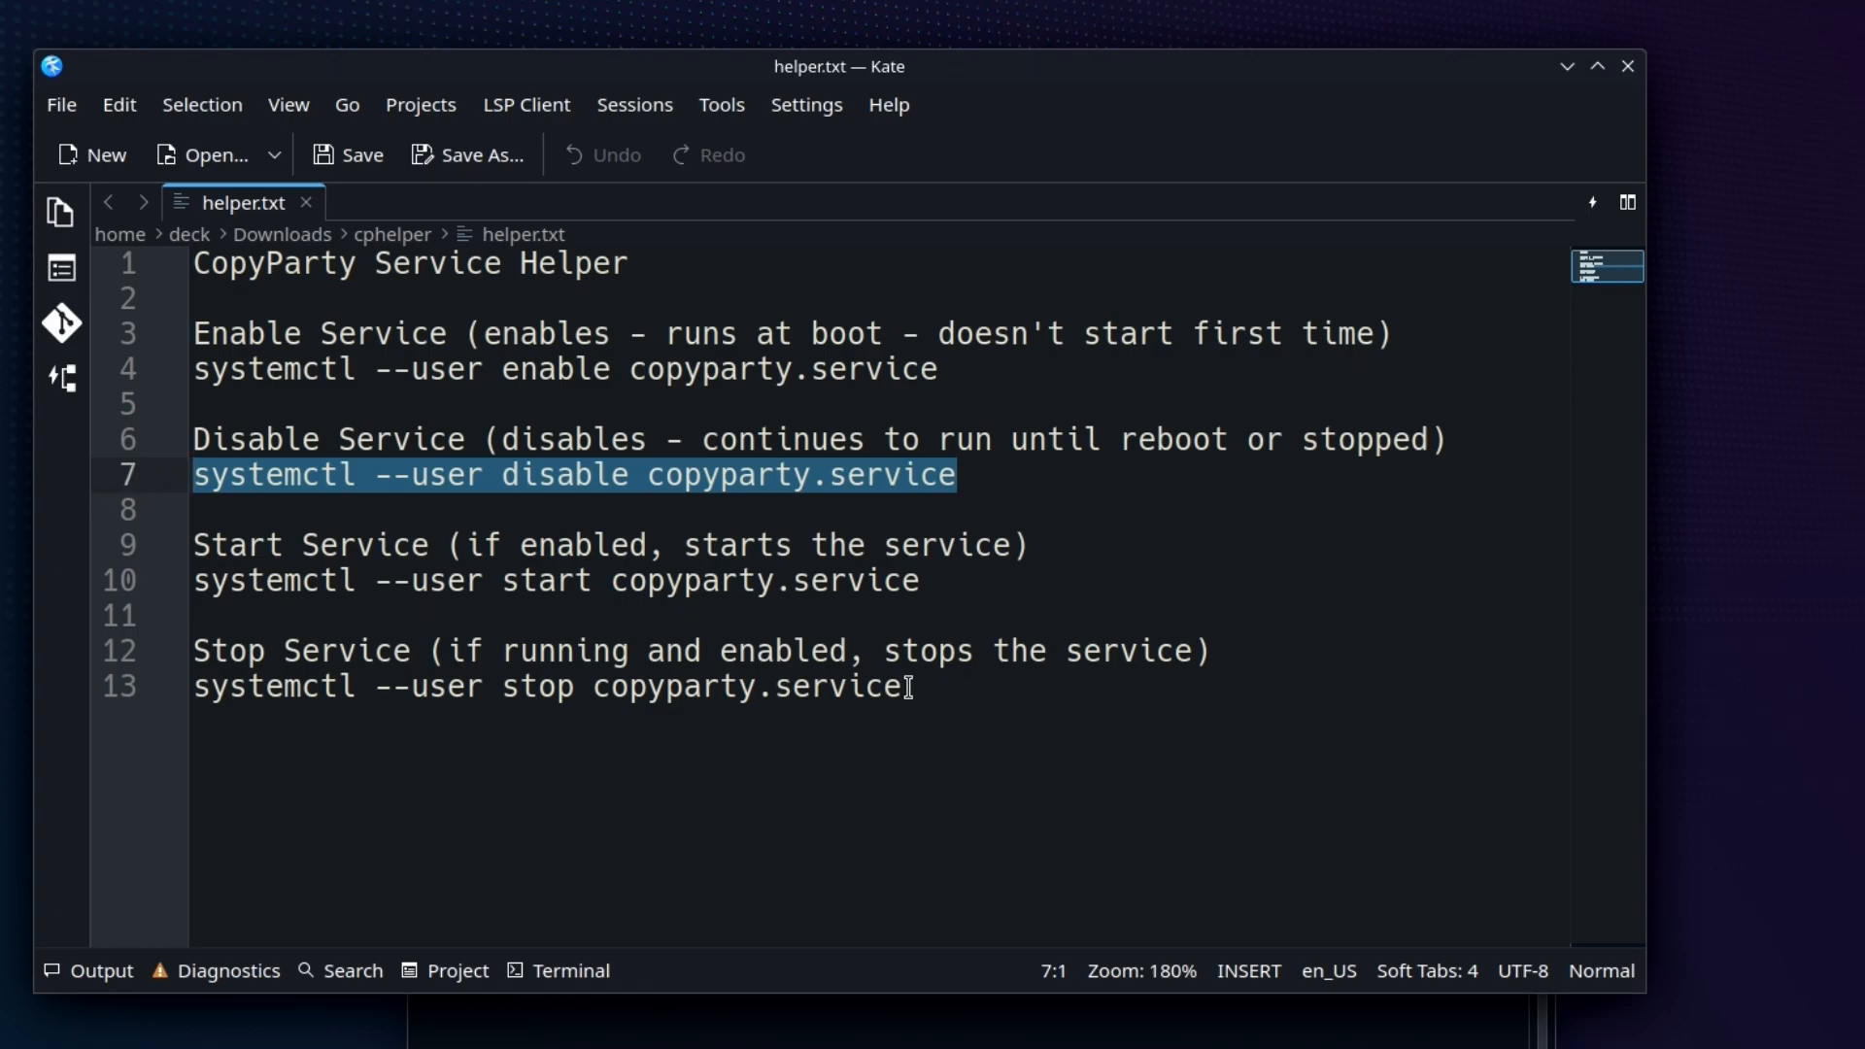
pyautogui.tripleClick(536, 685)
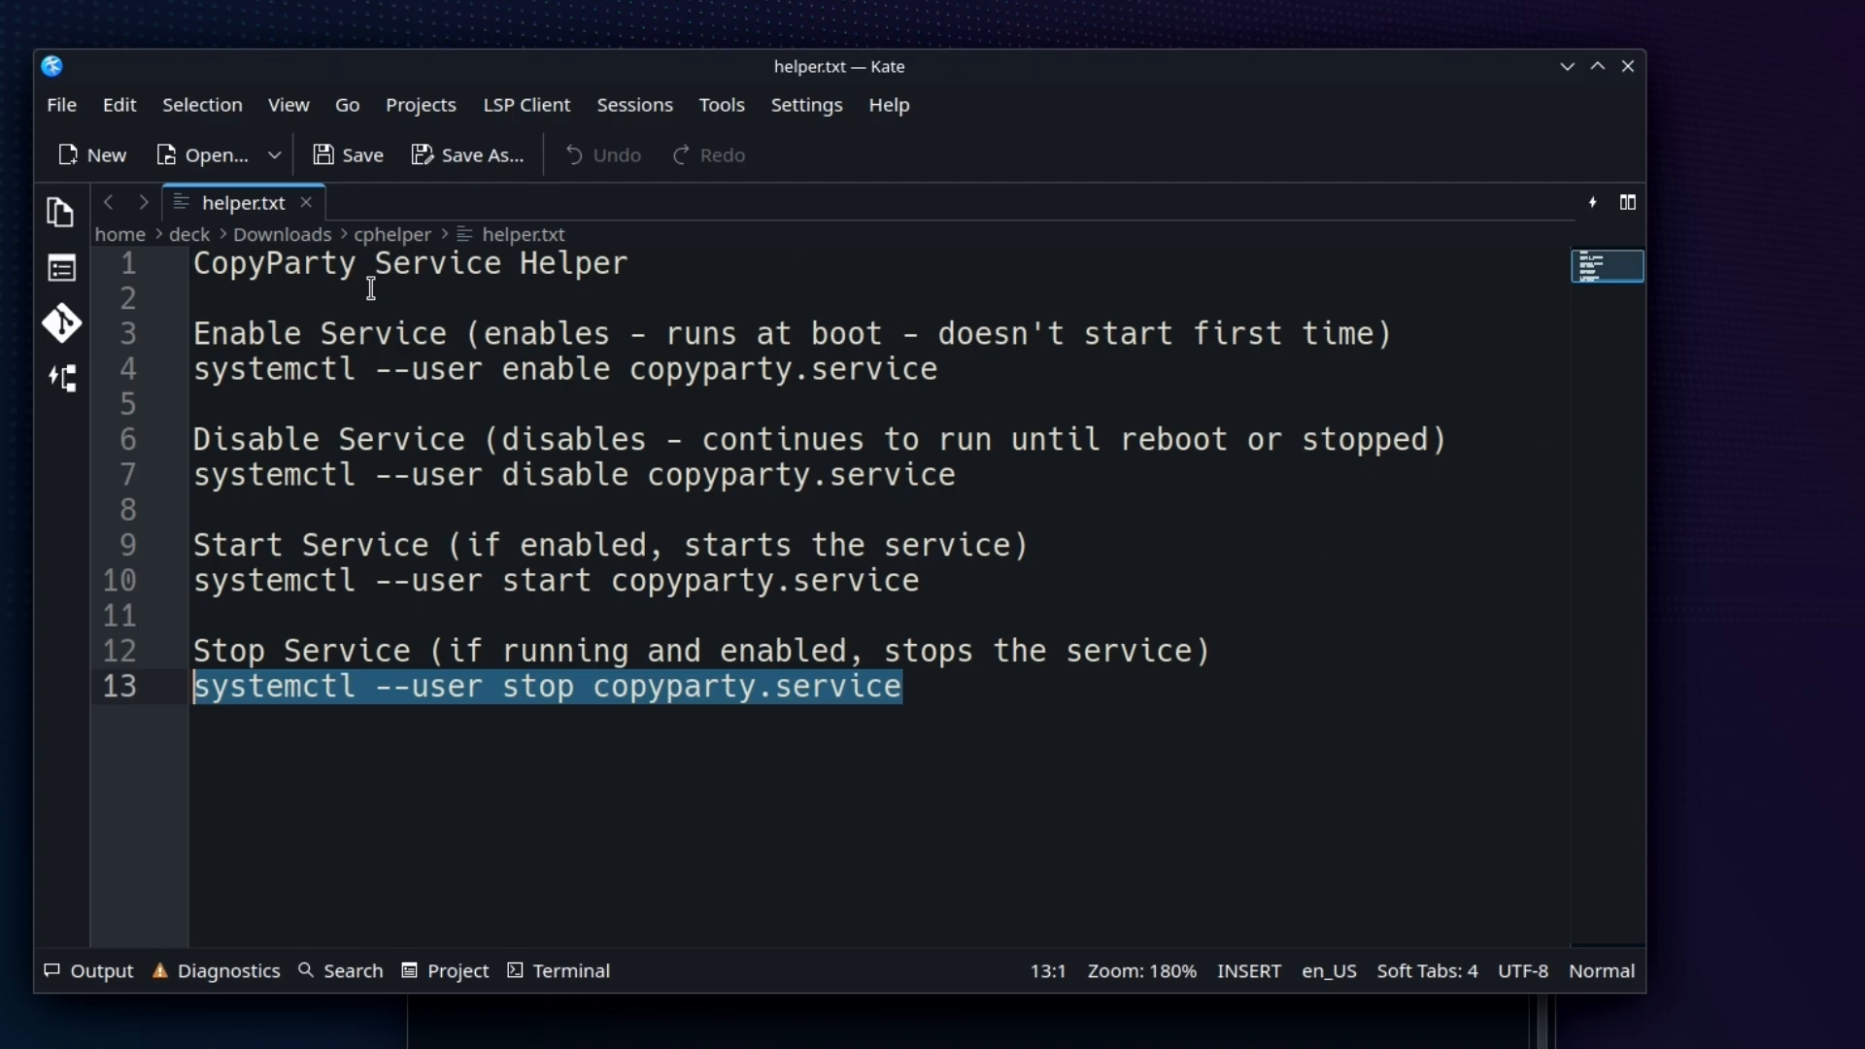
pyautogui.moveTo(806, 710)
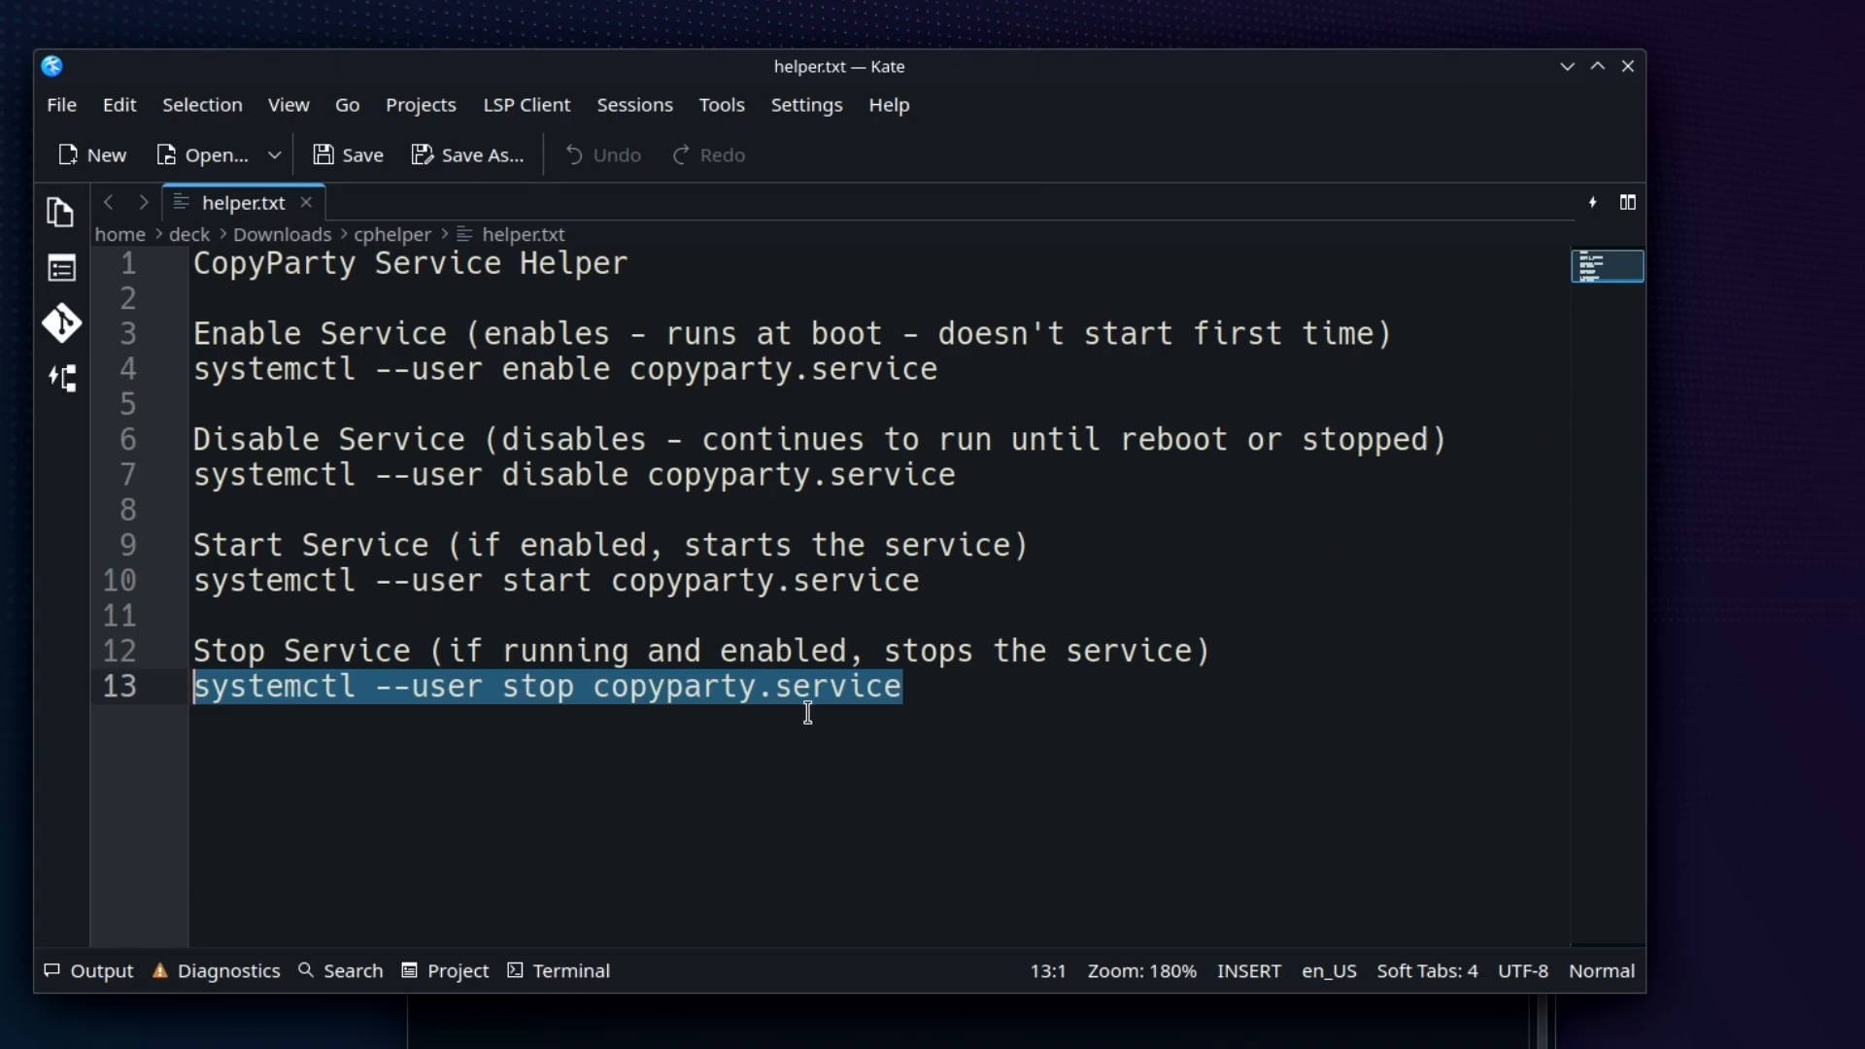
pyautogui.moveTo(1002, 724)
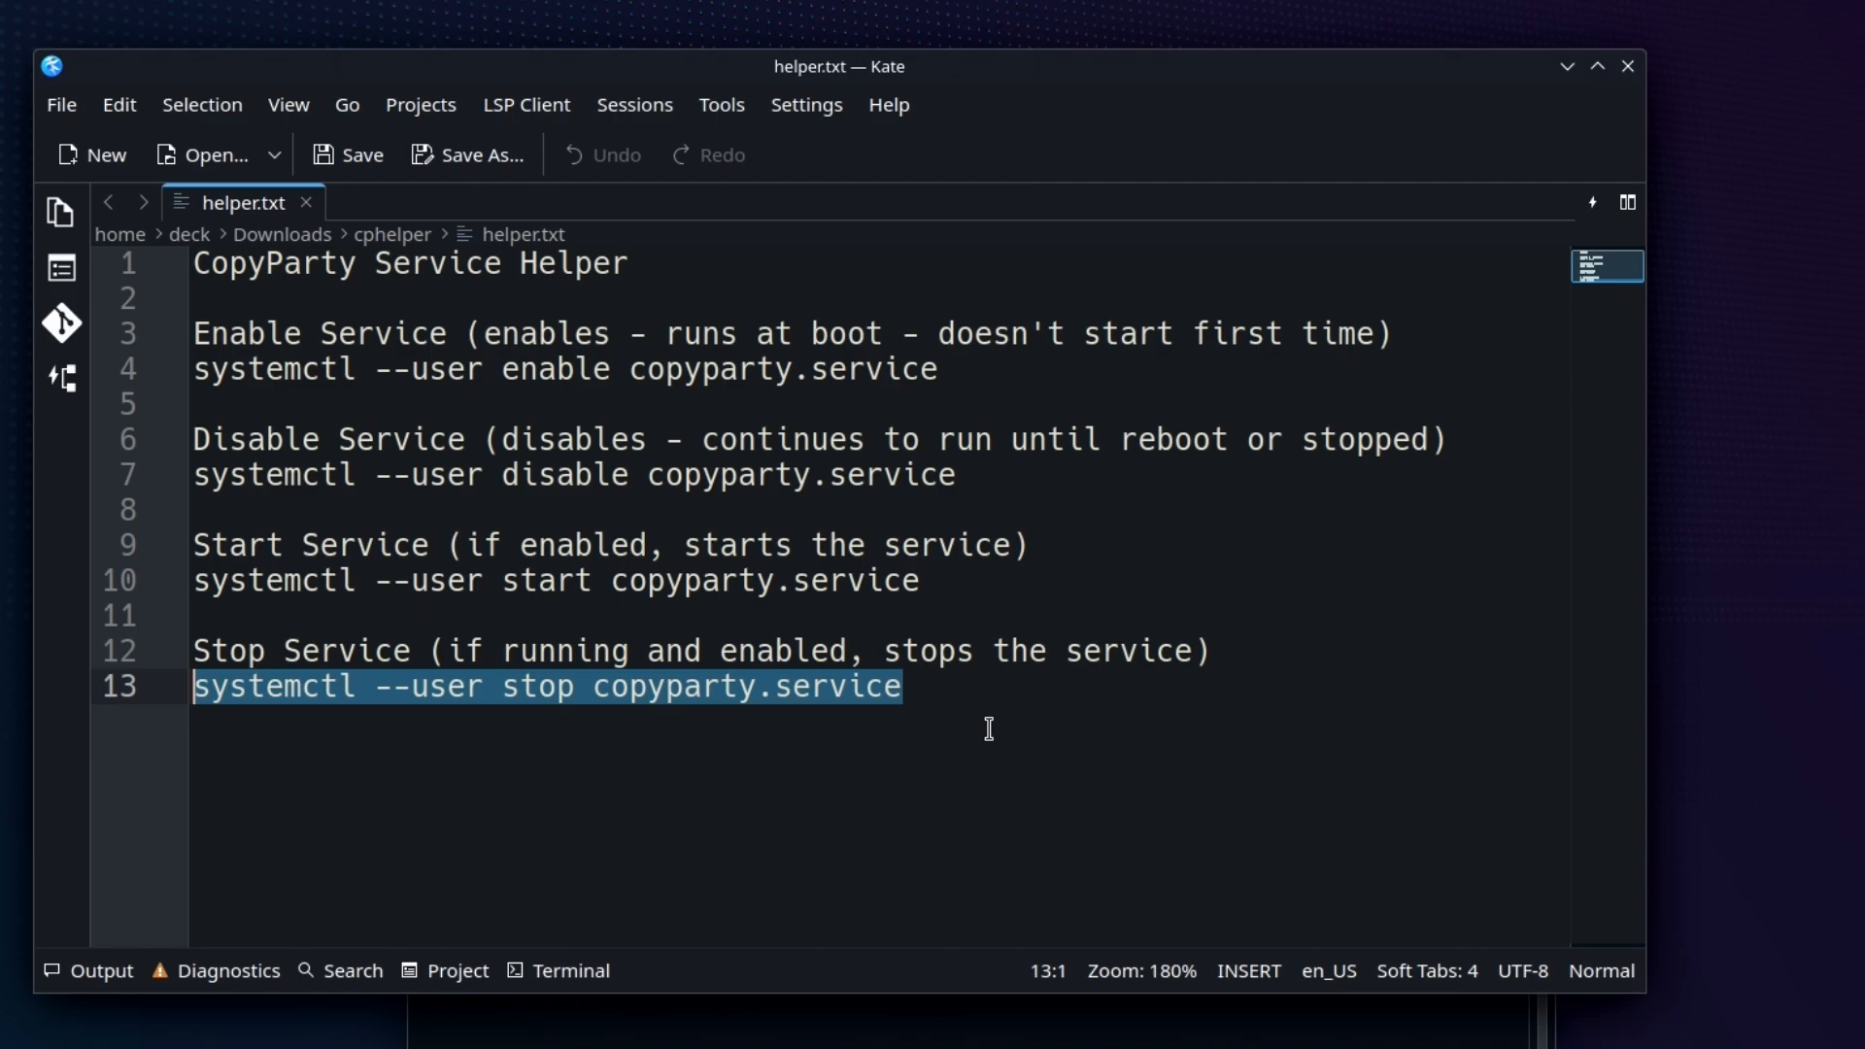
pyautogui.moveTo(1032, 498)
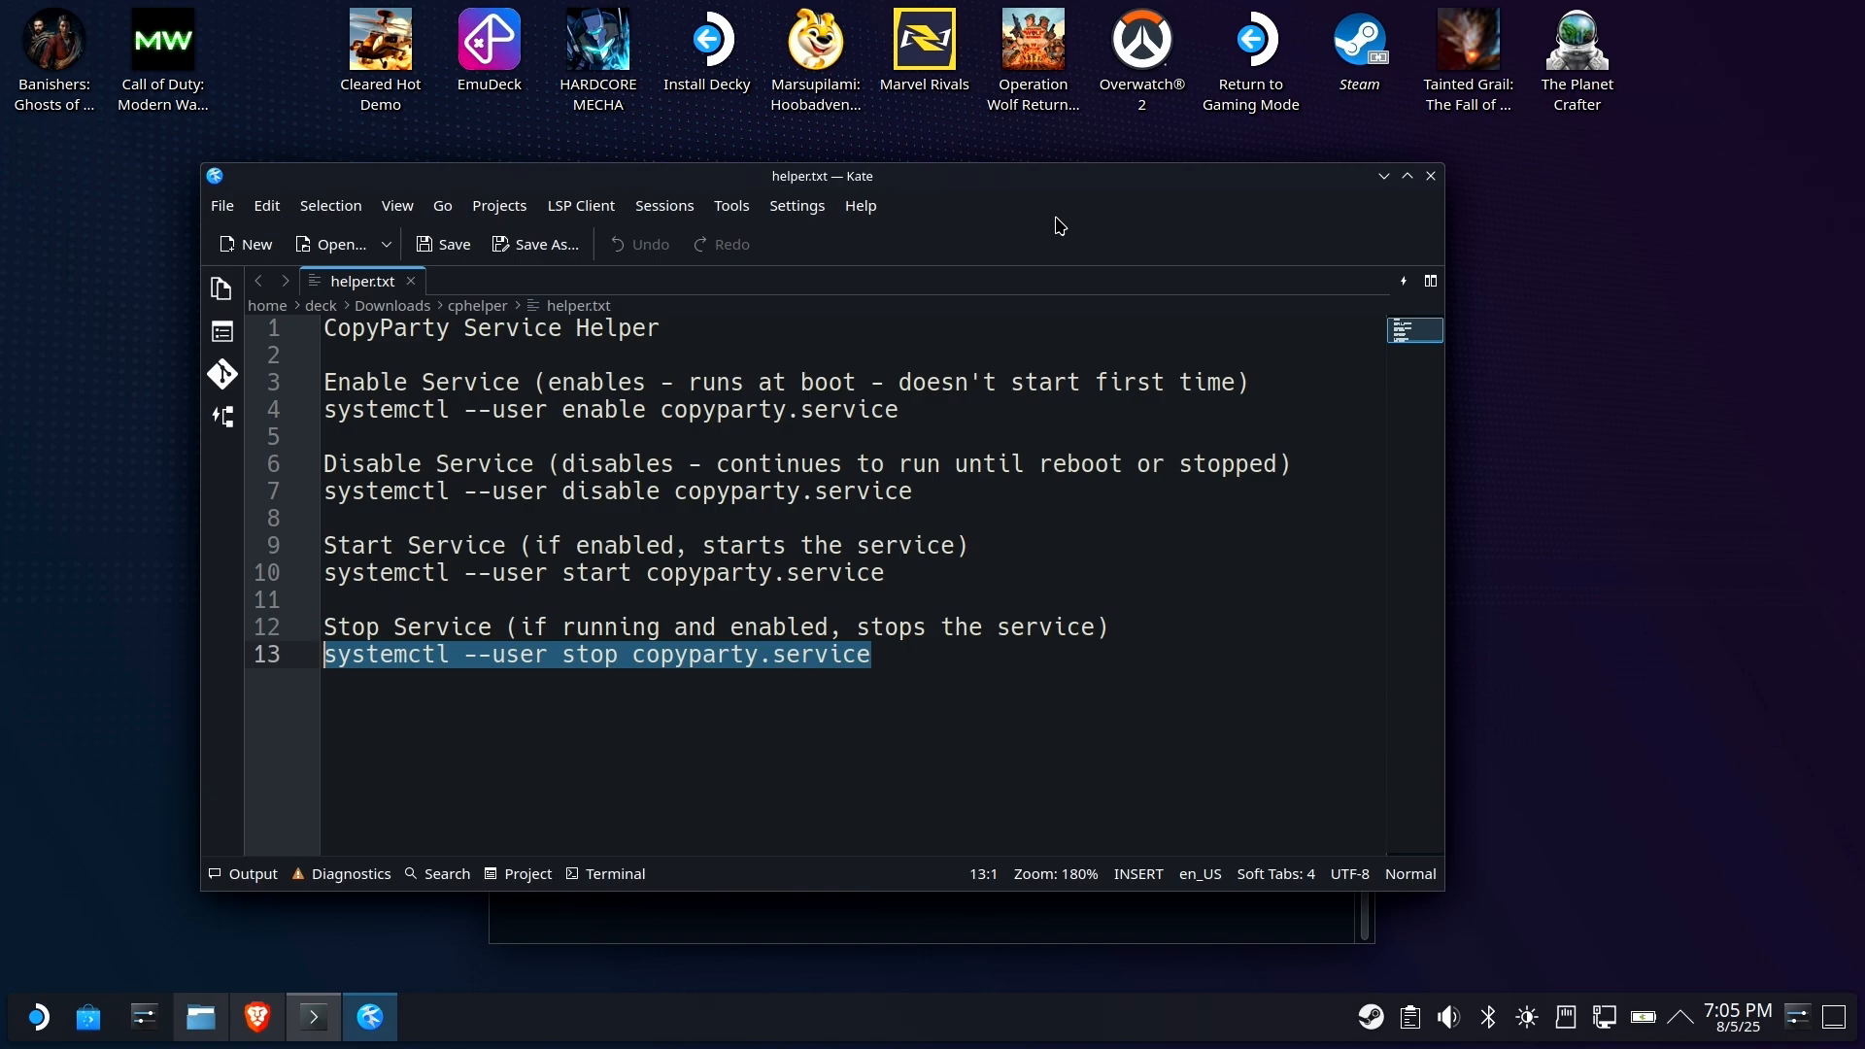
pyautogui.moveTo(777, 316)
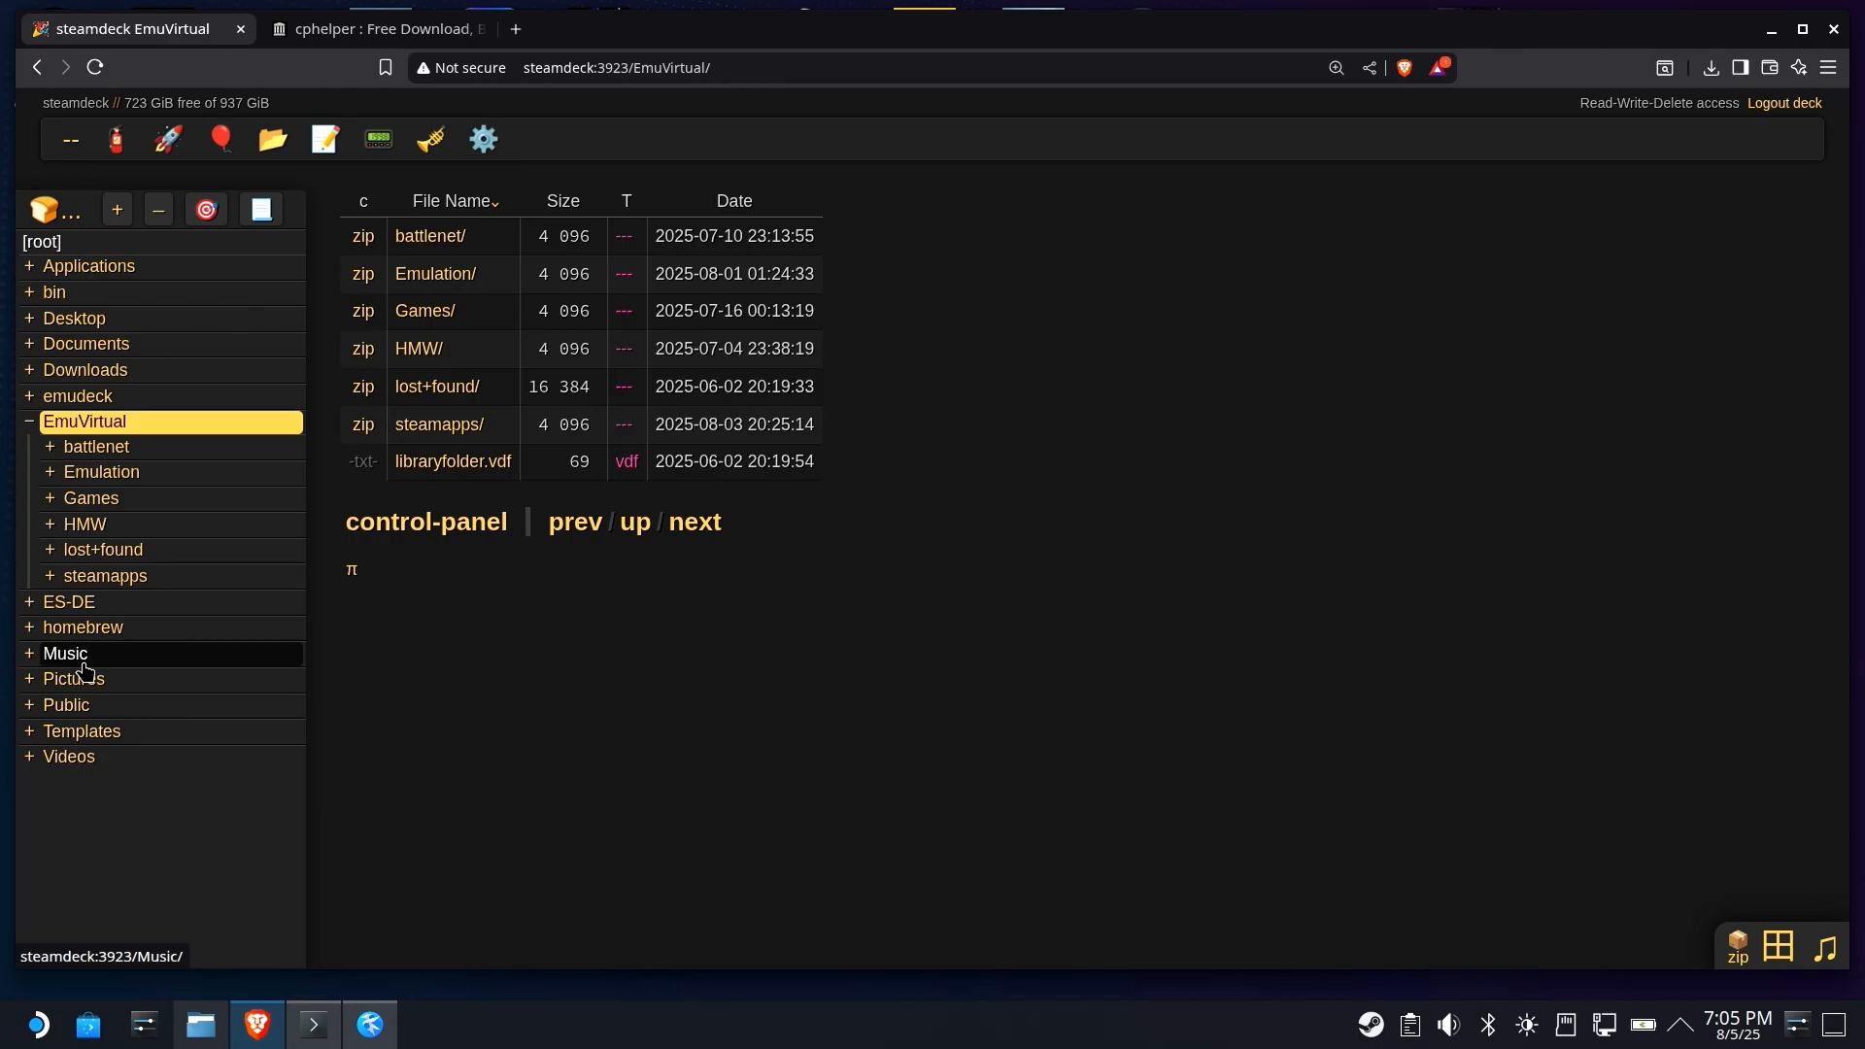
pyautogui.moveTo(1746, 25)
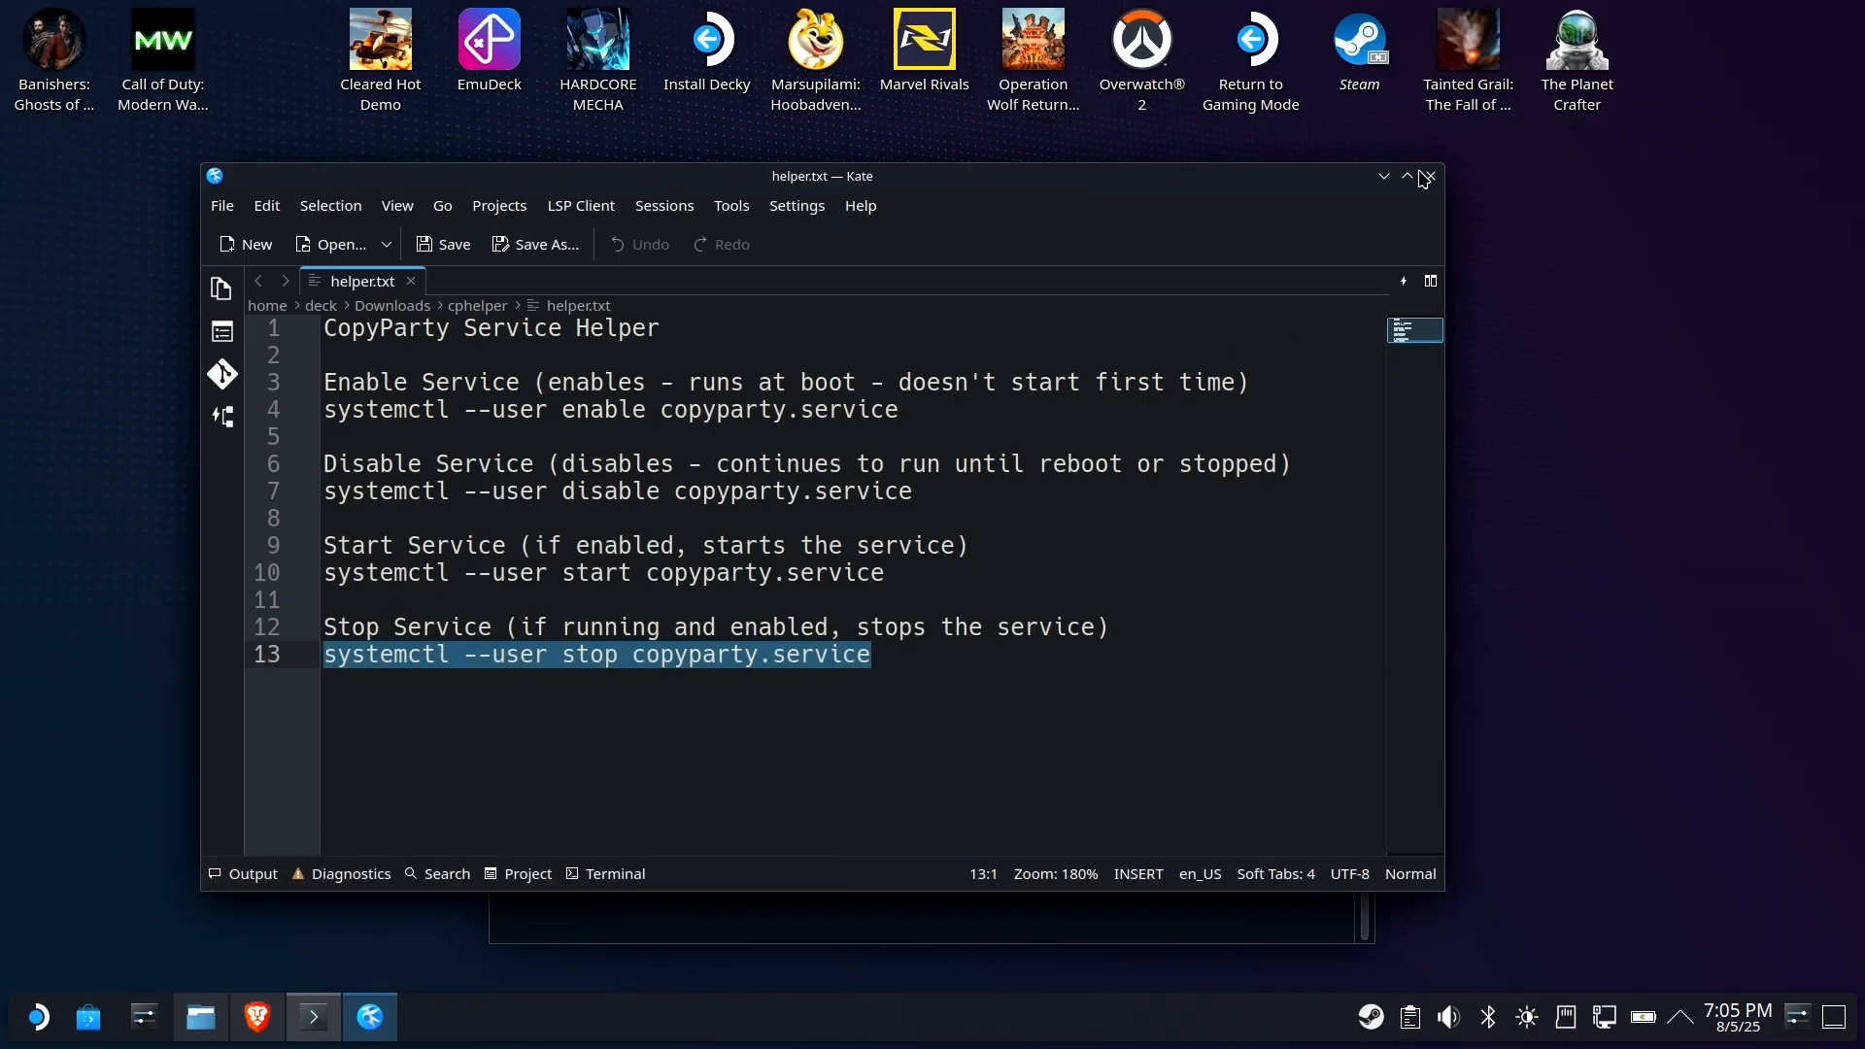
pyautogui.moveTo(1431, 177)
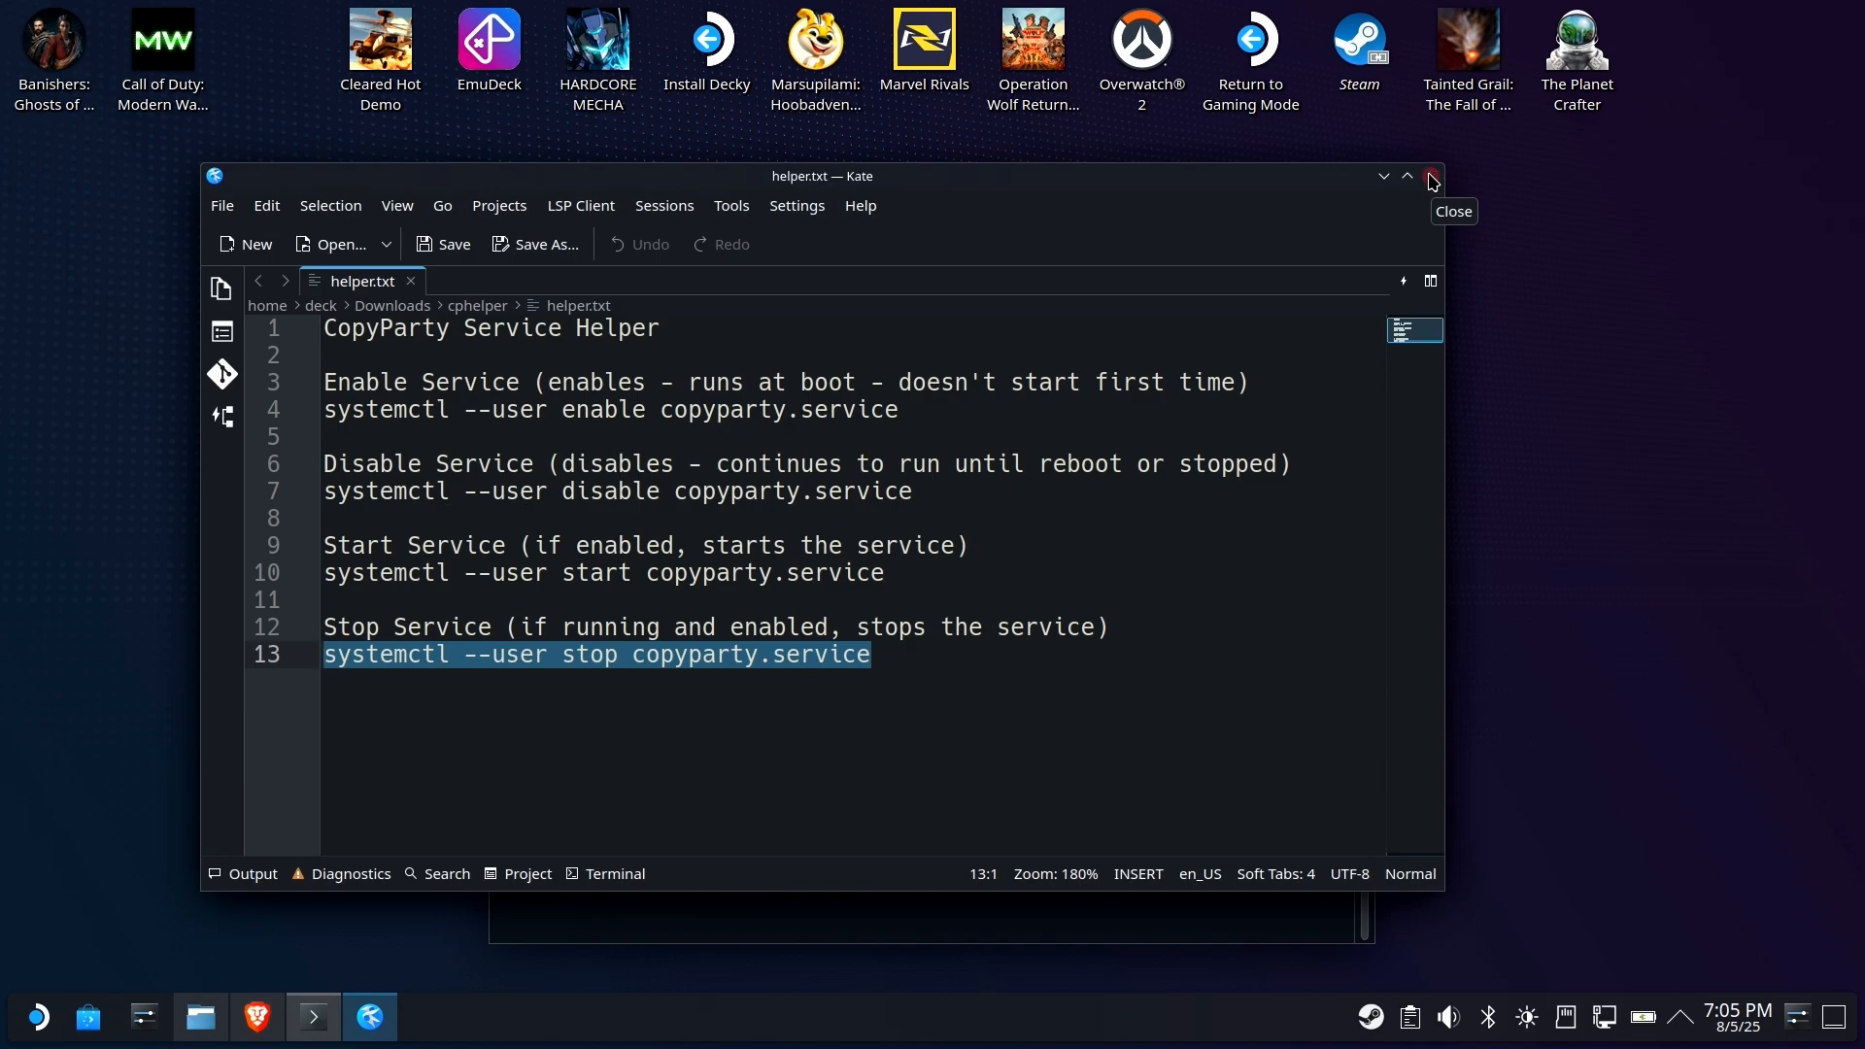
# - Close Kate and Konsole, leaving the desktop with copyparty.service running
pyautogui.click(1431, 177)
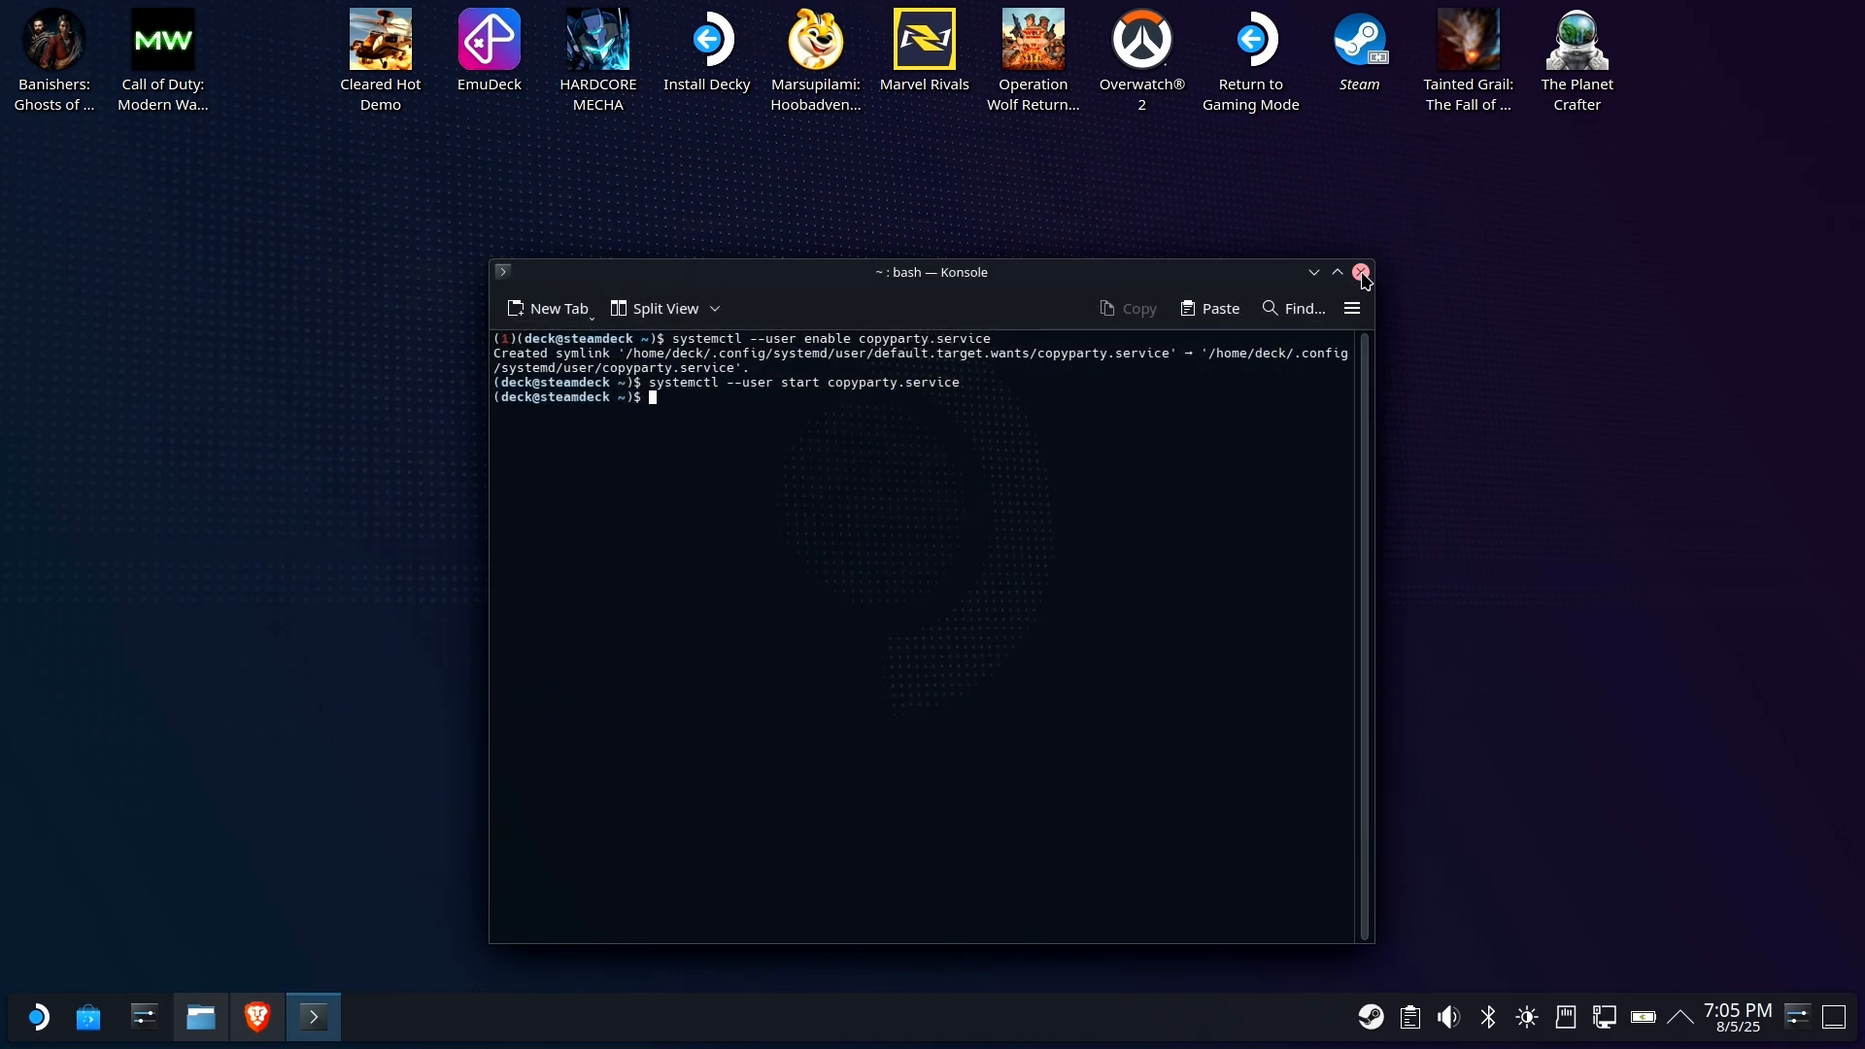
pyautogui.click(1364, 271)
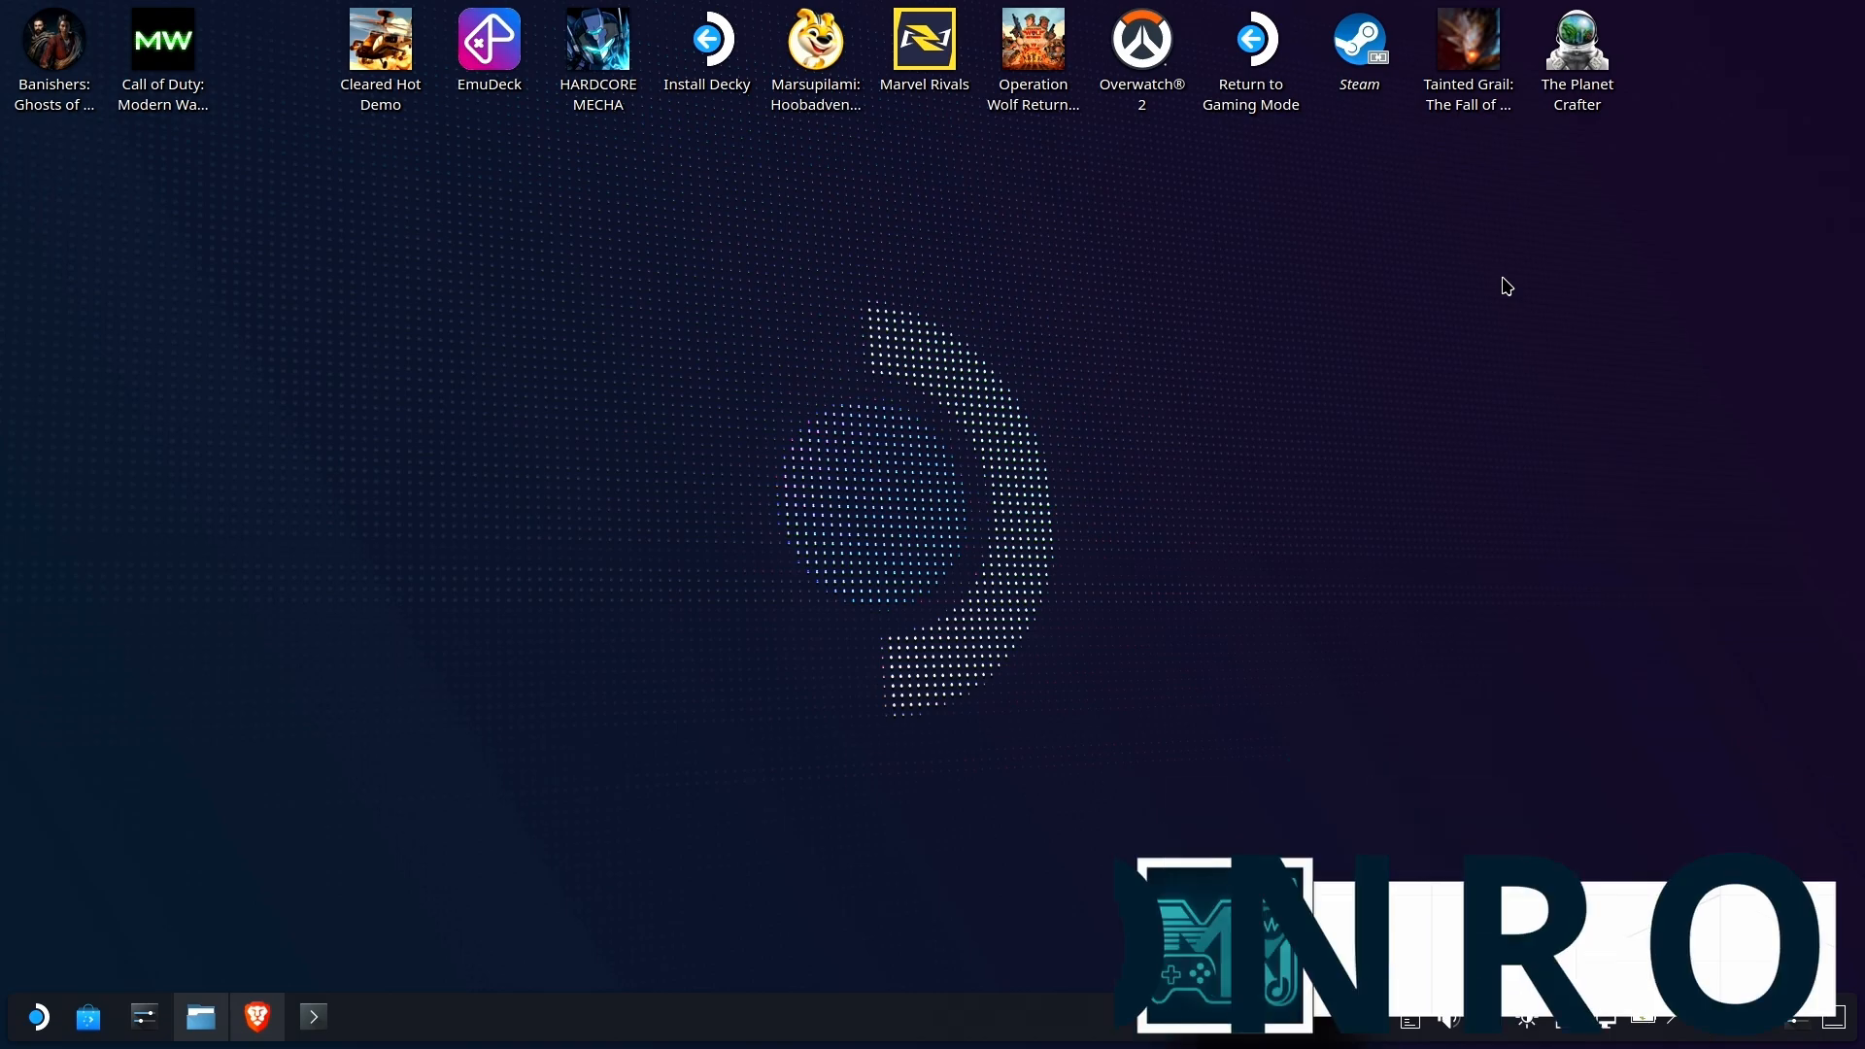